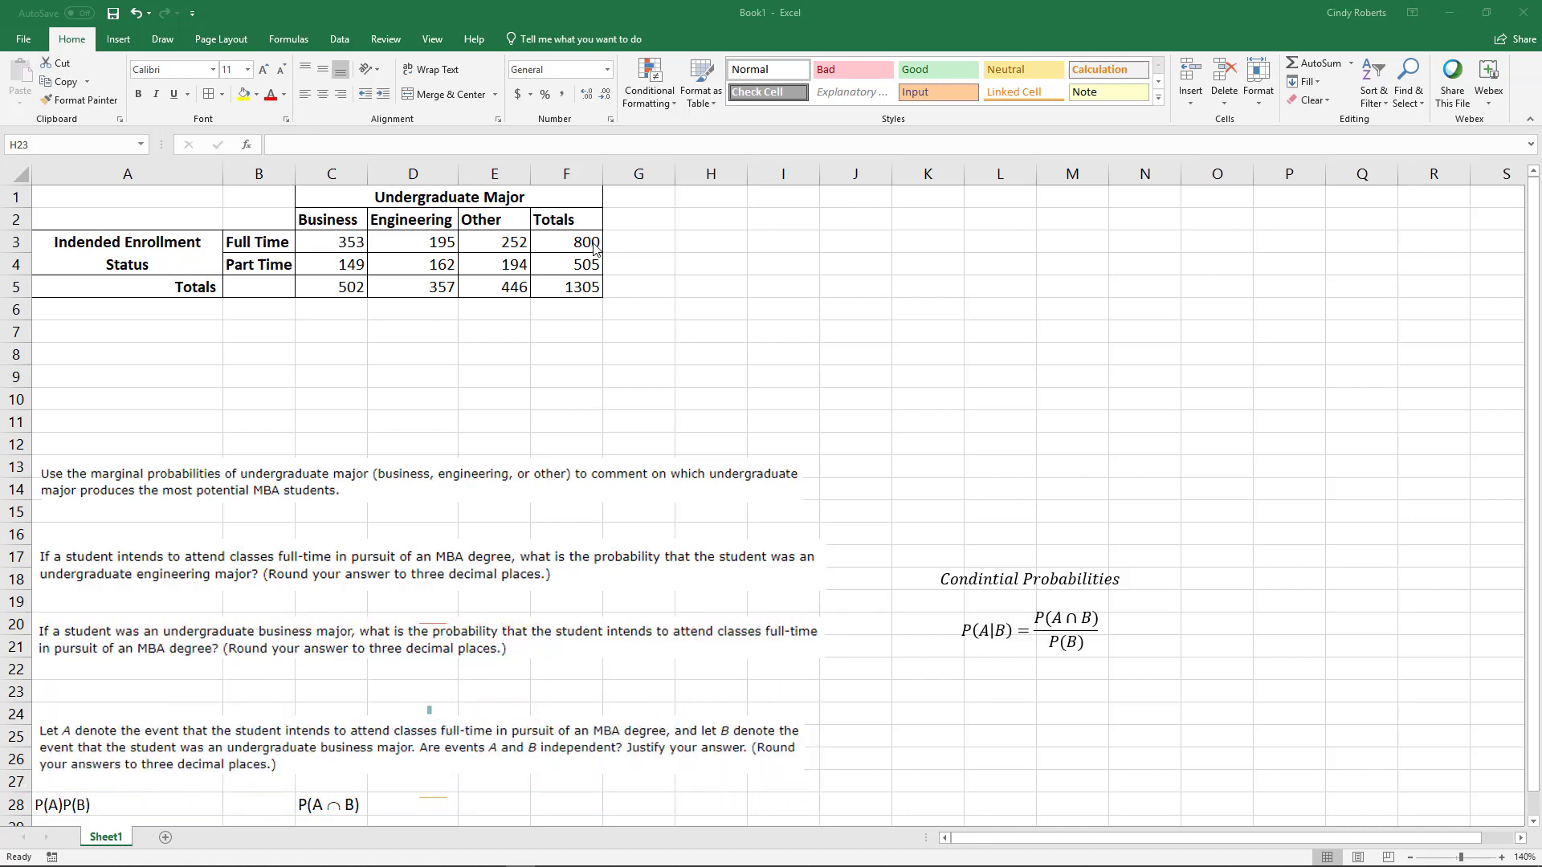
- Paste a copy of the enrollment table layout at A7 below the original
click(709, 691)
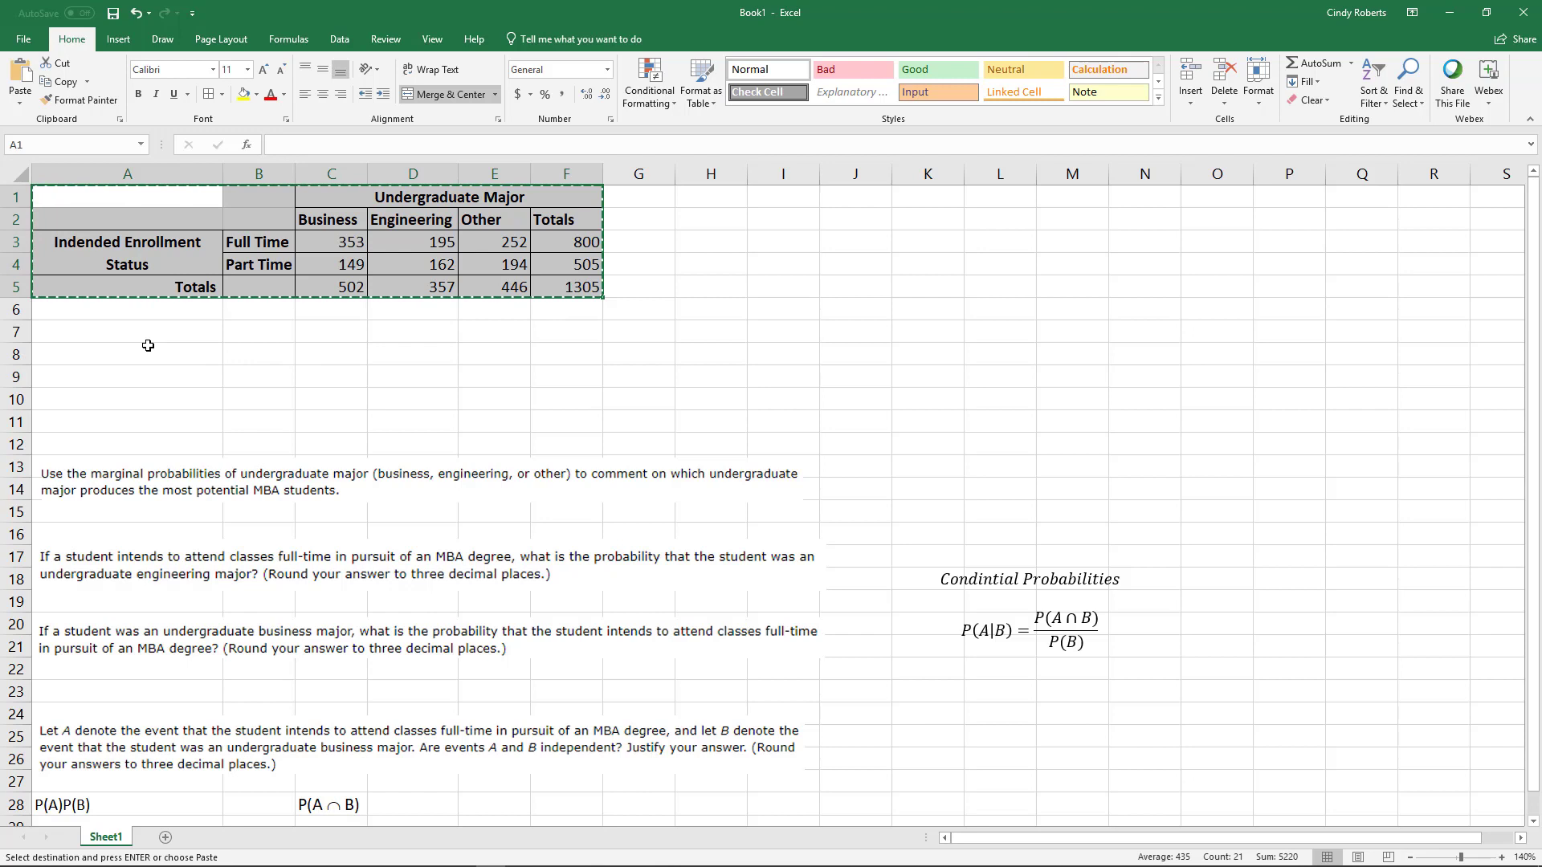
key(ctrl+v)
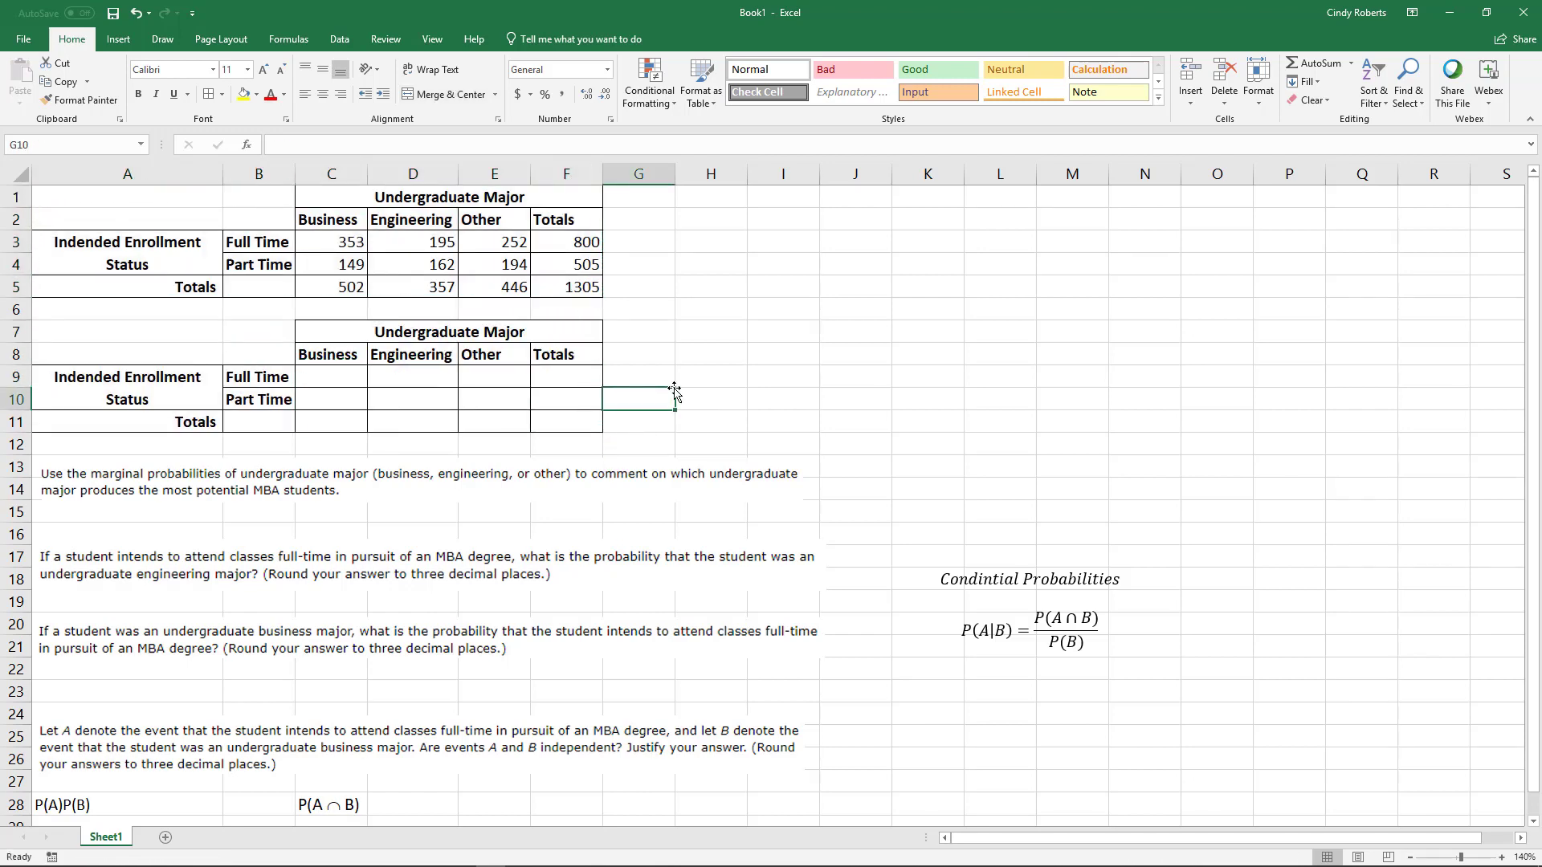
click(330, 376)
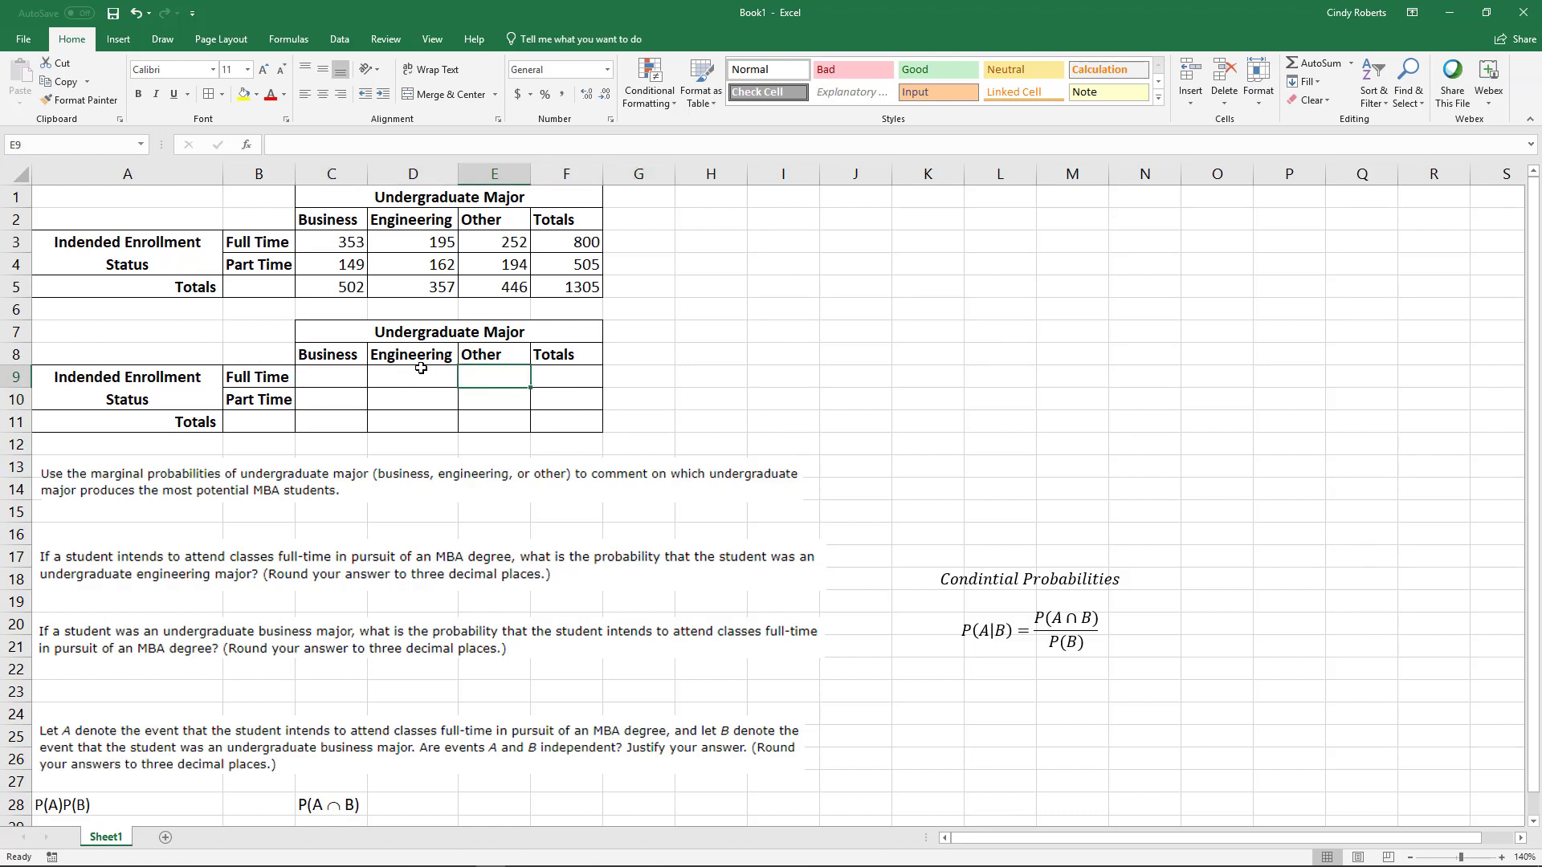
click(331, 376)
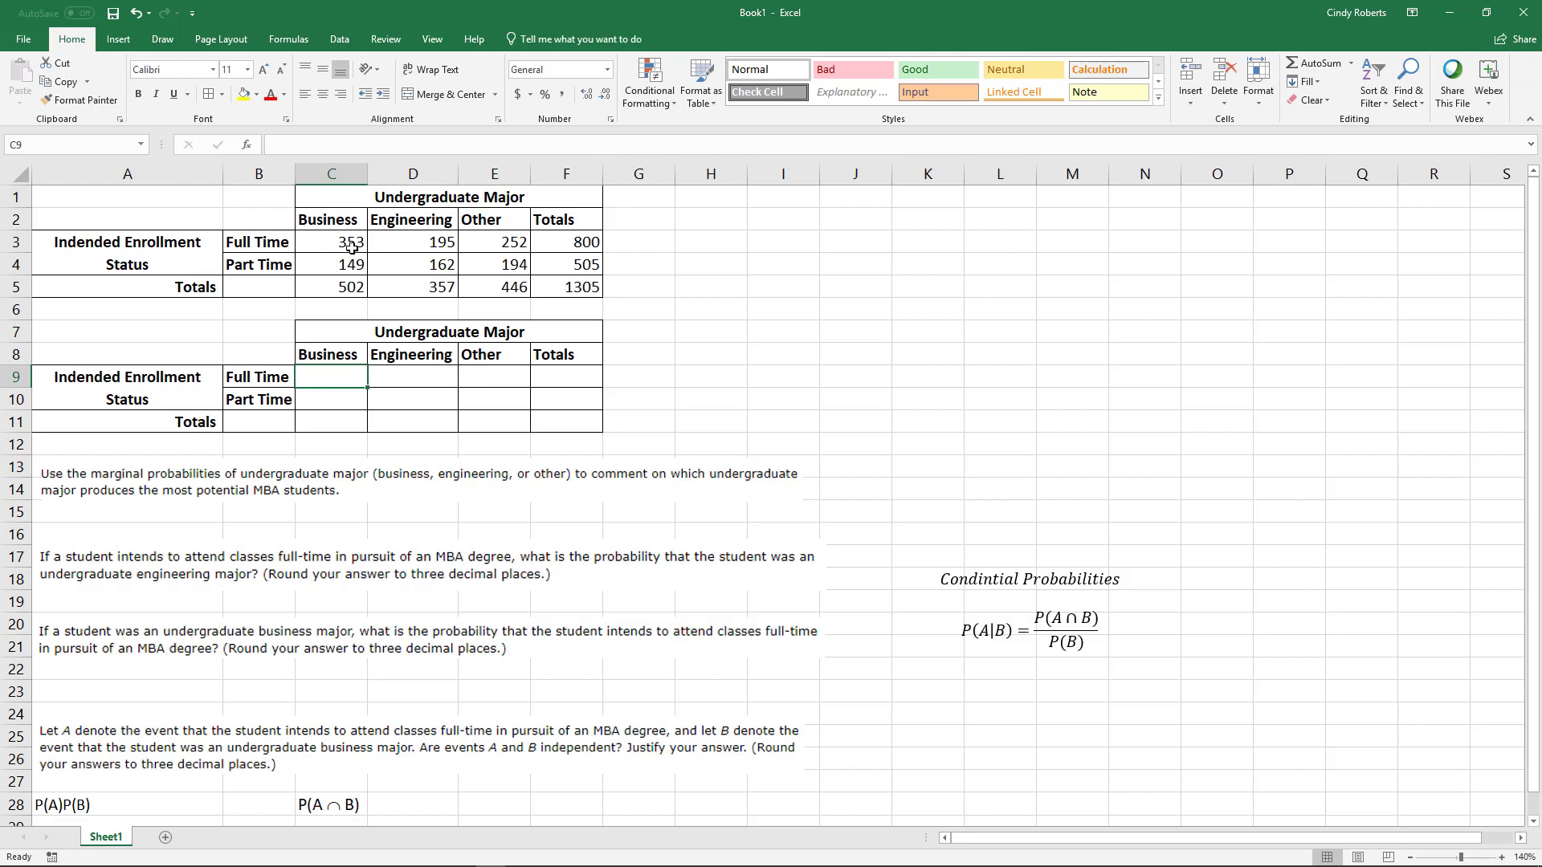
click(413, 376)
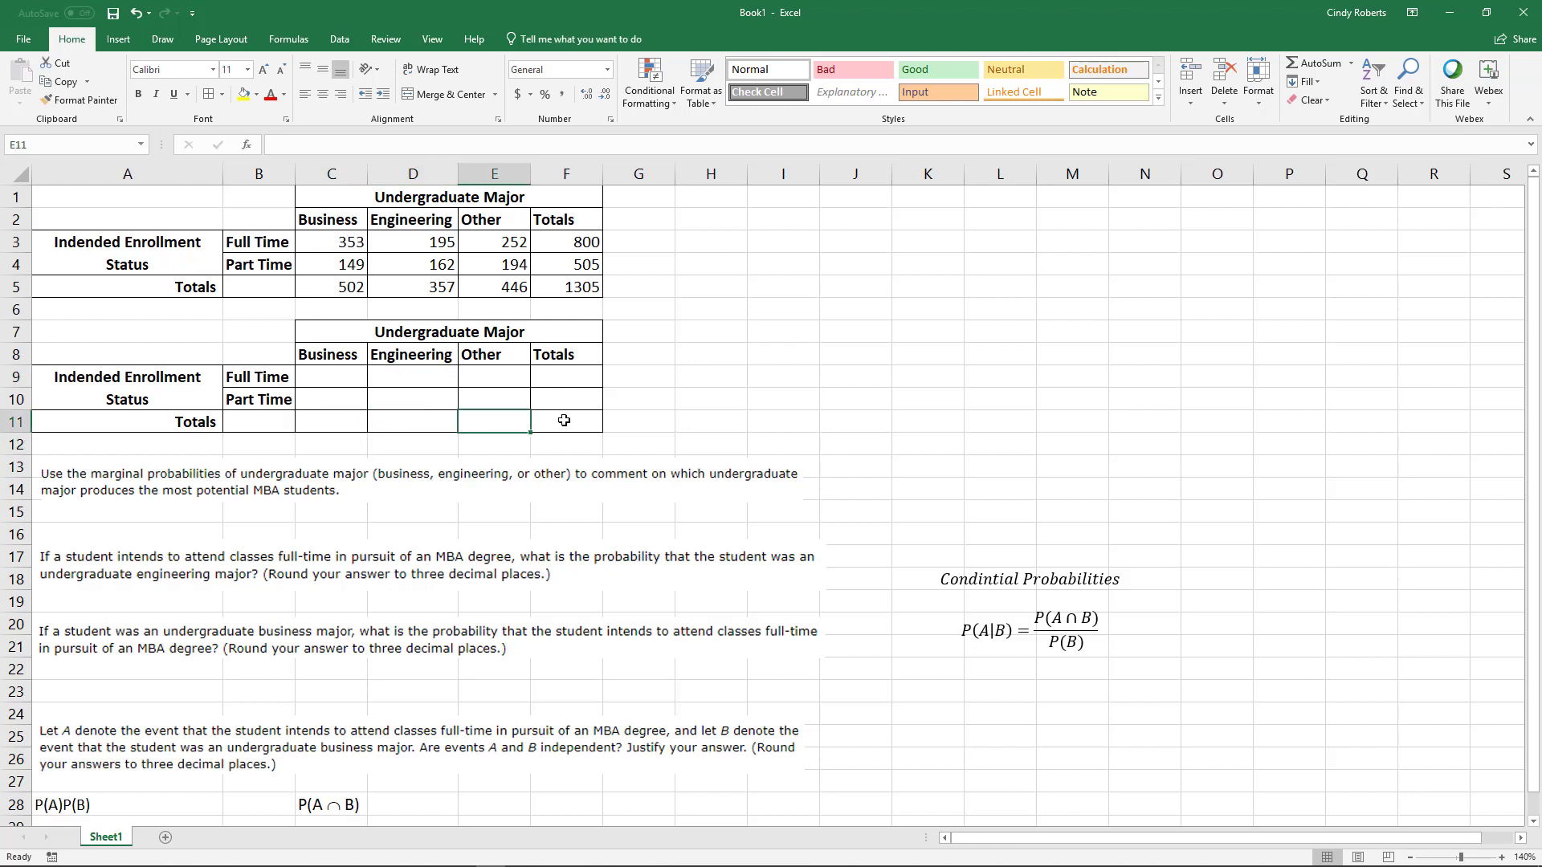
click(565, 375)
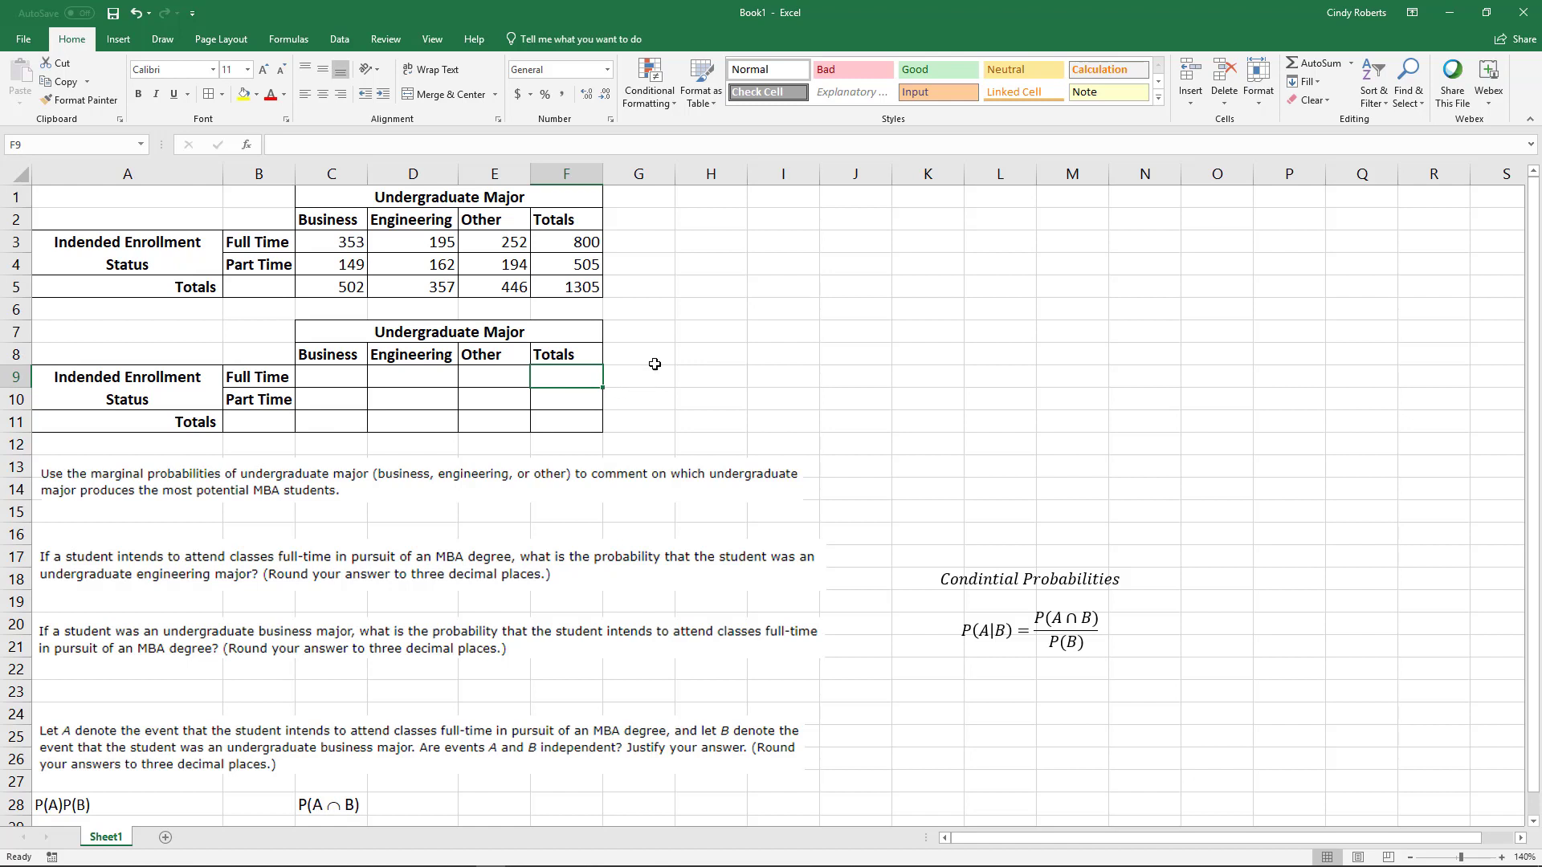
mouse_move(344, 381)
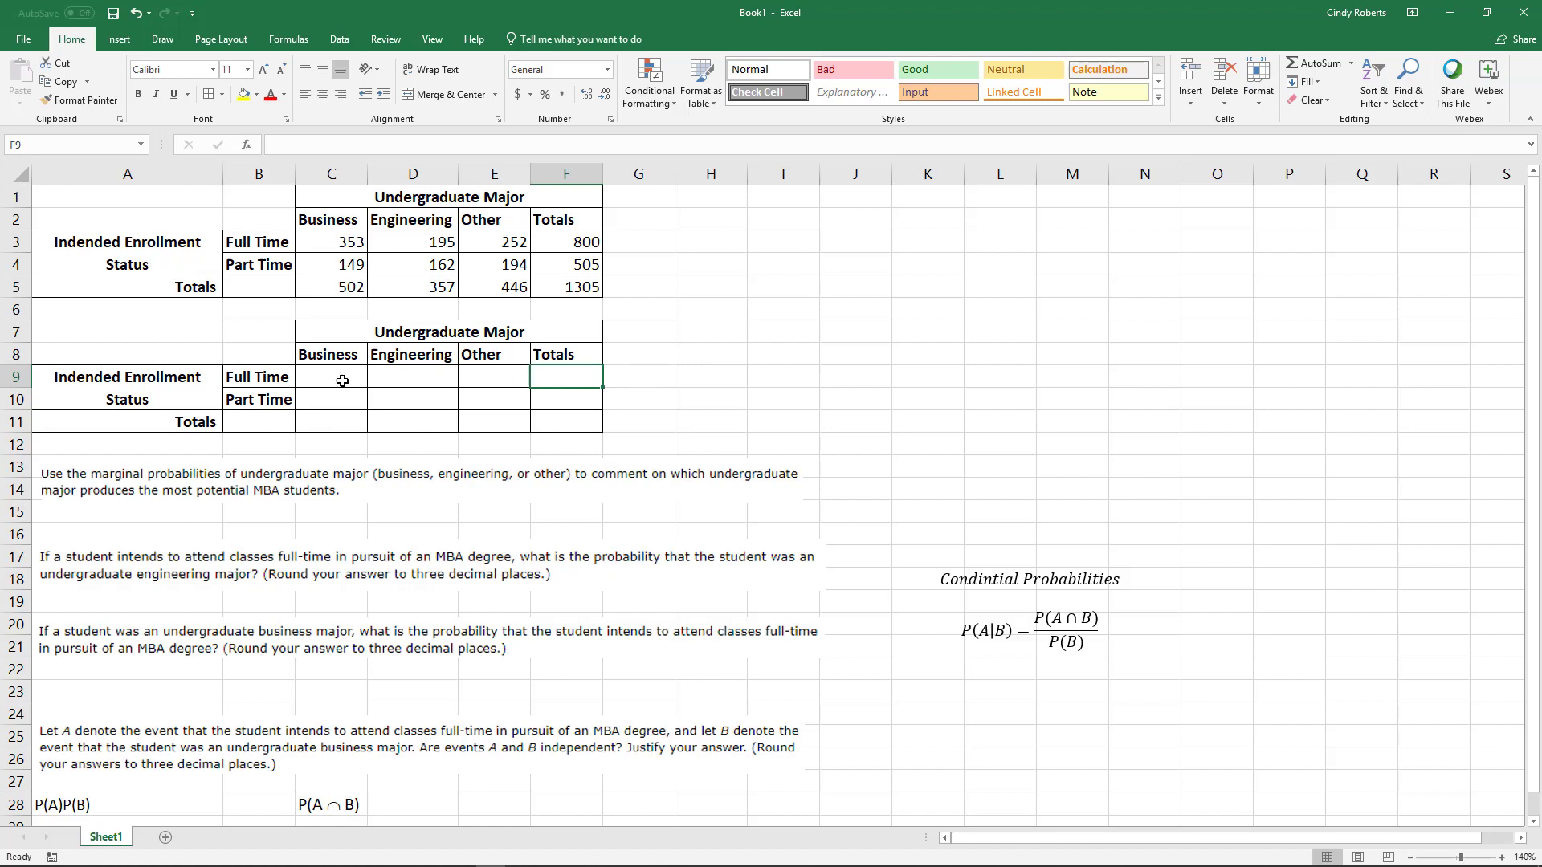
click(331, 376)
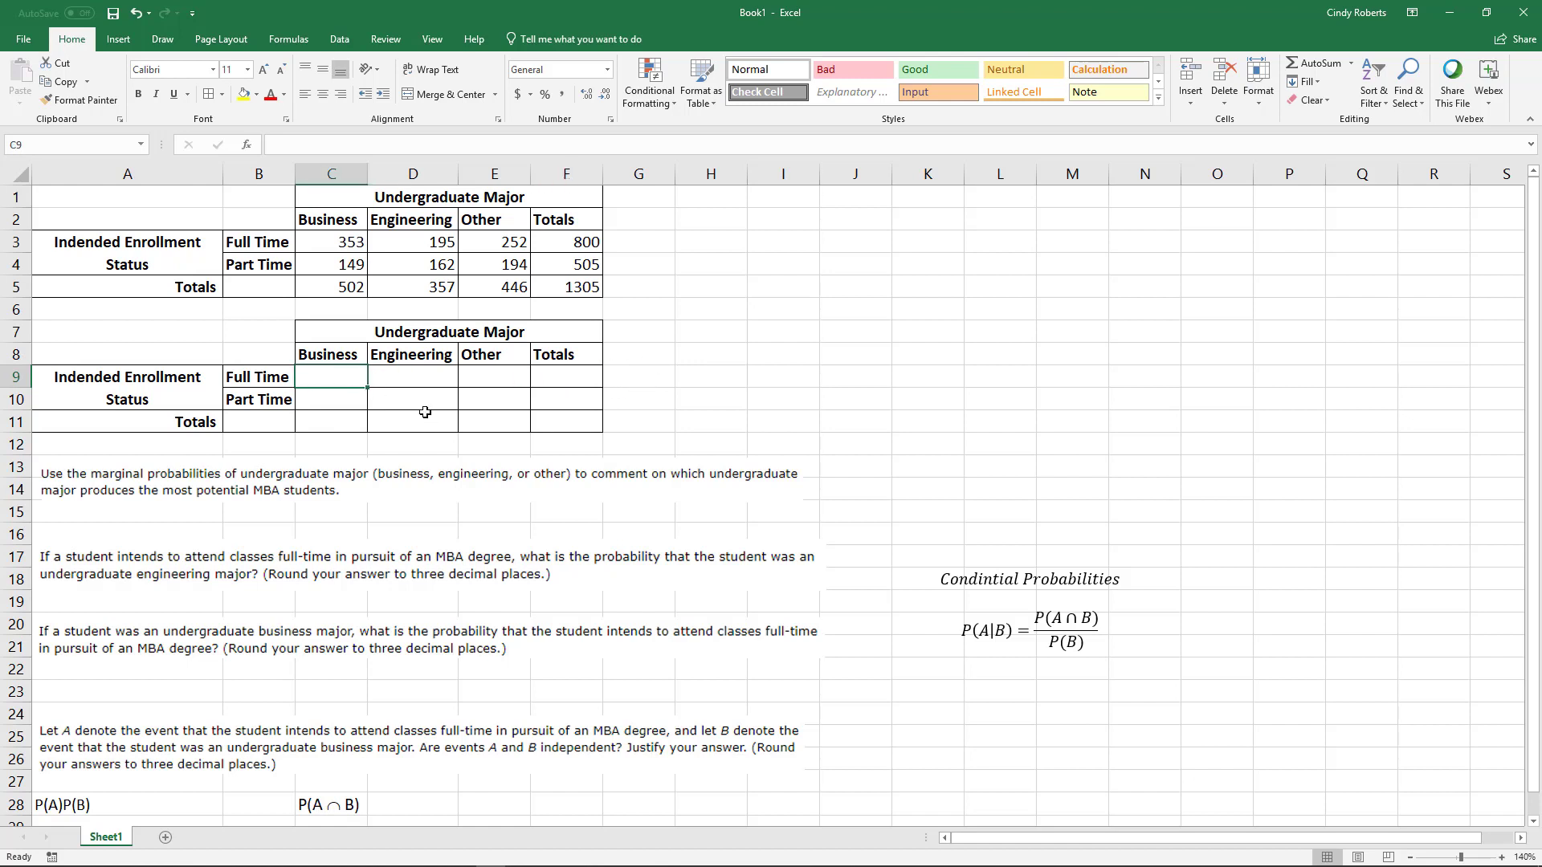
- Enter =C3/$F$5 in C9, full-time business count over the locked grand total 1305
text(=)
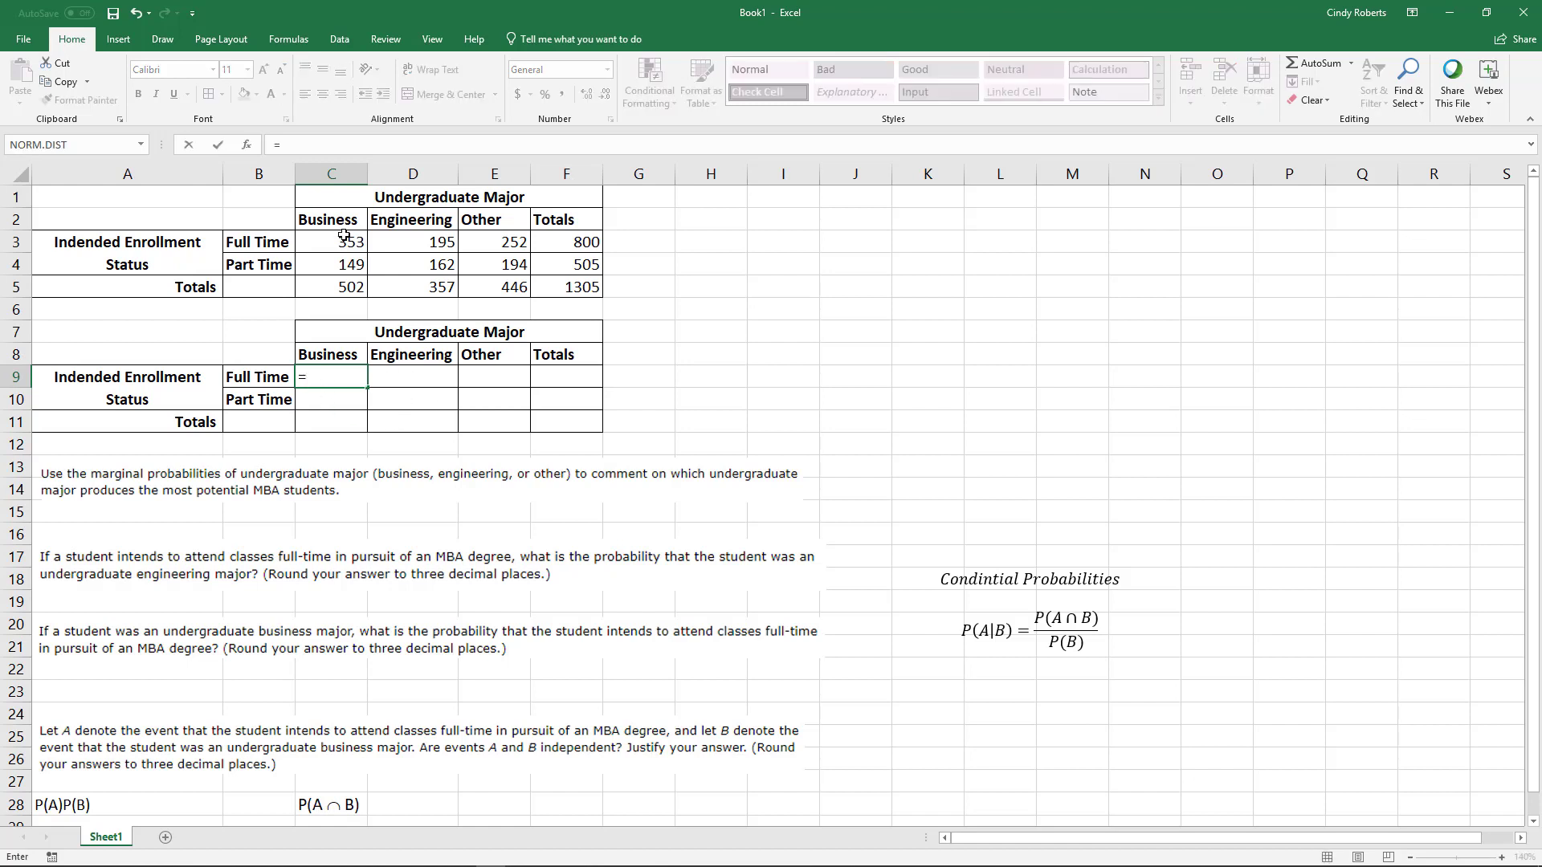
click(331, 241)
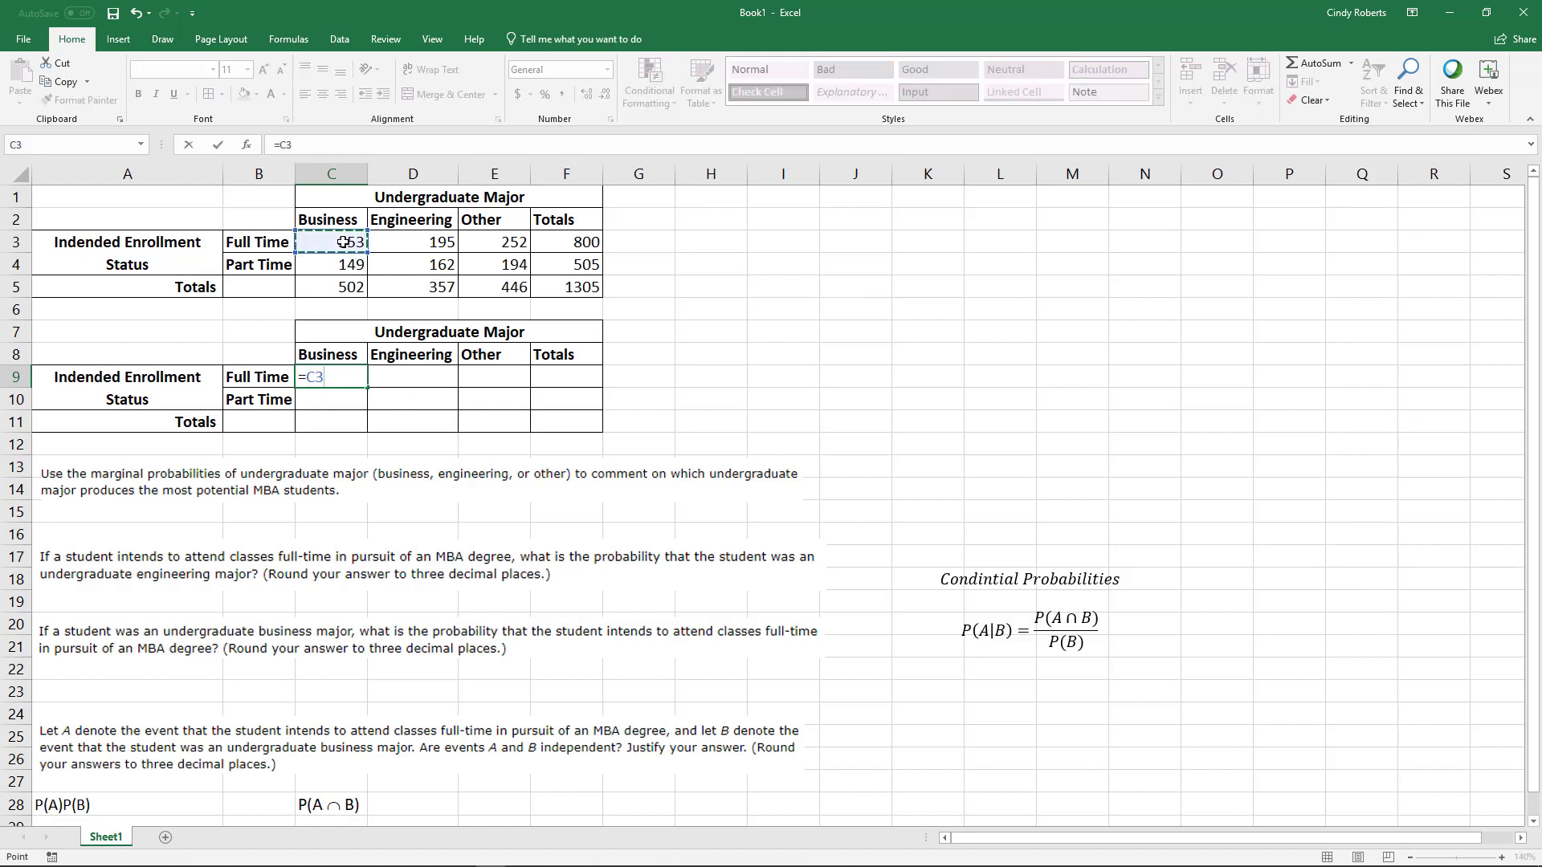
text(/)
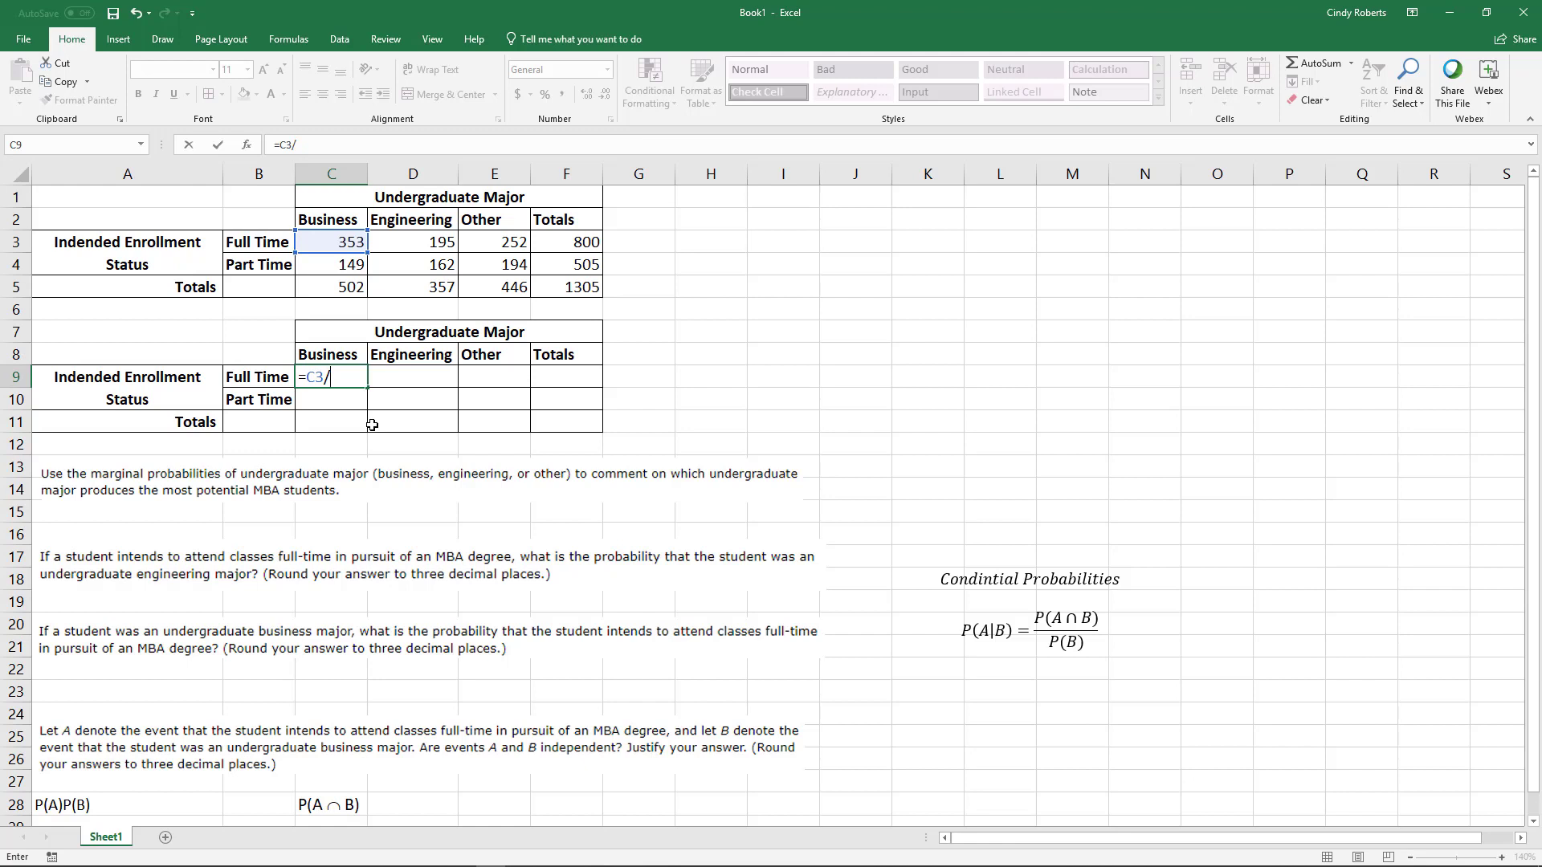
mouse_move(485, 129)
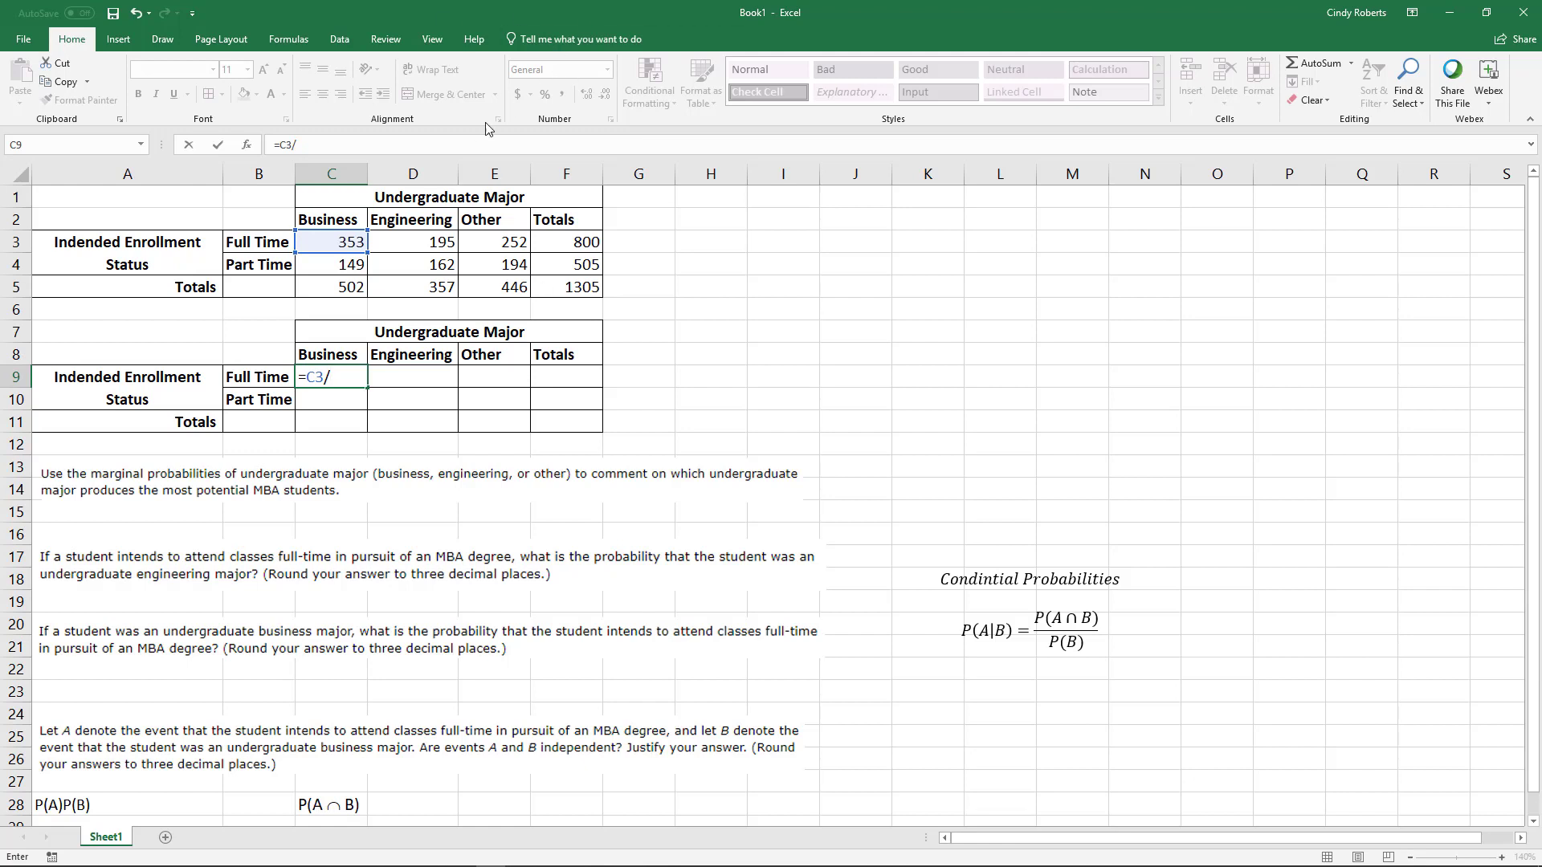
click(566, 285)
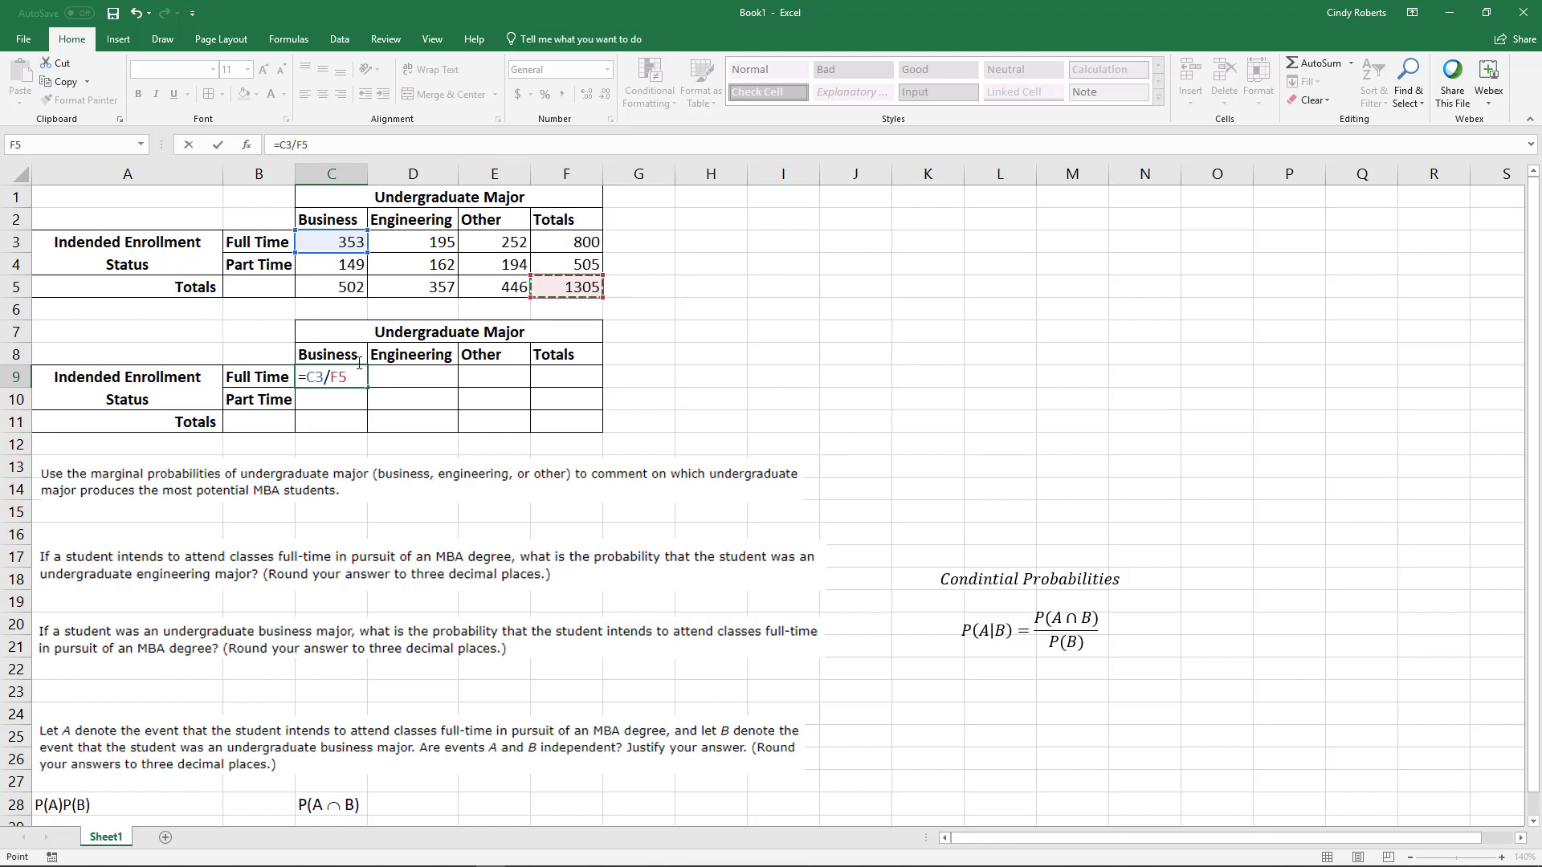
key(f4)
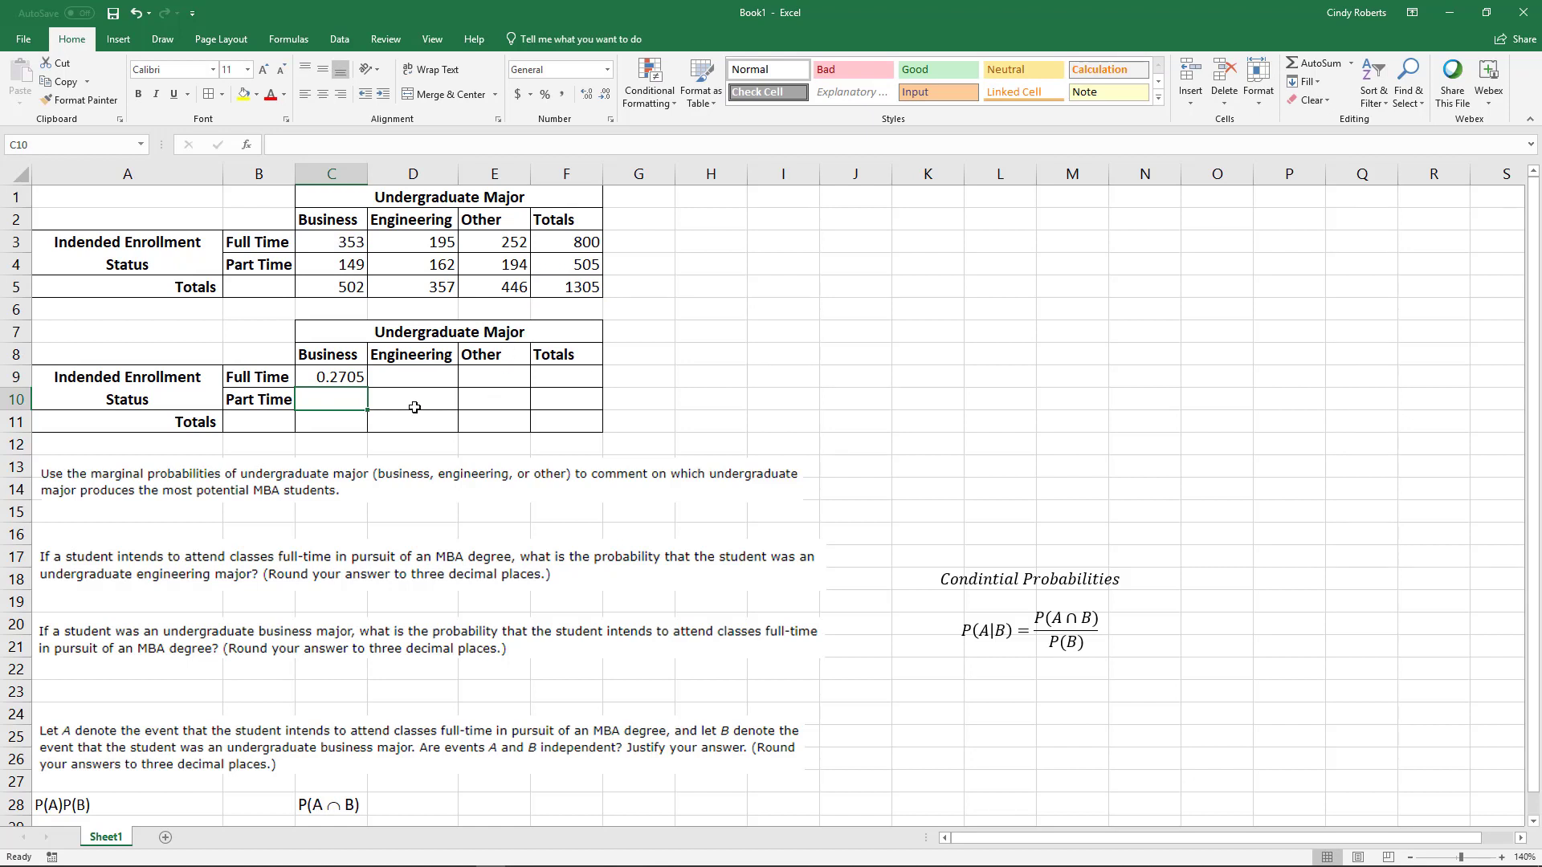
- Fill the C9 formula across to F9 and down through row 11 so the grand total is 1
click(331, 375)
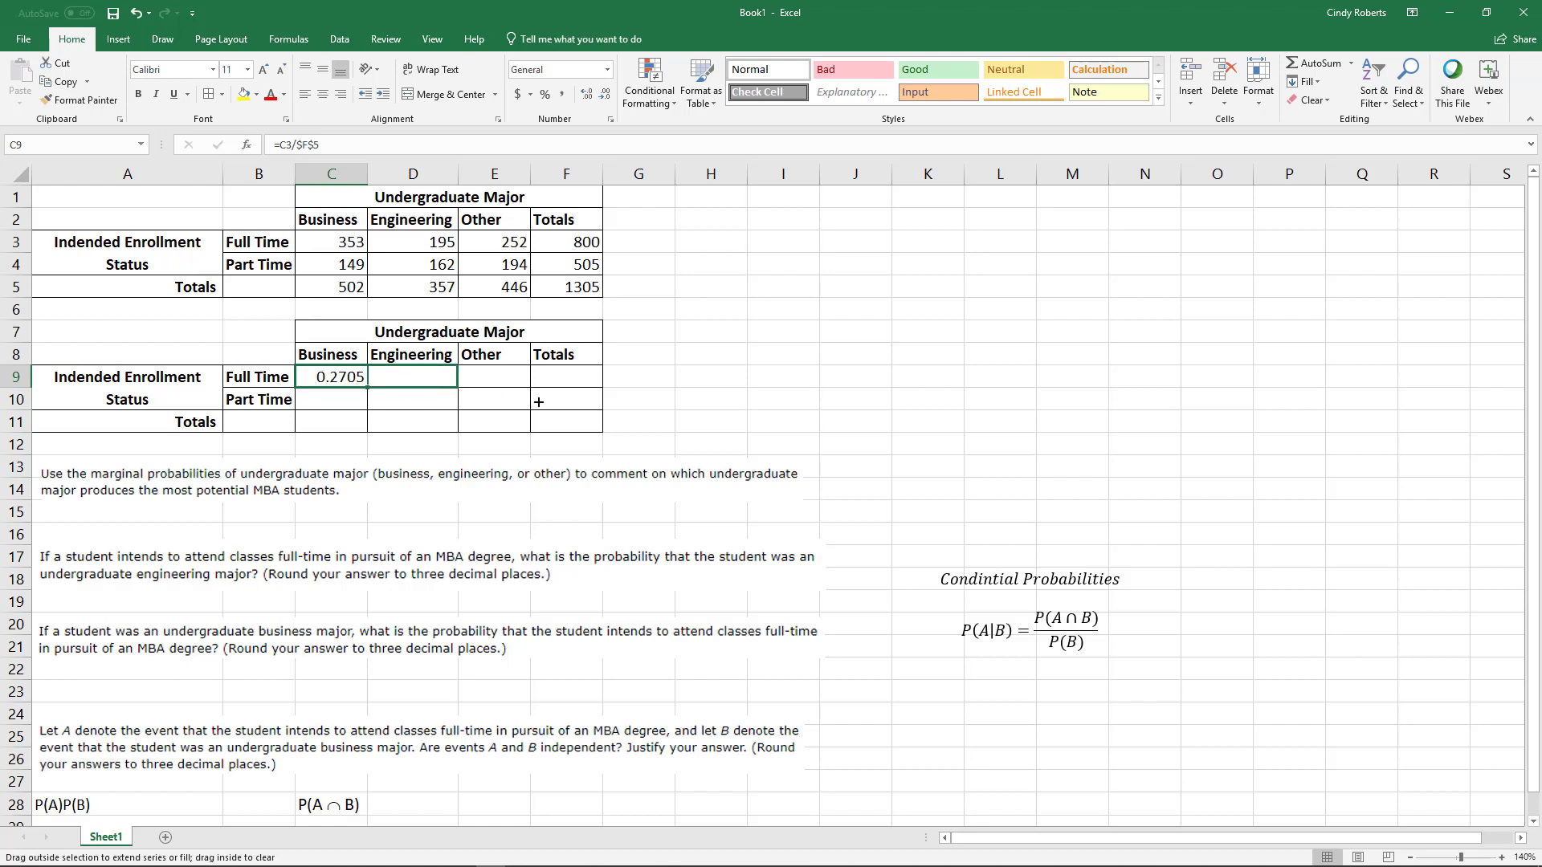
drag(331, 376, 565, 376)
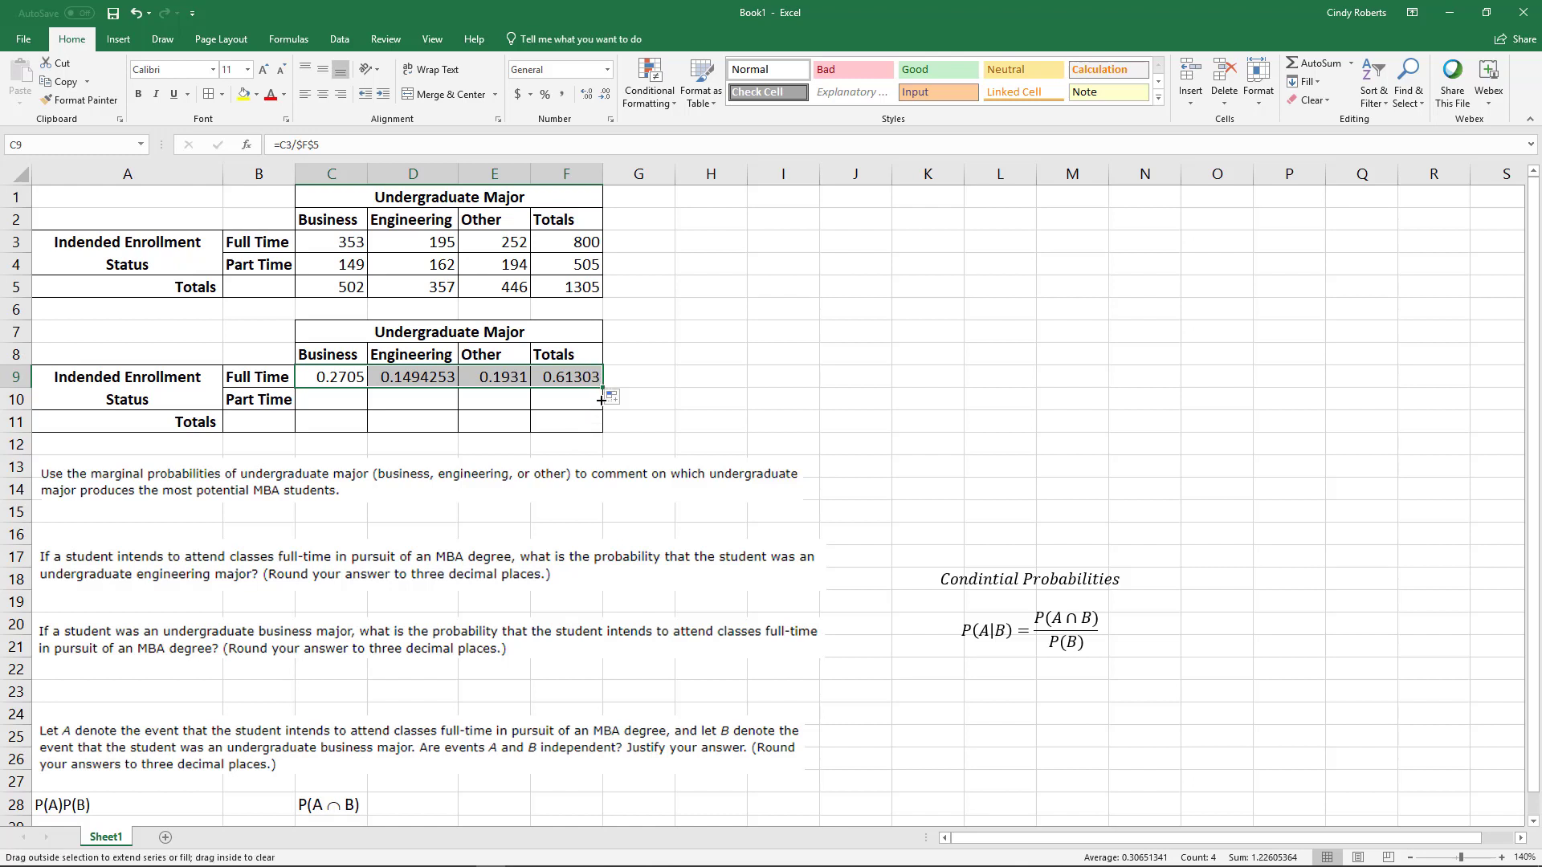
drag(599, 384, 599, 421)
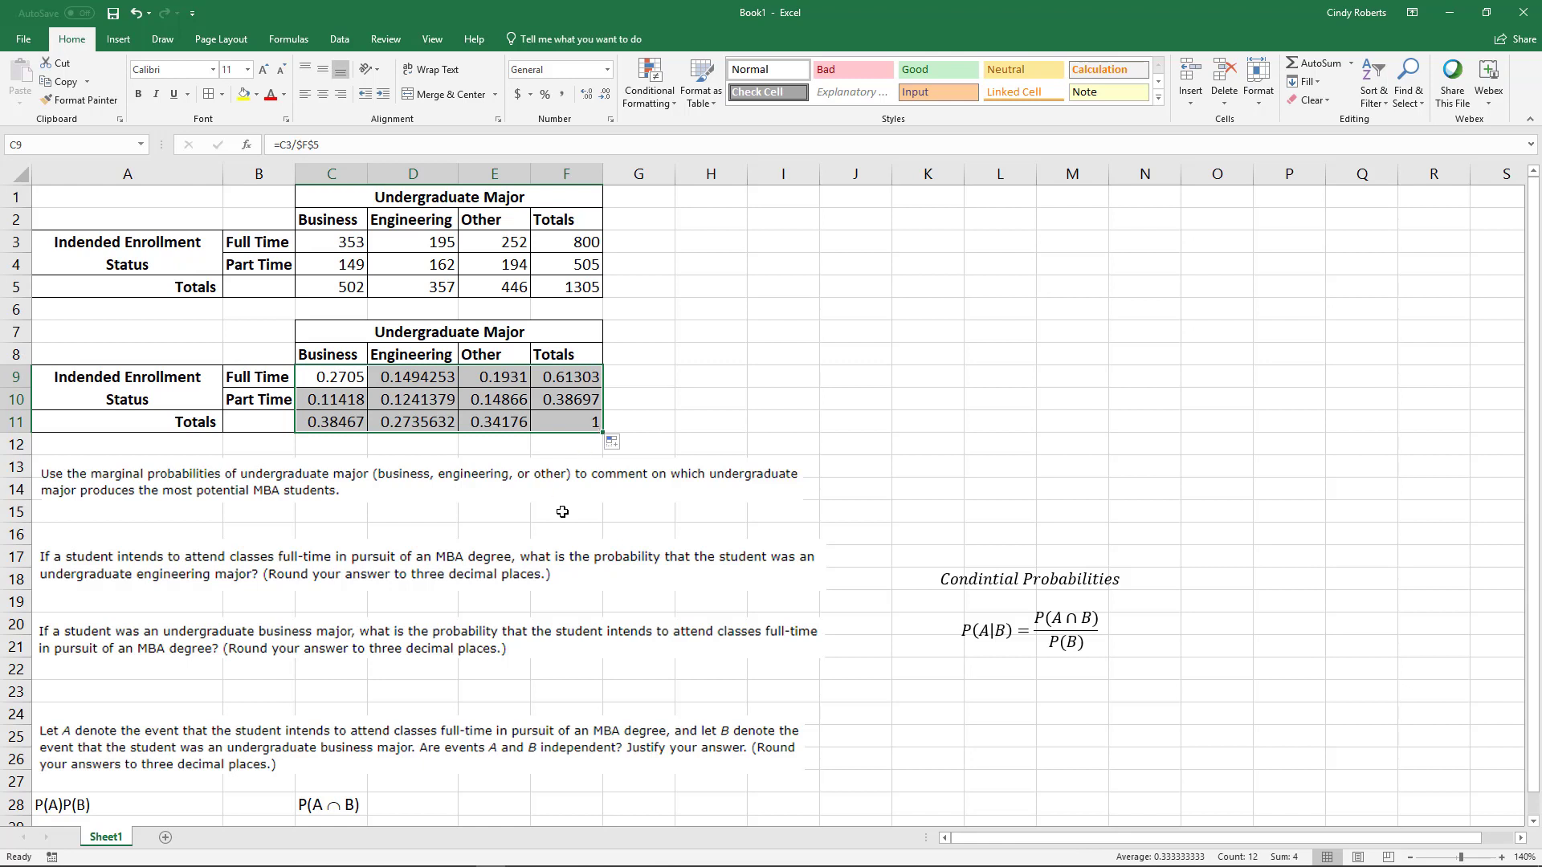
click(565, 422)
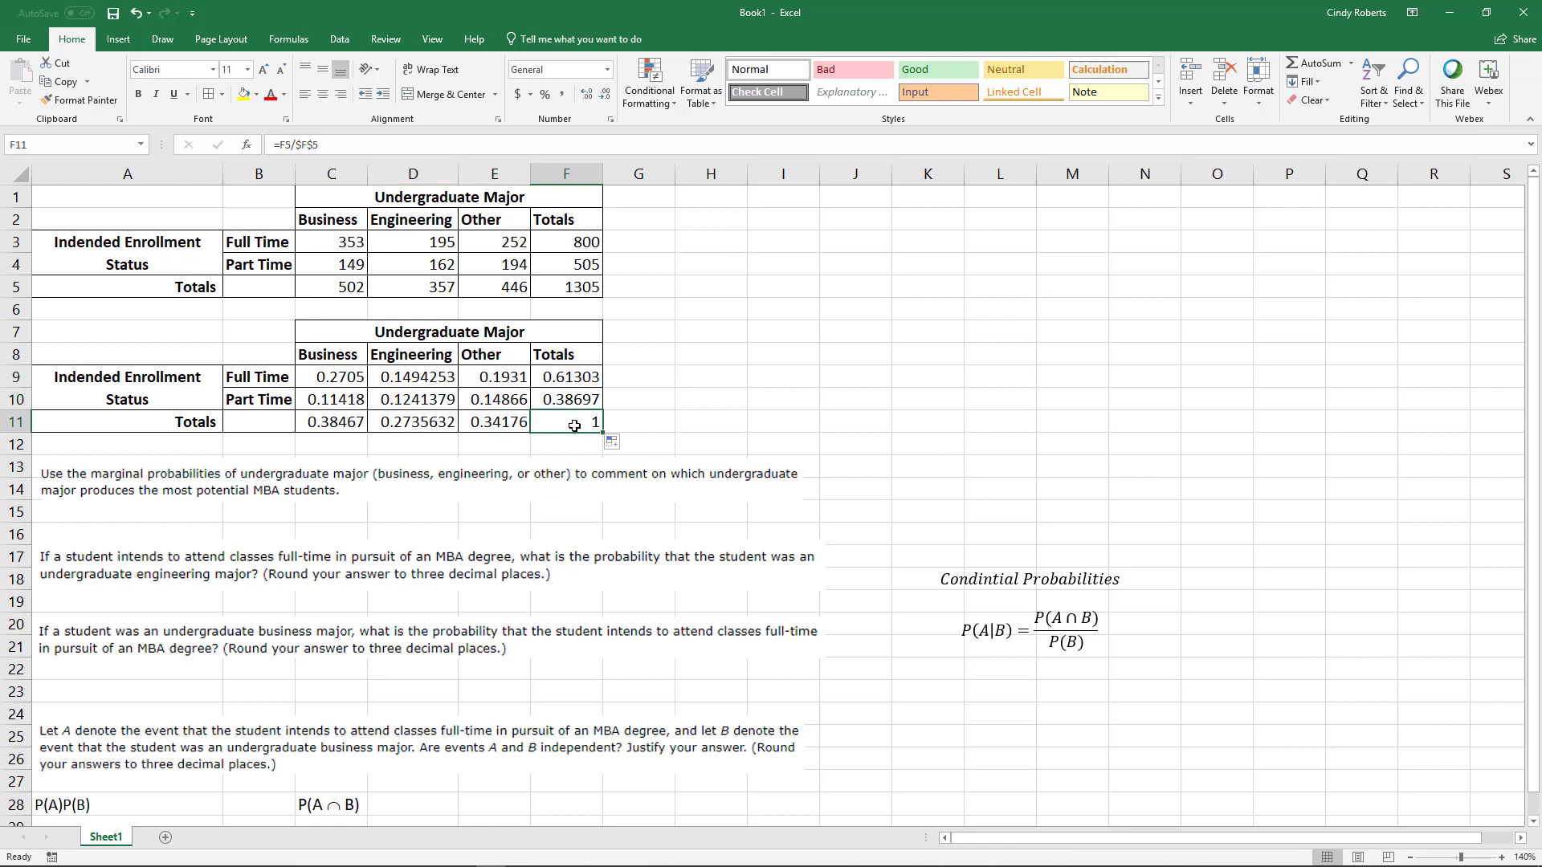
mouse_move(569, 424)
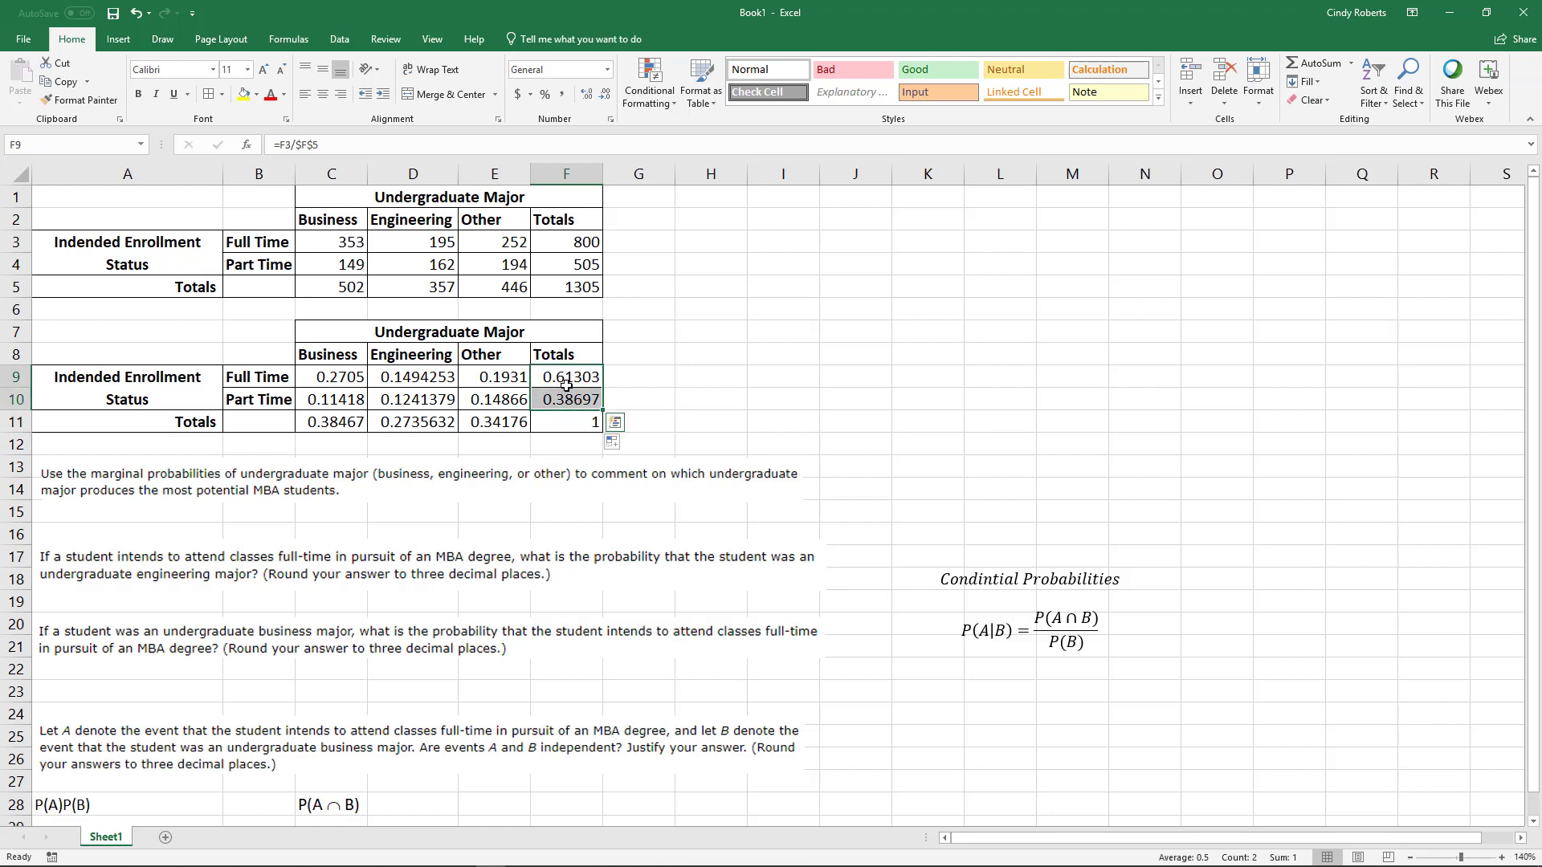
- Show three decimals in C9:F11 and select the row 11 column totals for yellow fill
click(565, 423)
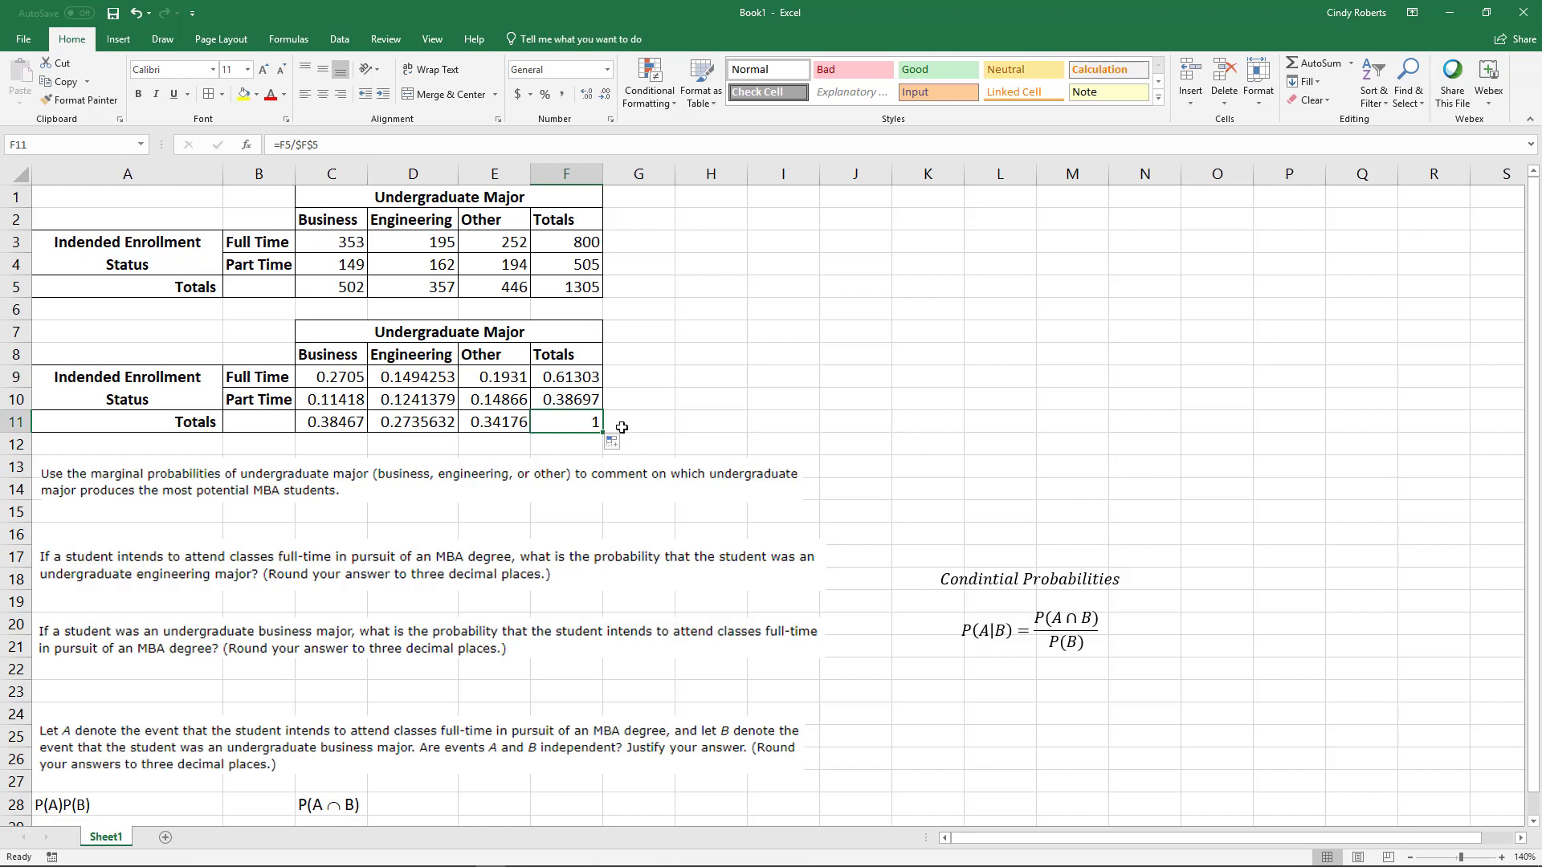
mouse_move(384, 465)
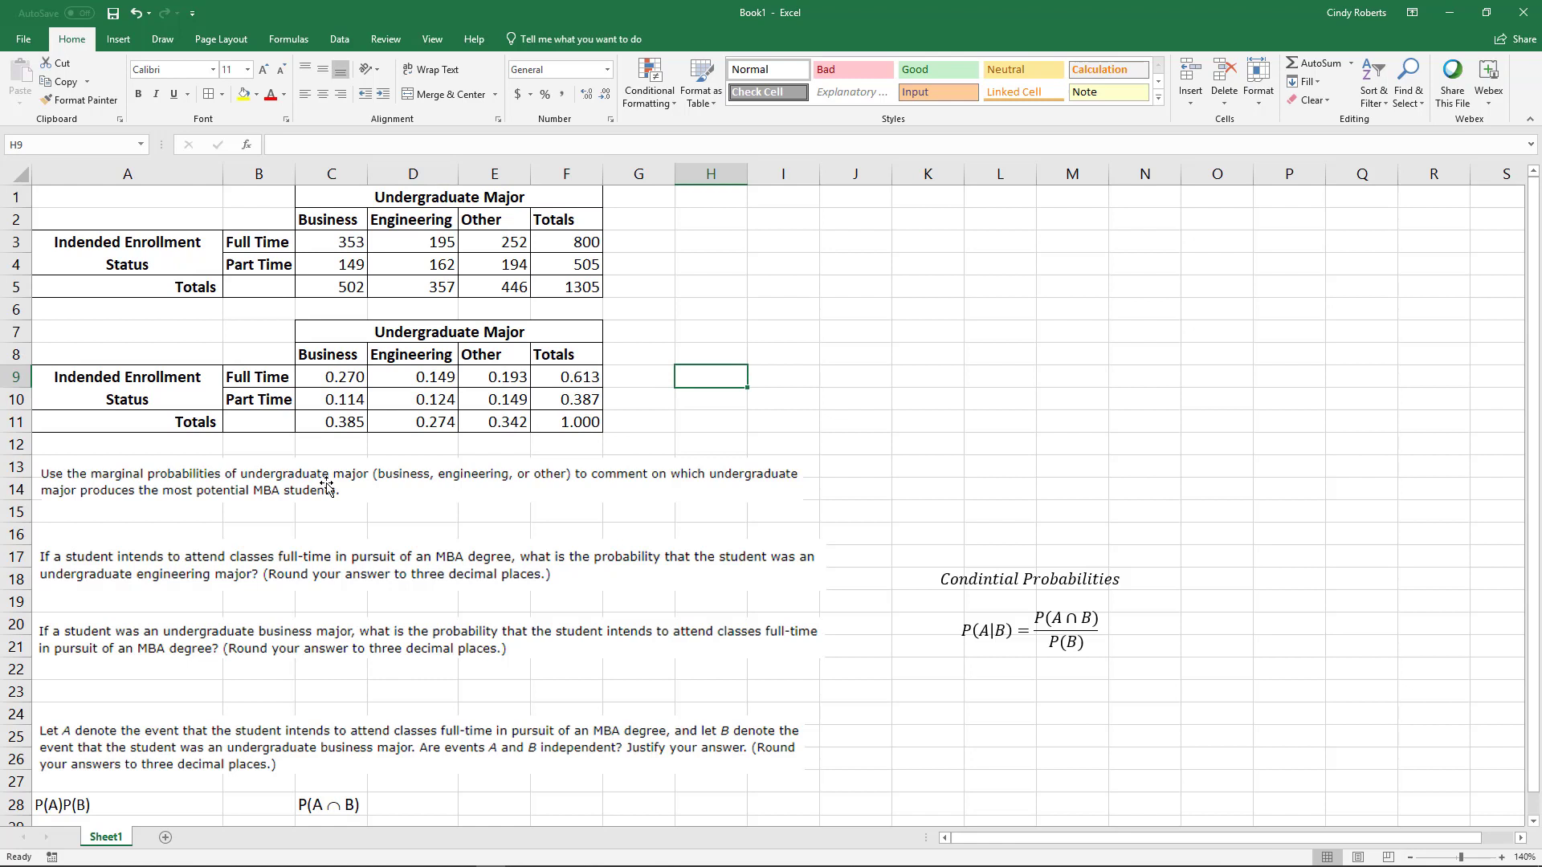
click(171, 490)
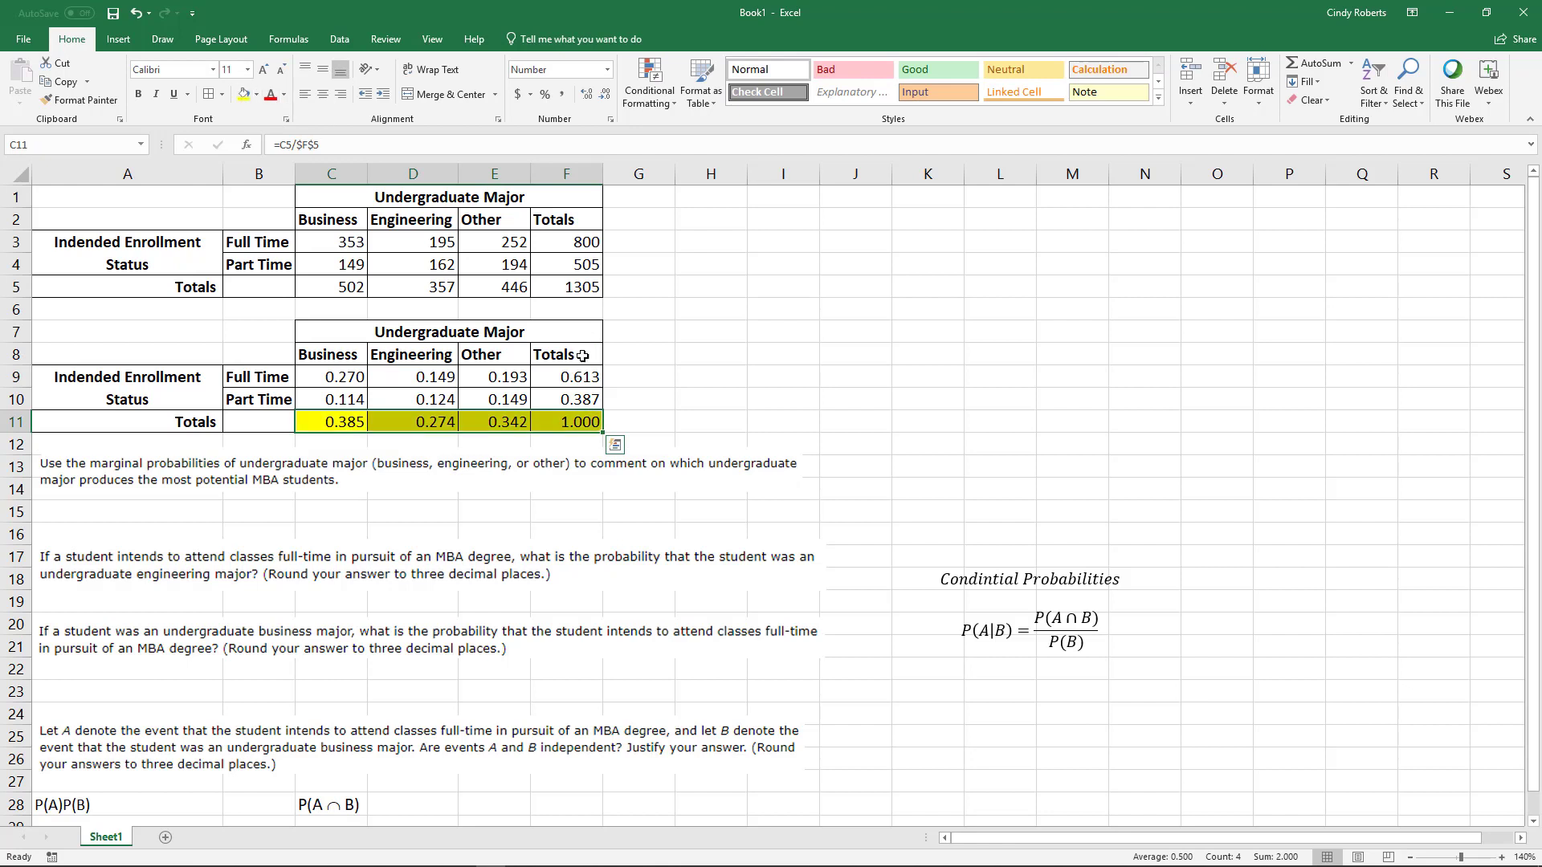
- Highlight the full-time and part-time row totals in yellow
click(565, 376)
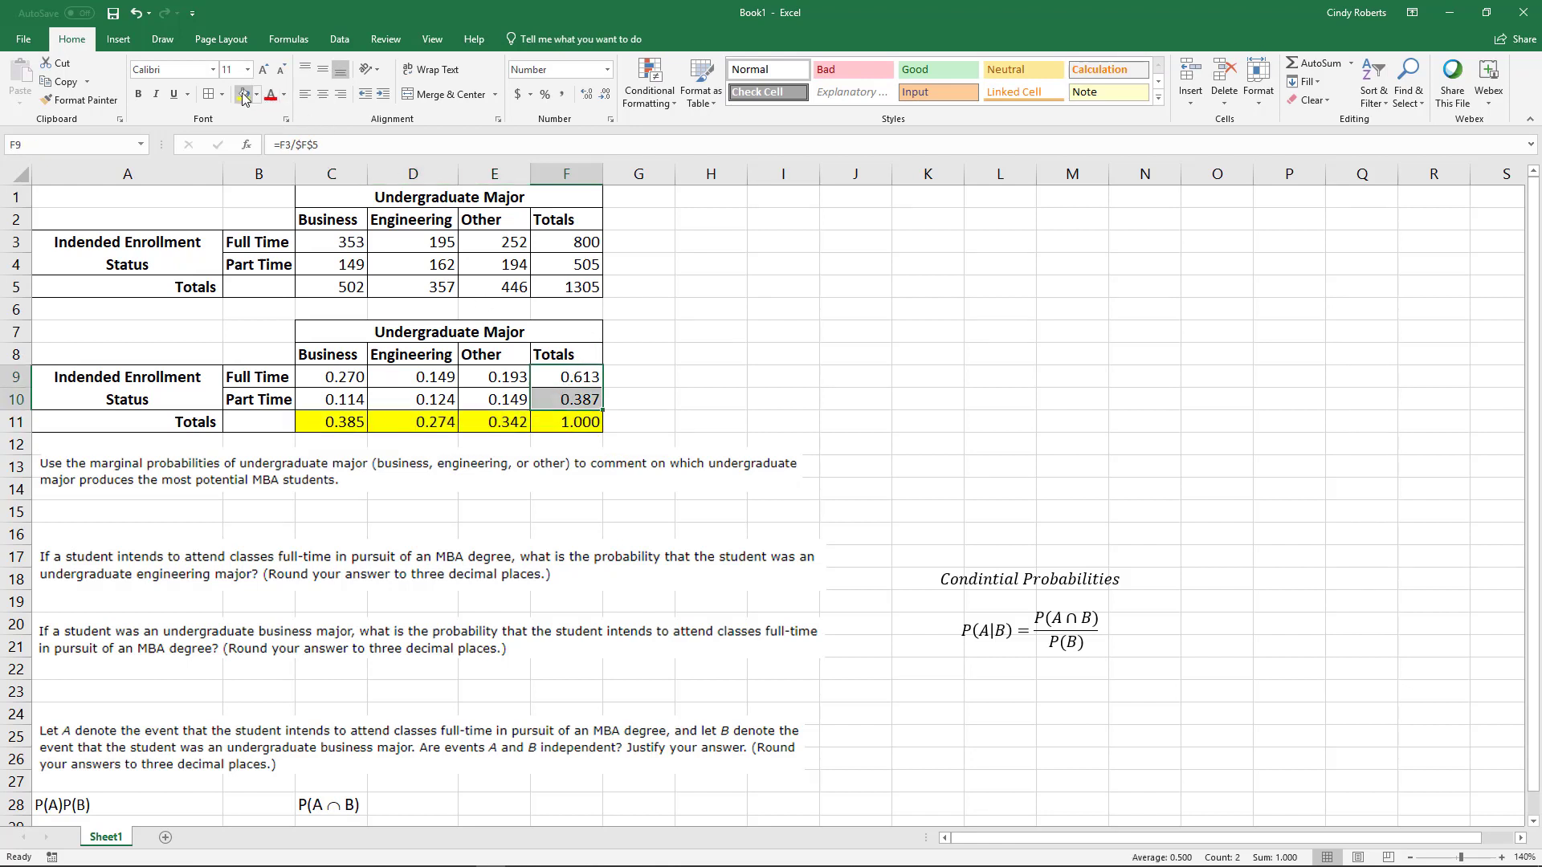
click(240, 93)
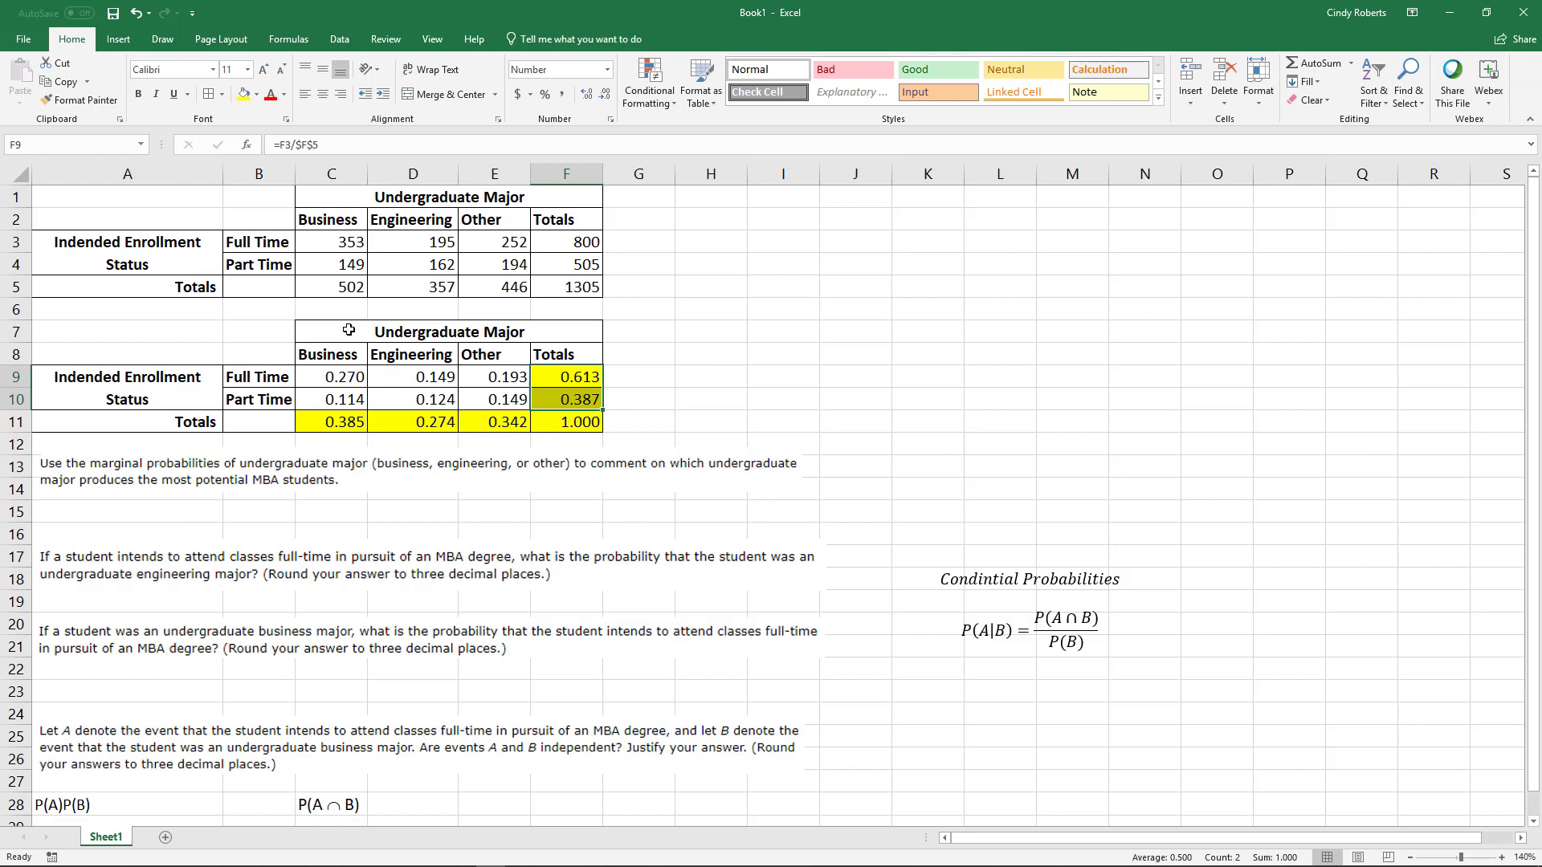
mouse_move(138, 503)
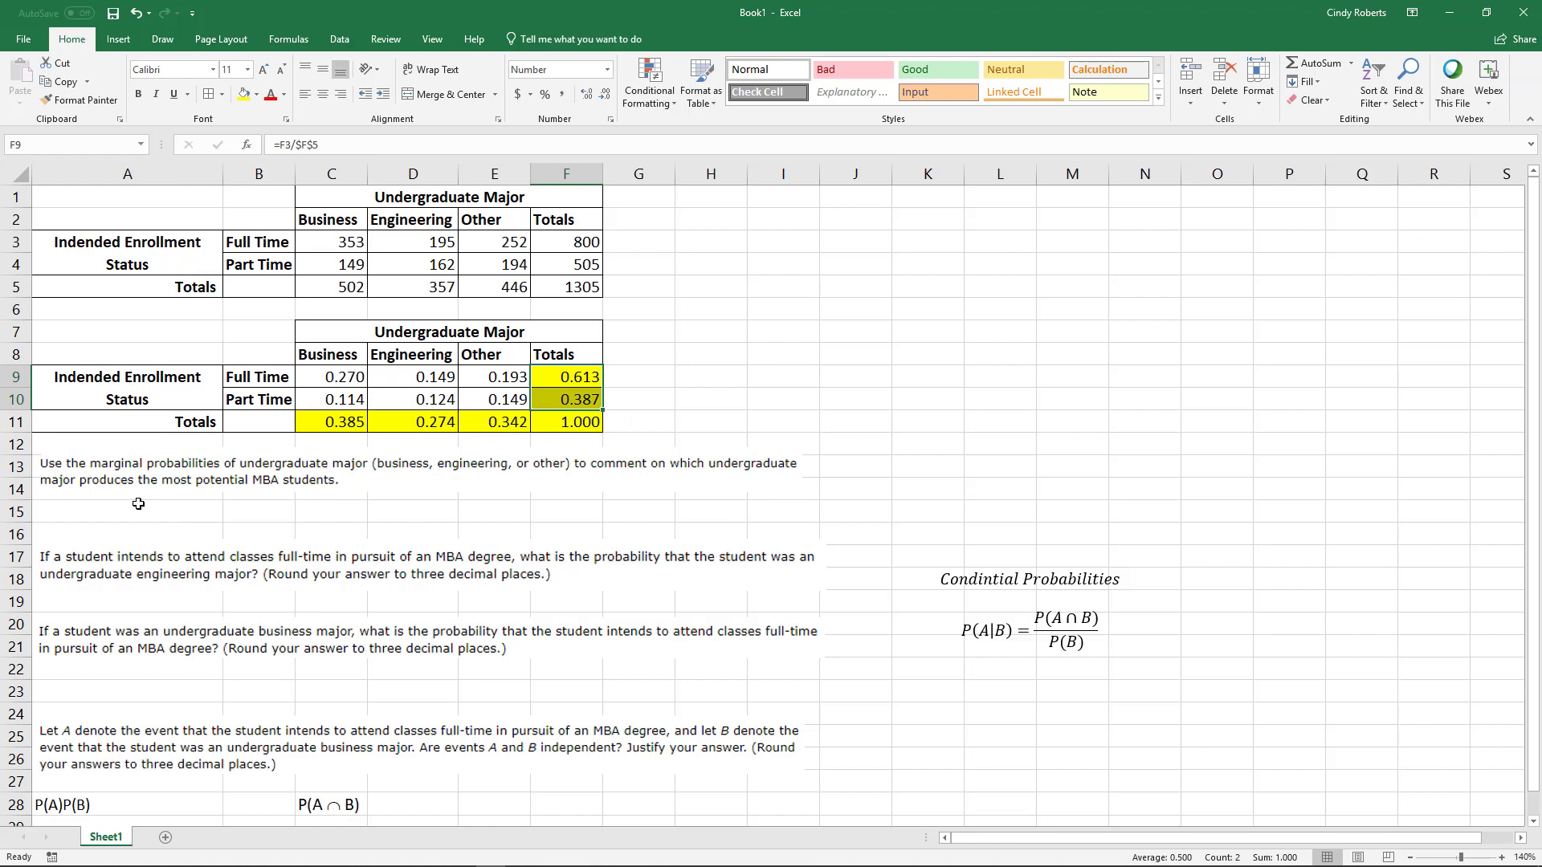
- Enter Business in A15 as the first answer and highlight it yellow
click(126, 511)
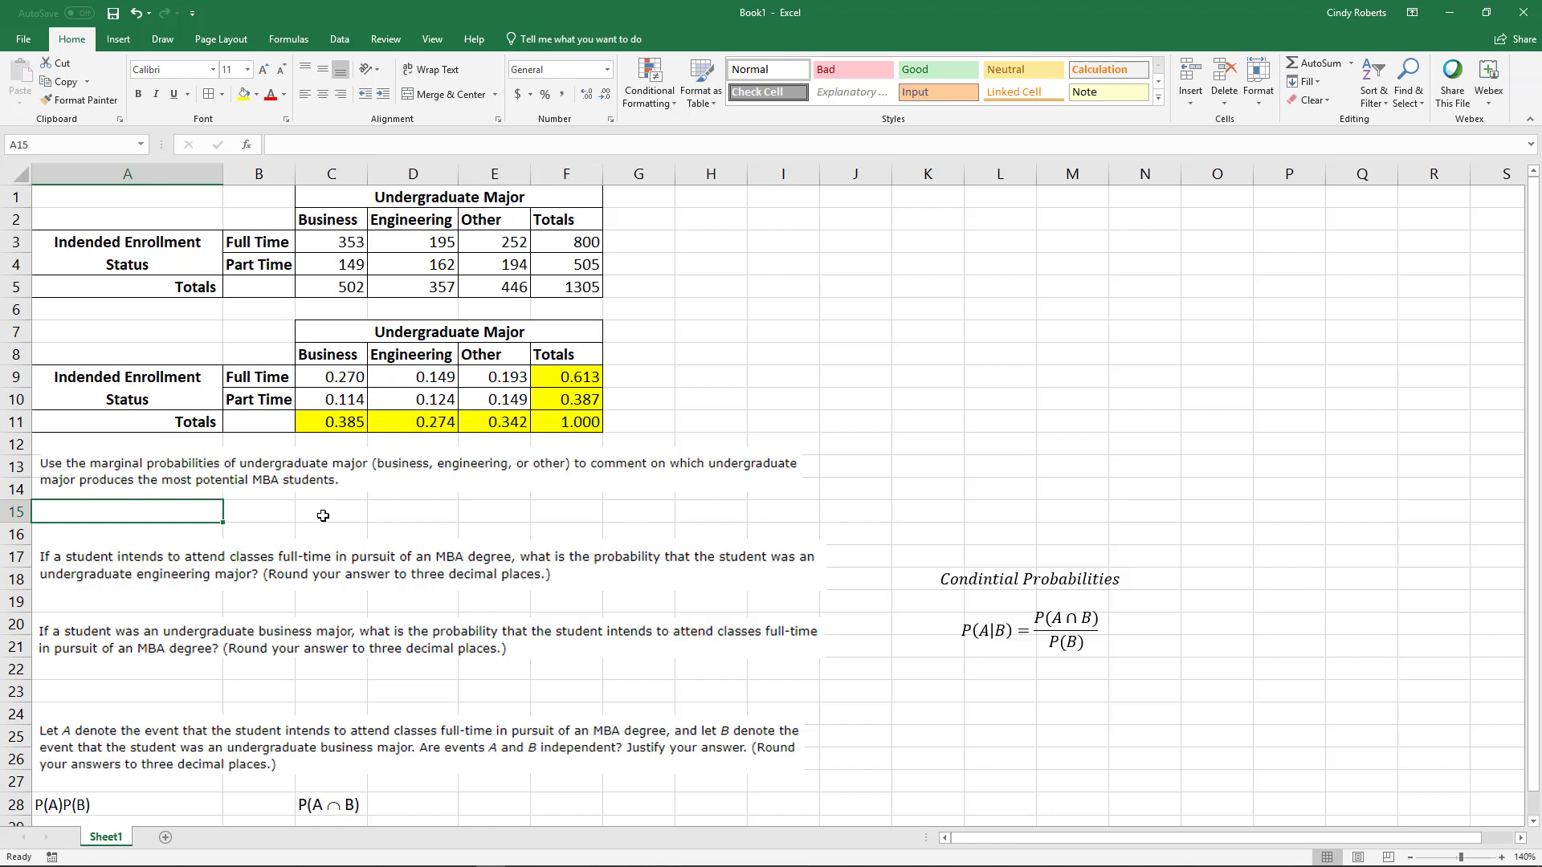
mouse_move(355, 498)
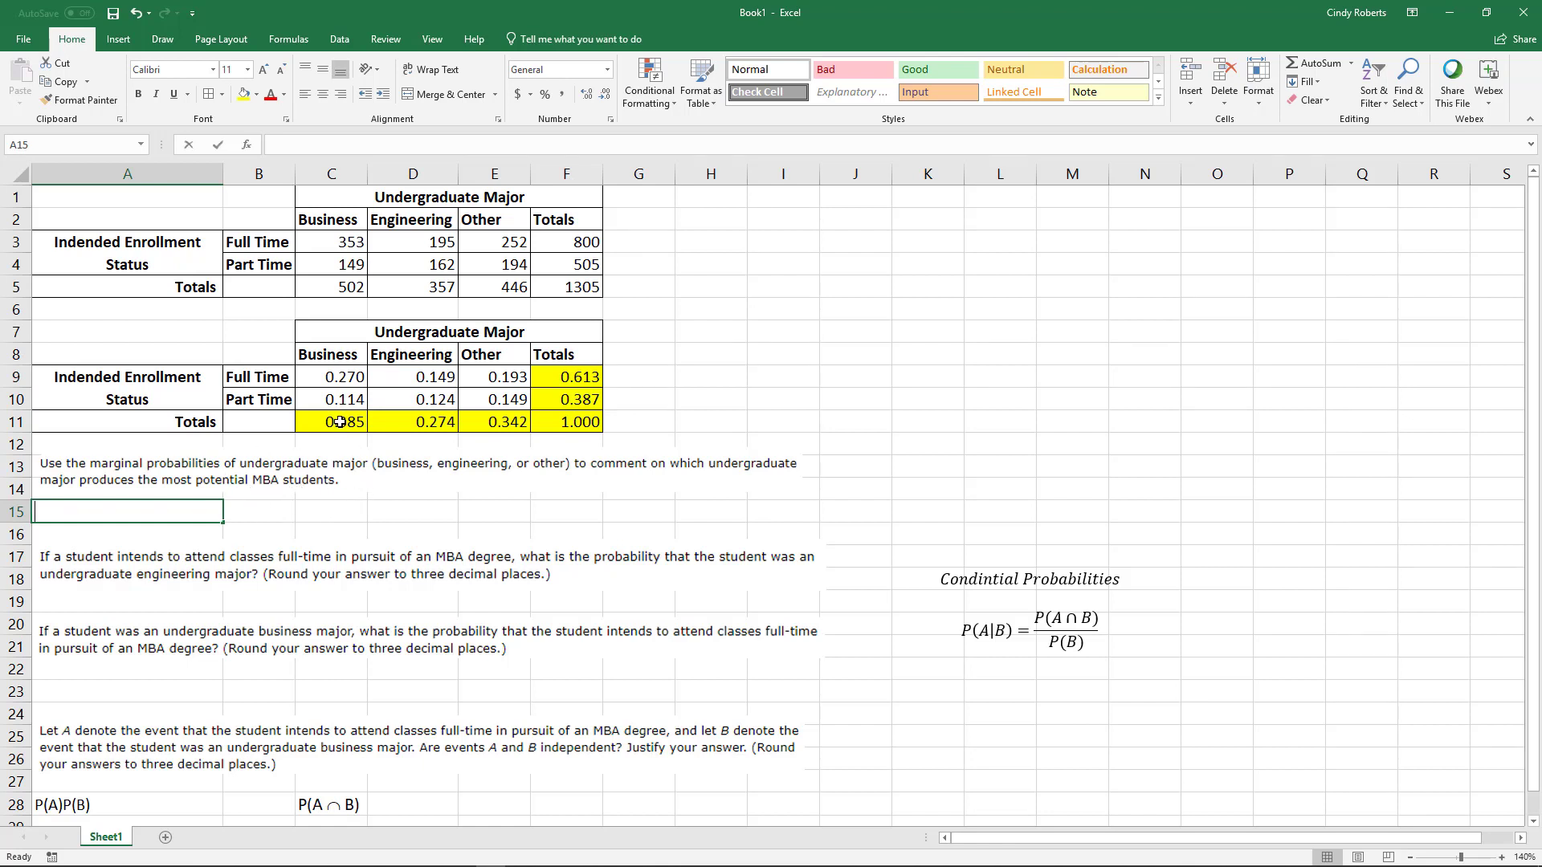
text(Business)
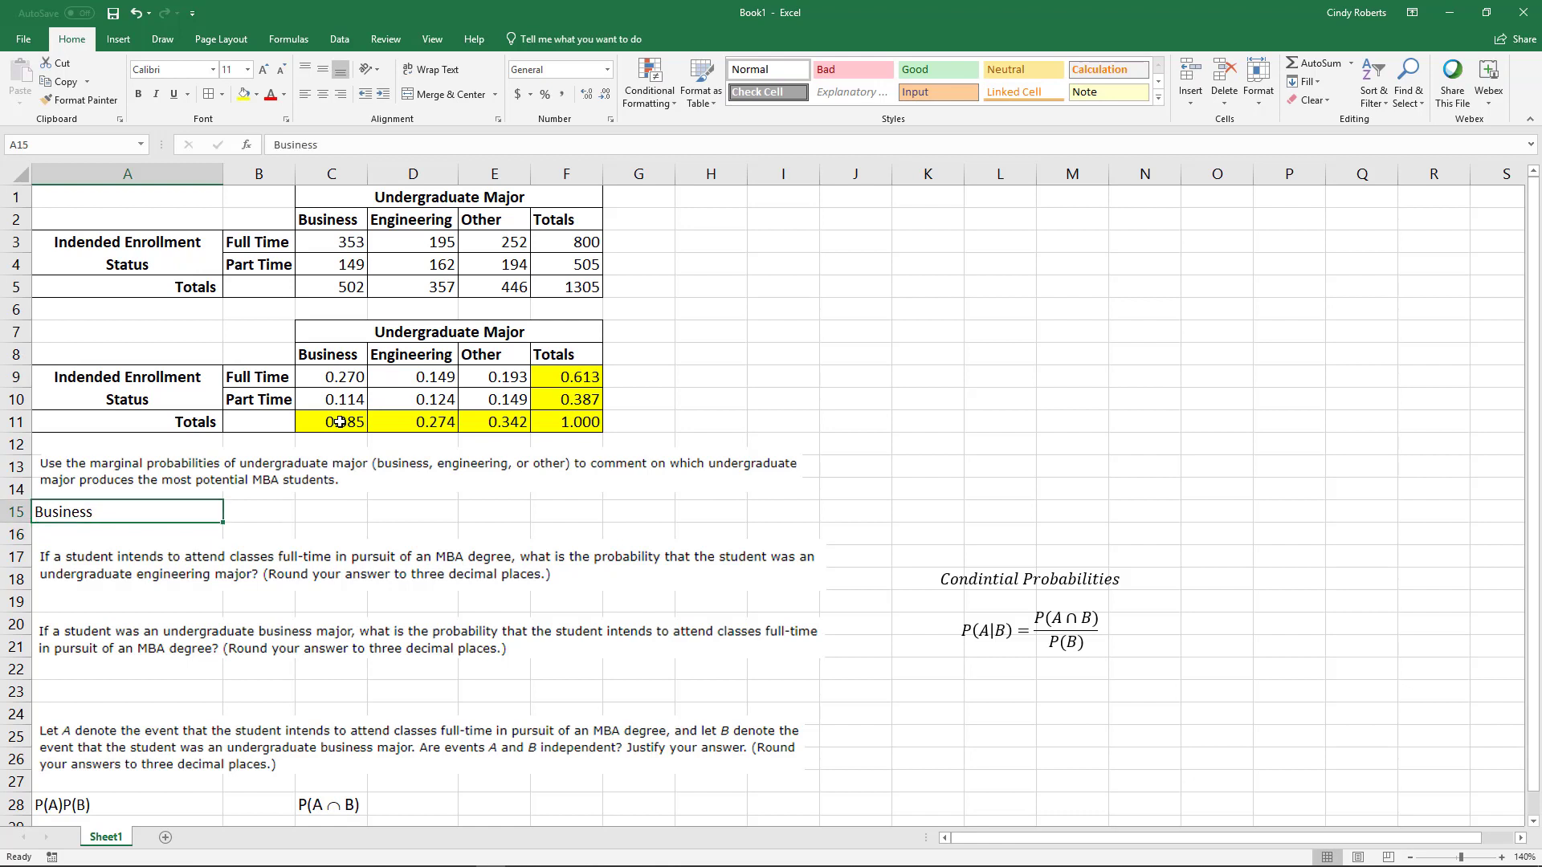
click(331, 421)
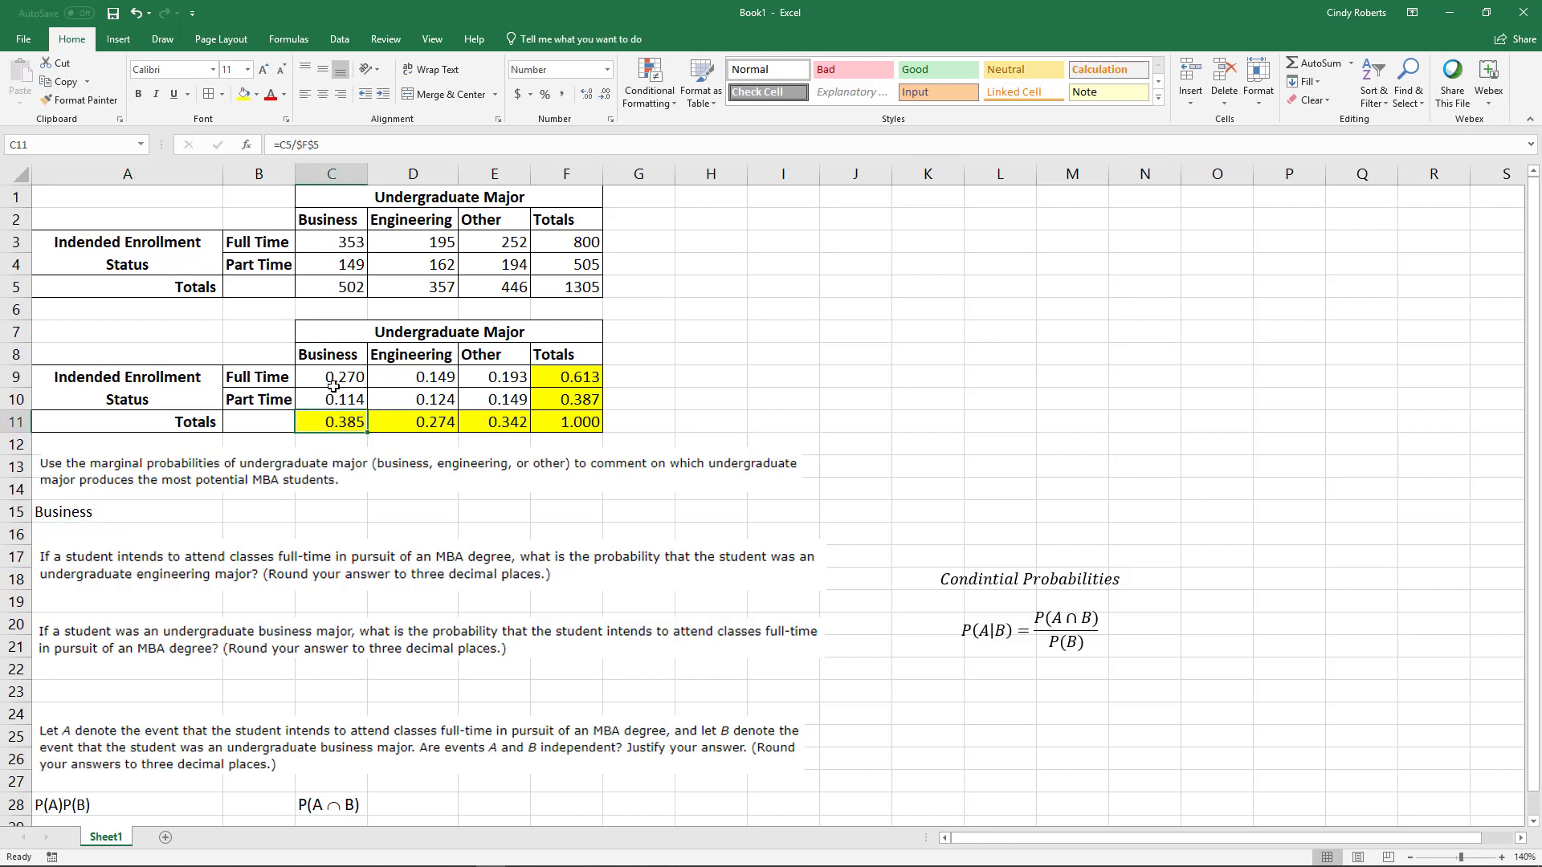
click(125, 511)
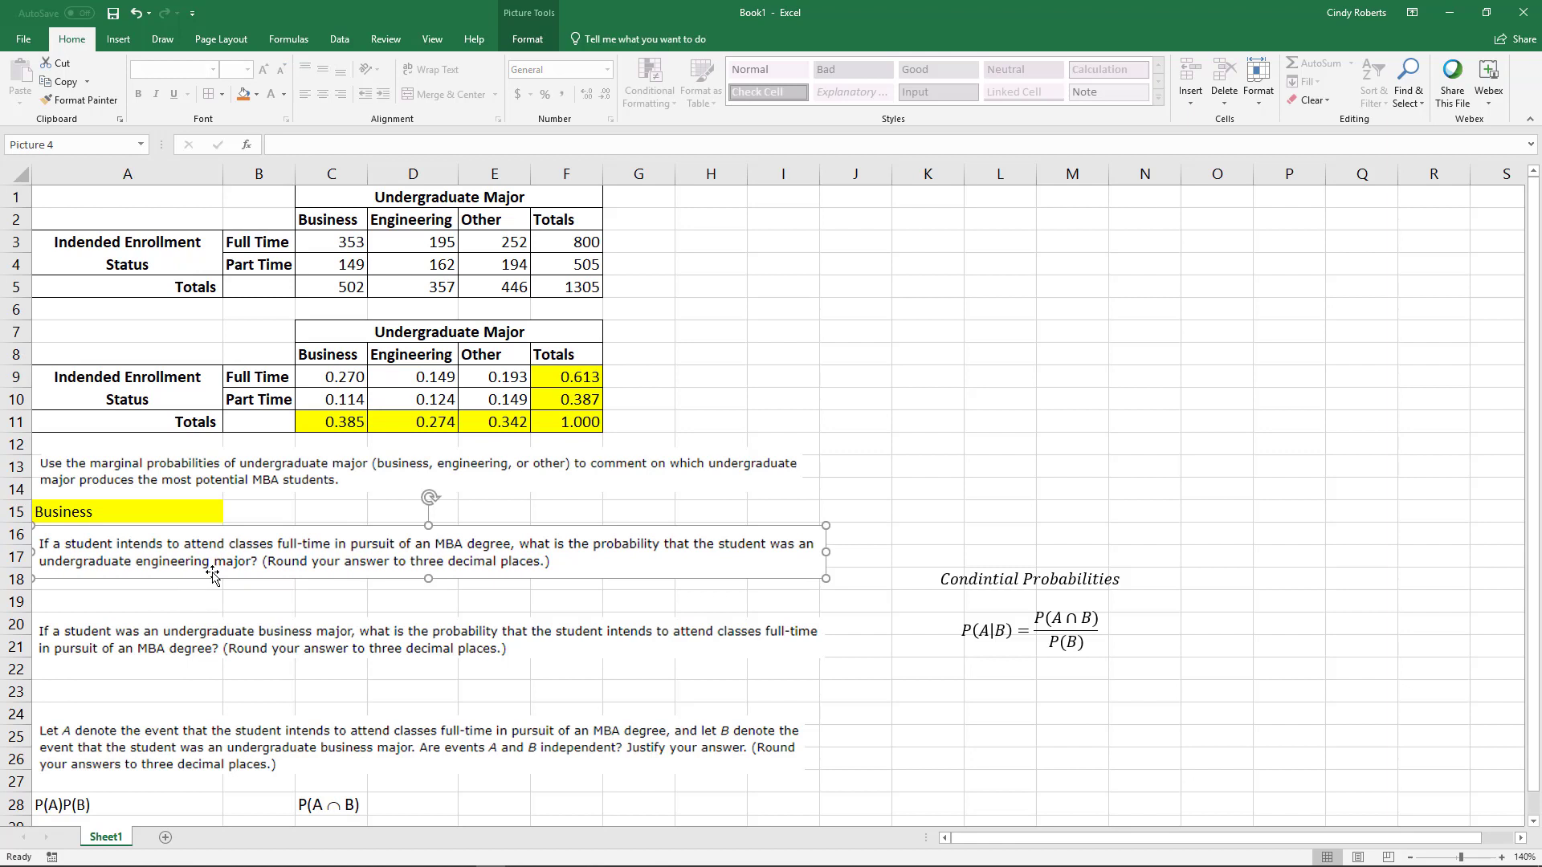
mouse_move(296, 572)
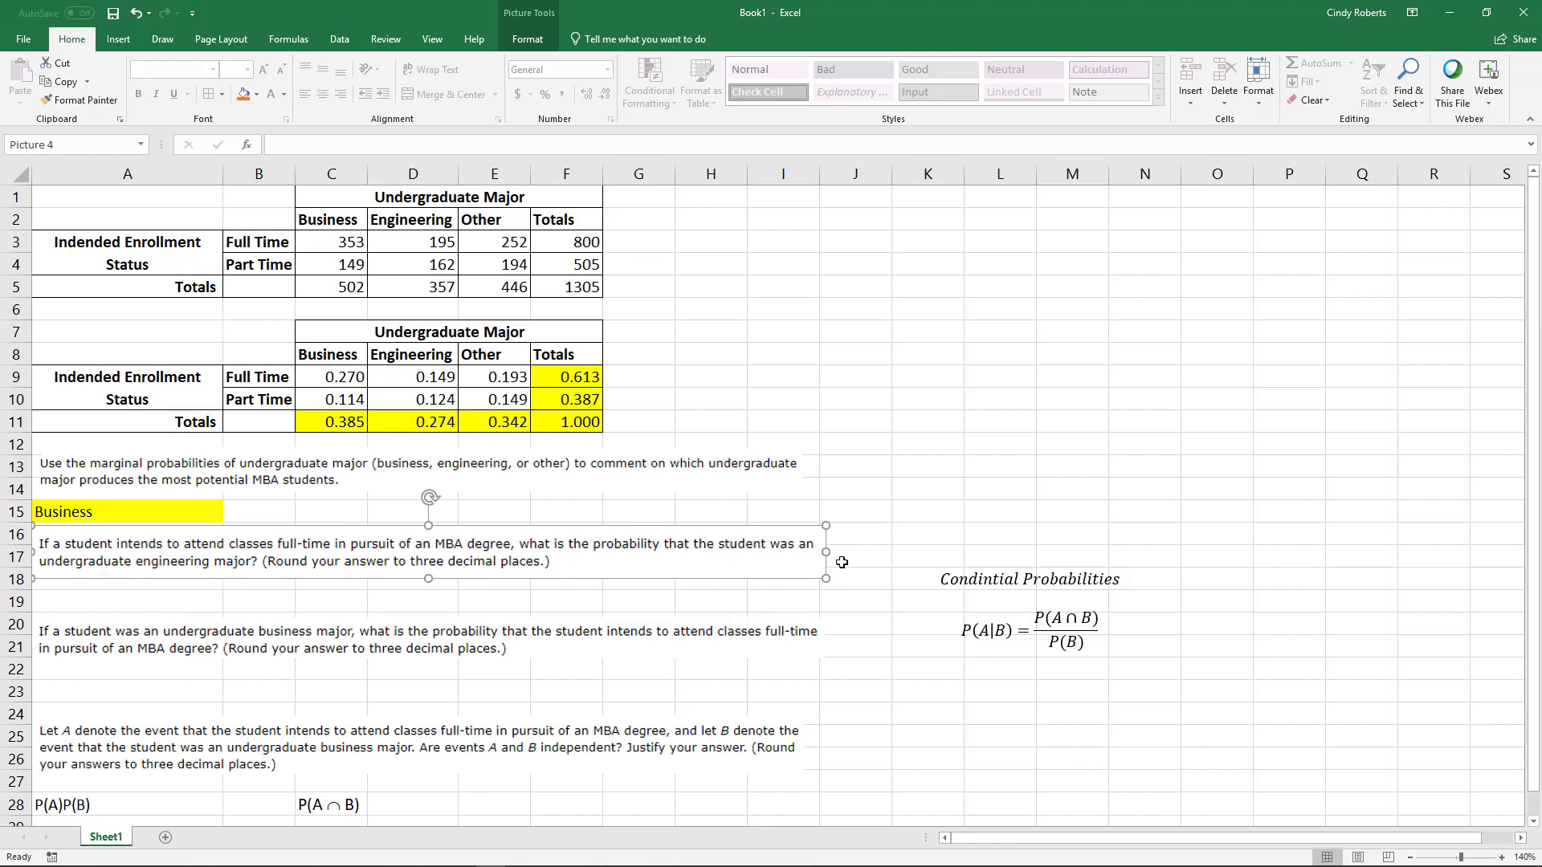
mouse_move(980, 581)
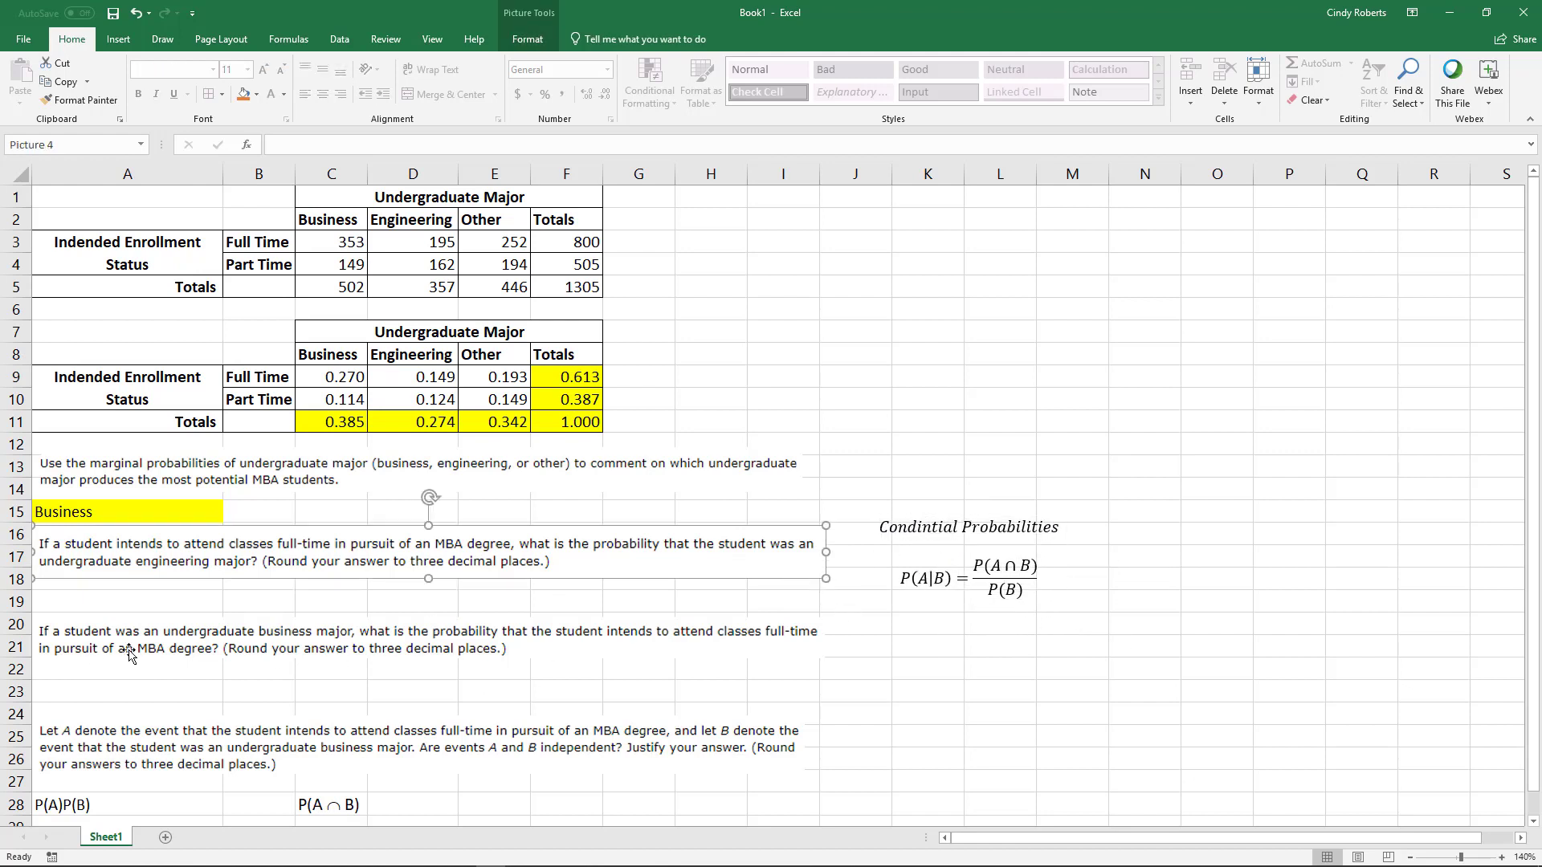
- Deselect the moved formula picture by selecting cell A19
click(126, 601)
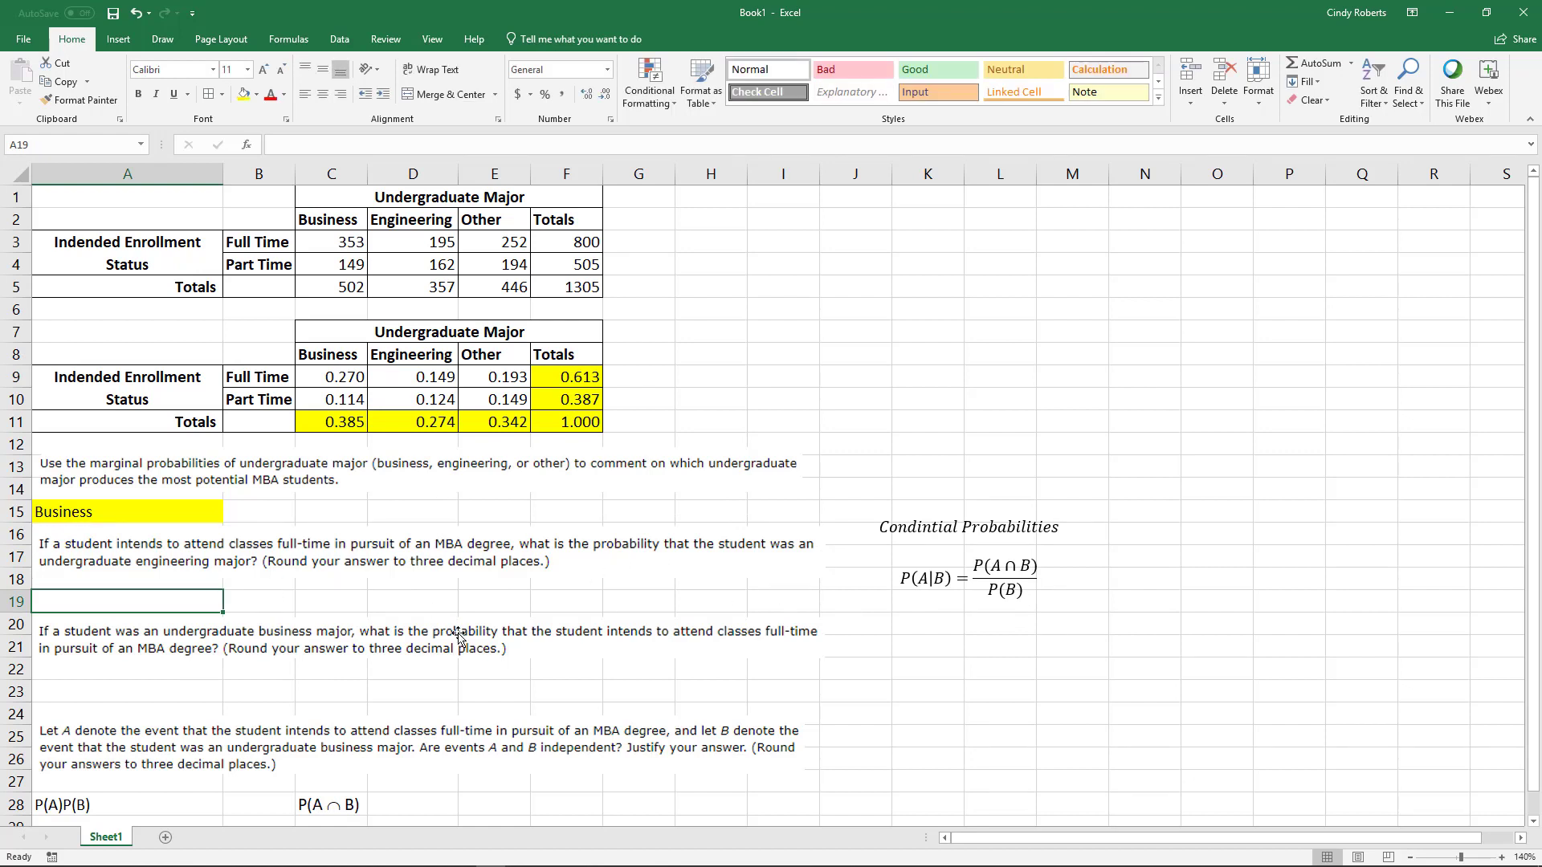
mouse_move(931, 592)
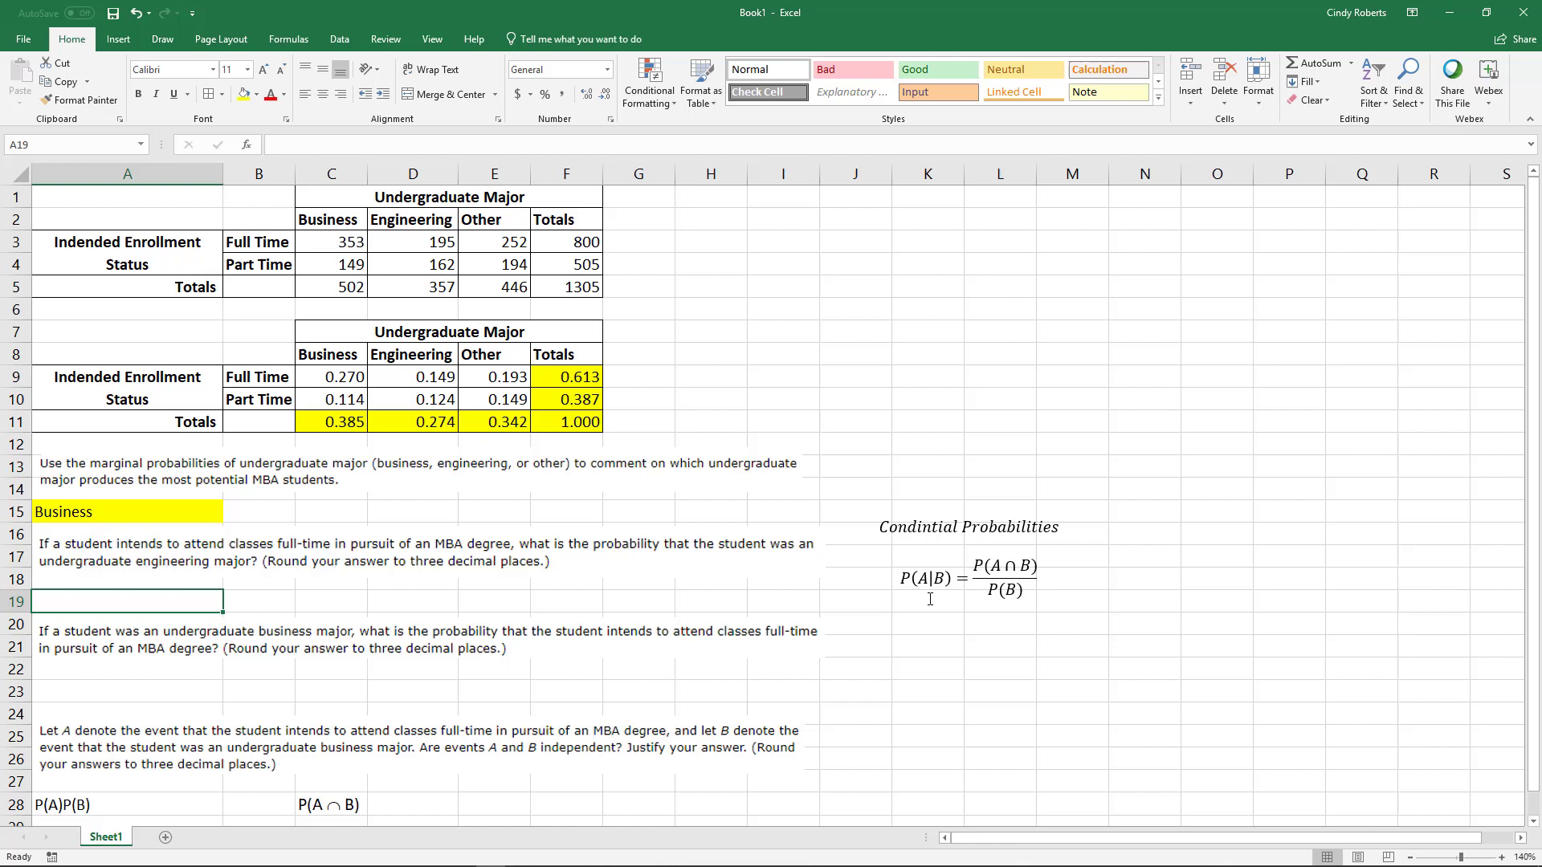
mouse_move(922, 615)
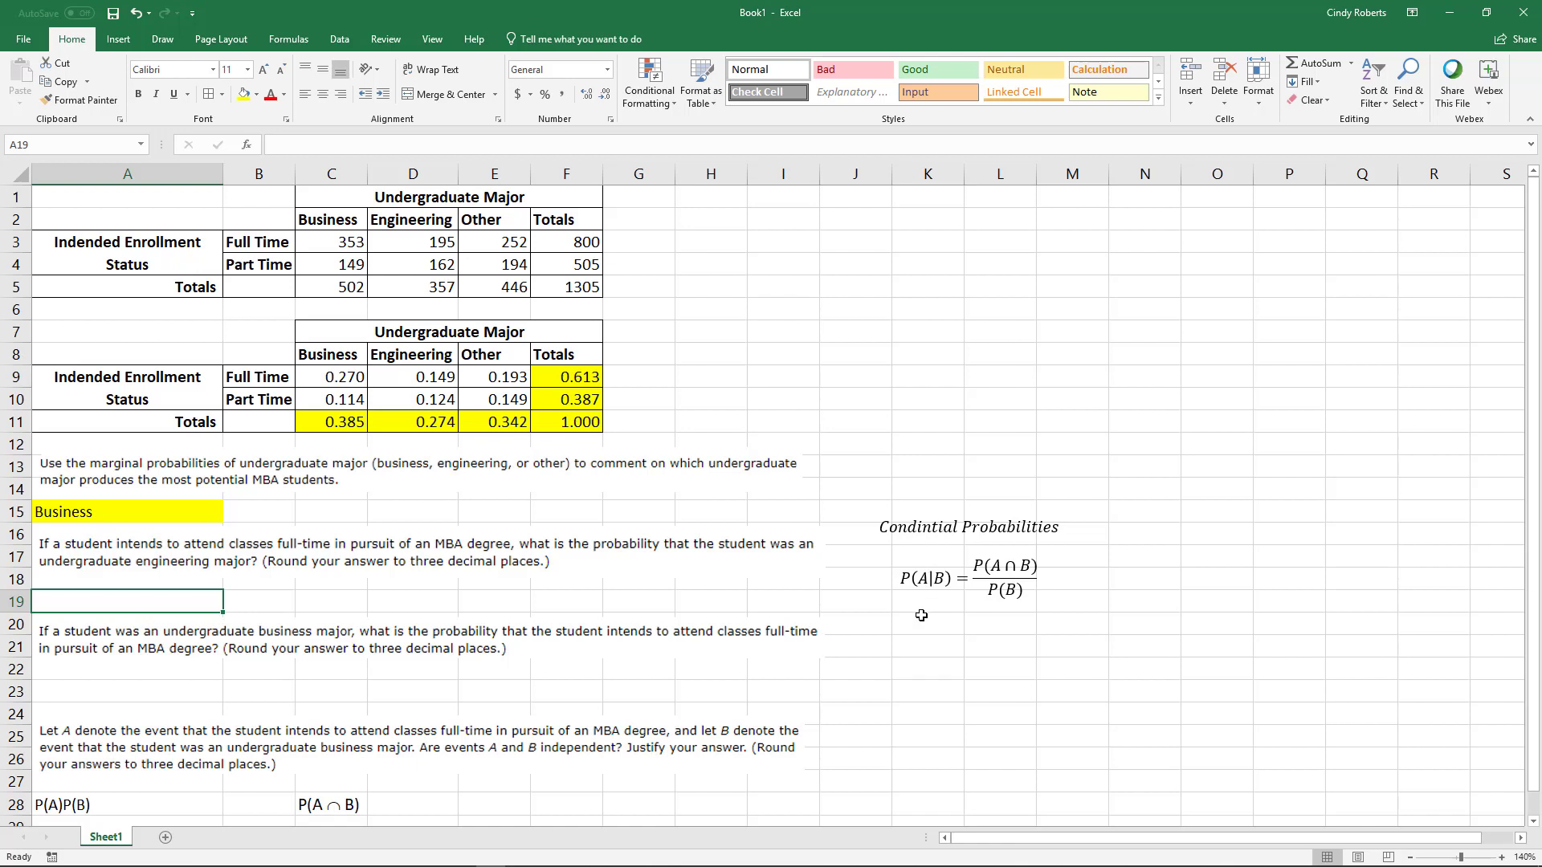
mouse_move(336, 561)
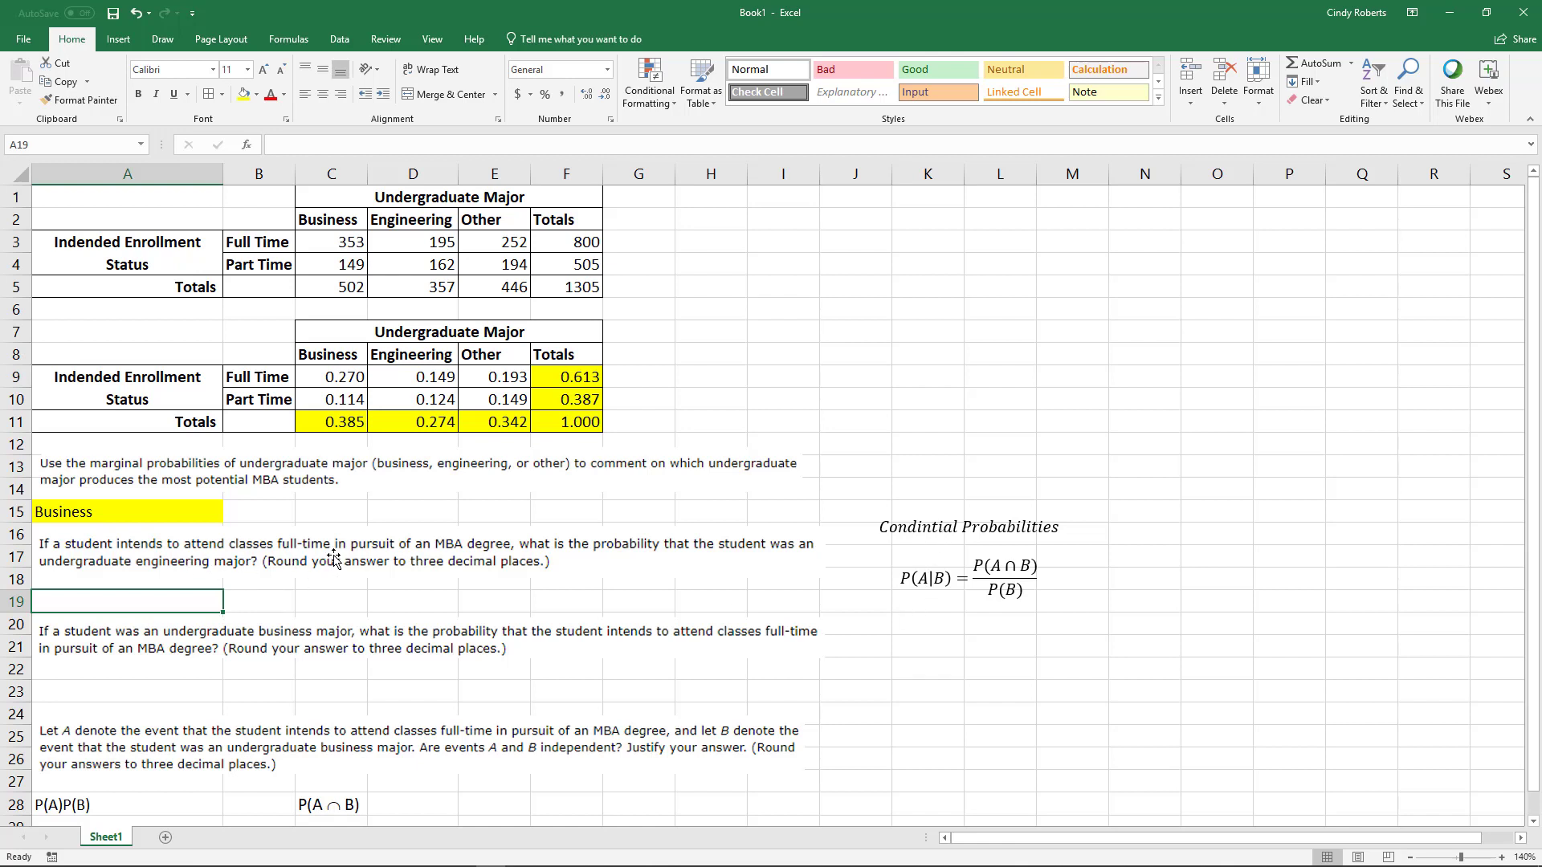
mouse_move(198, 273)
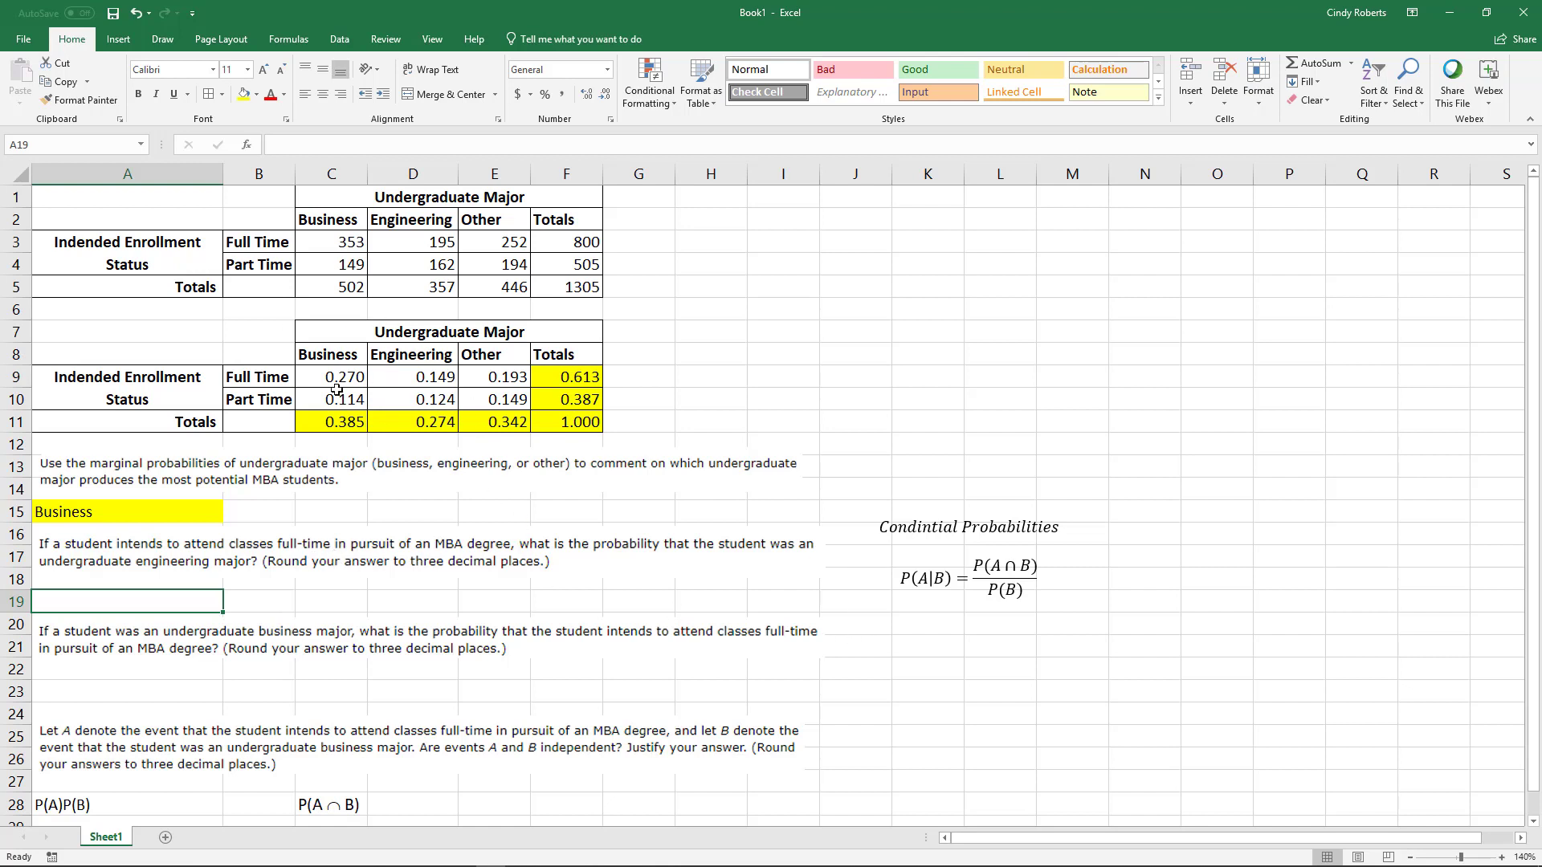
mouse_move(344, 556)
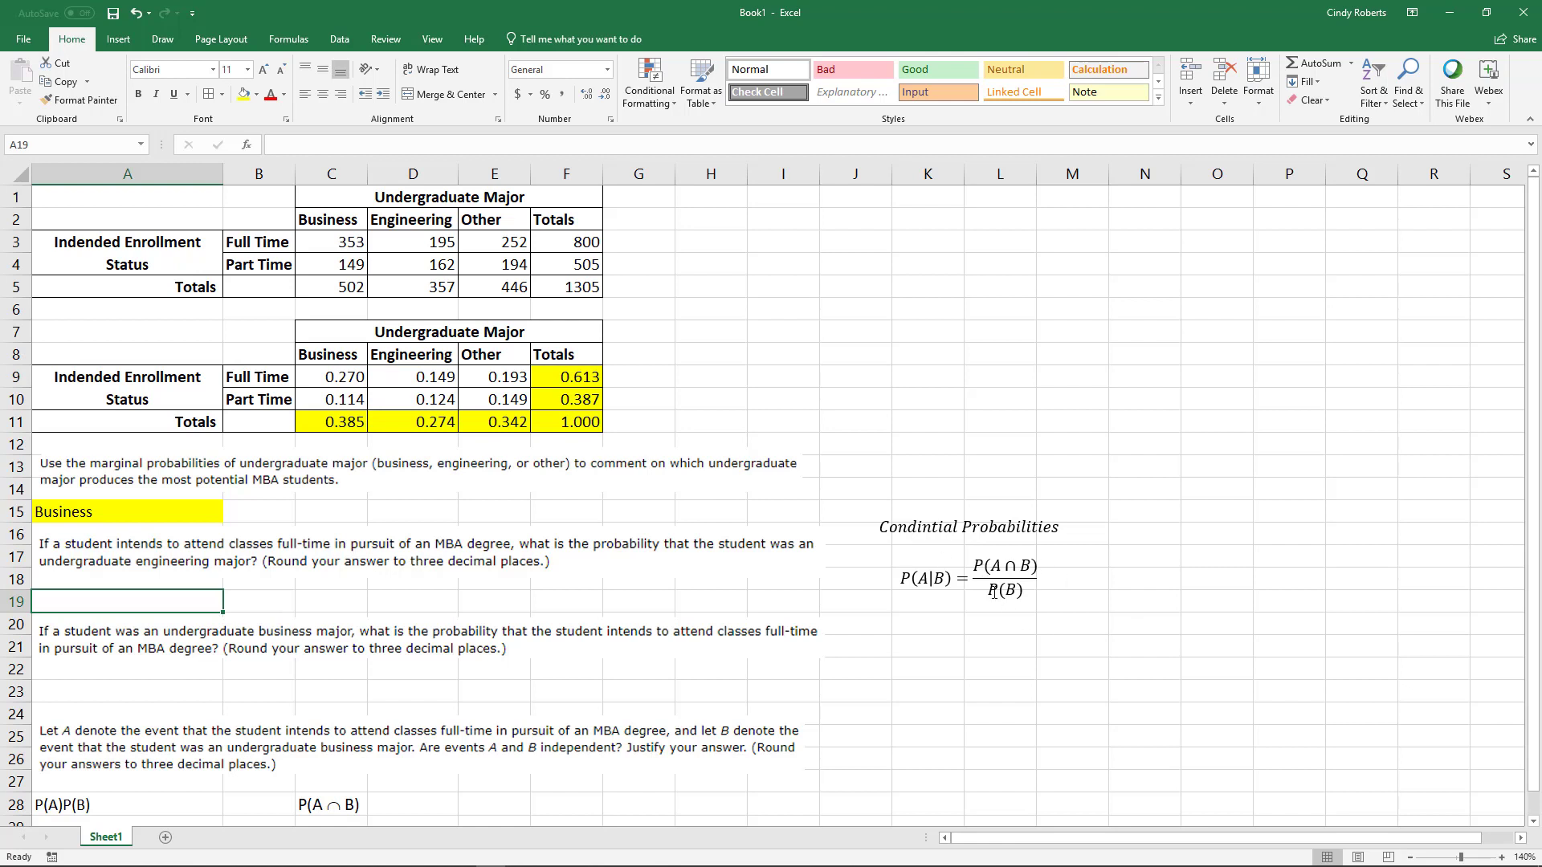
- Label A19 P(engin | full-time) and compute =D9/F9 in B19 giving 0.24375
text(P(engin | full-time)
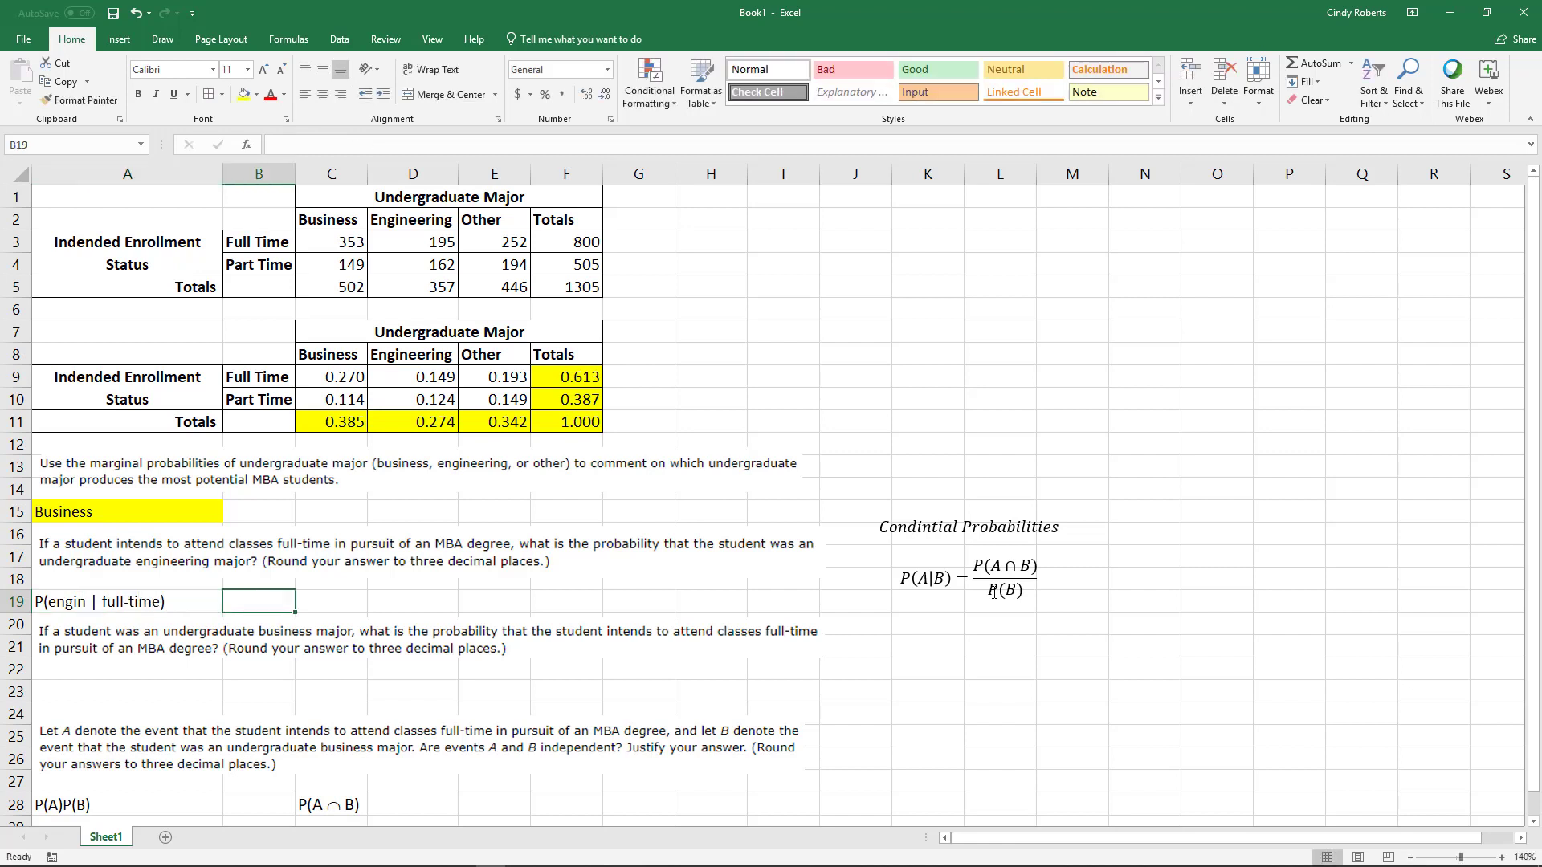
text(=)
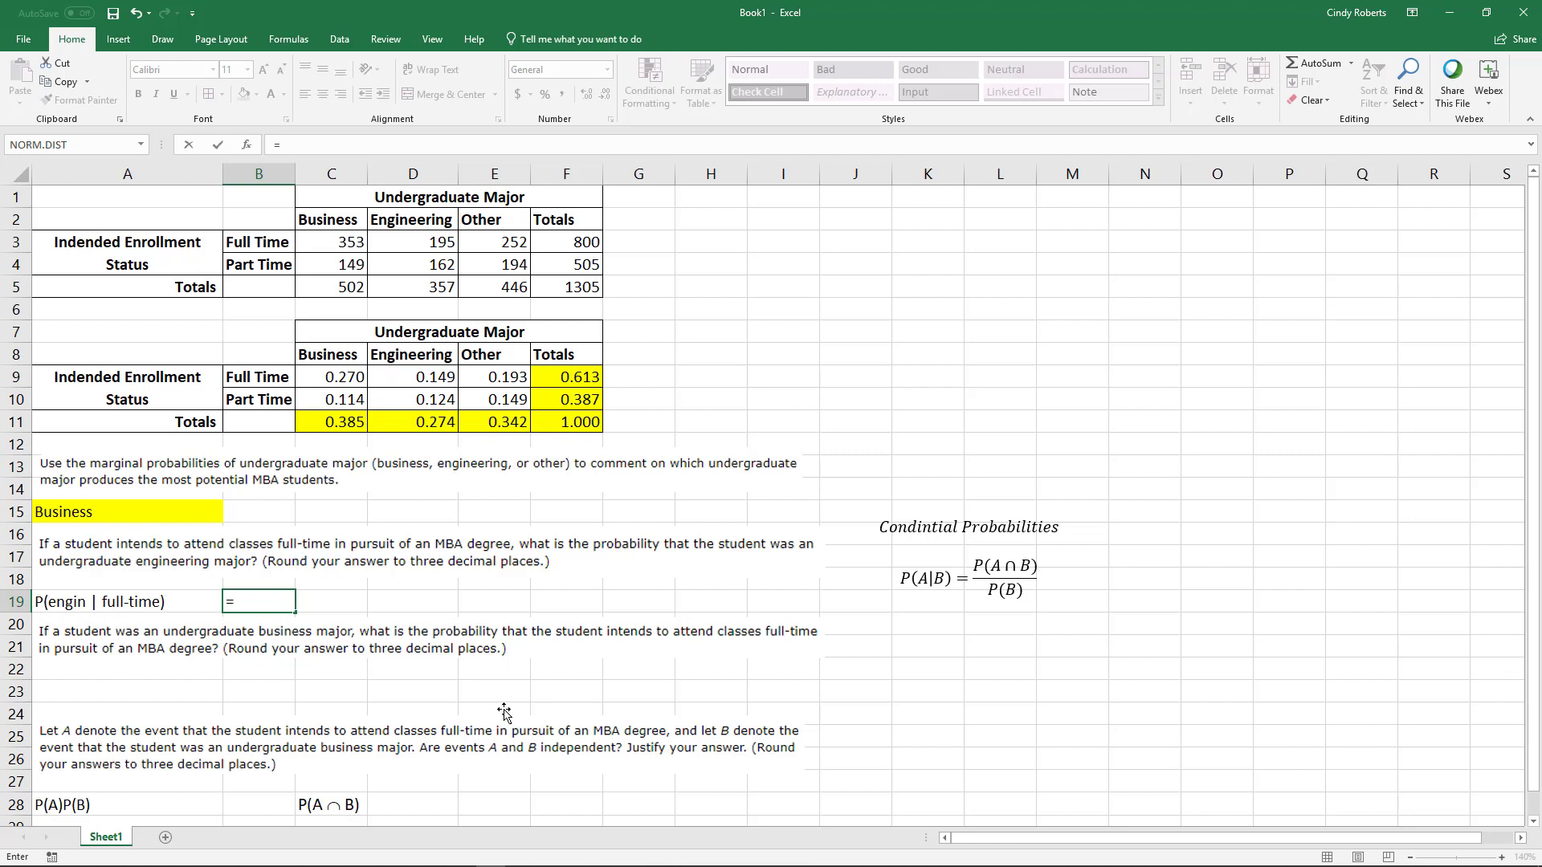
mouse_move(365, 467)
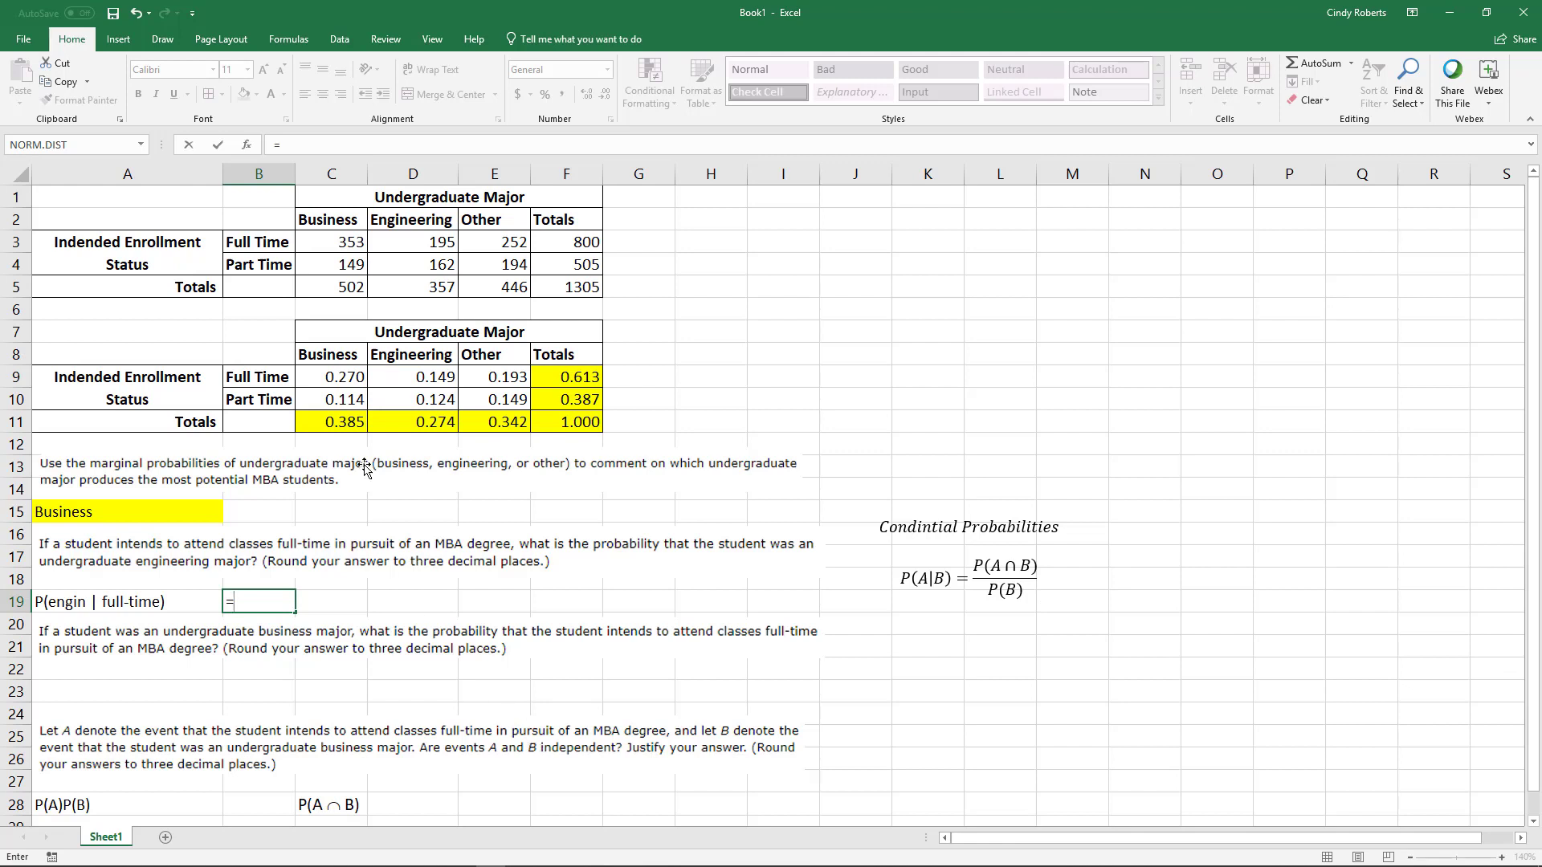
mouse_move(405, 494)
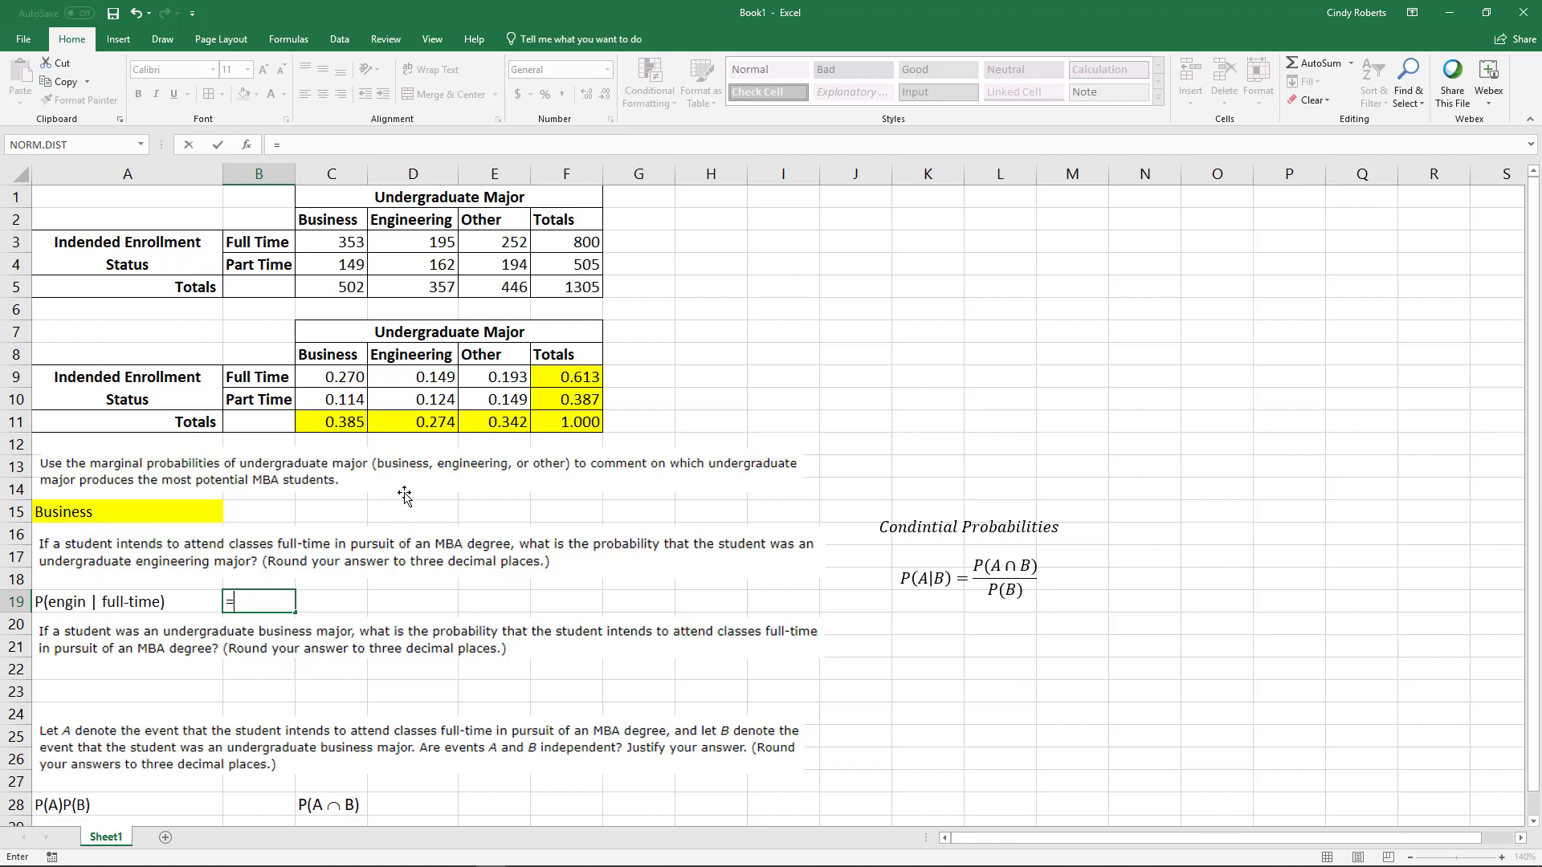
mouse_move(424, 382)
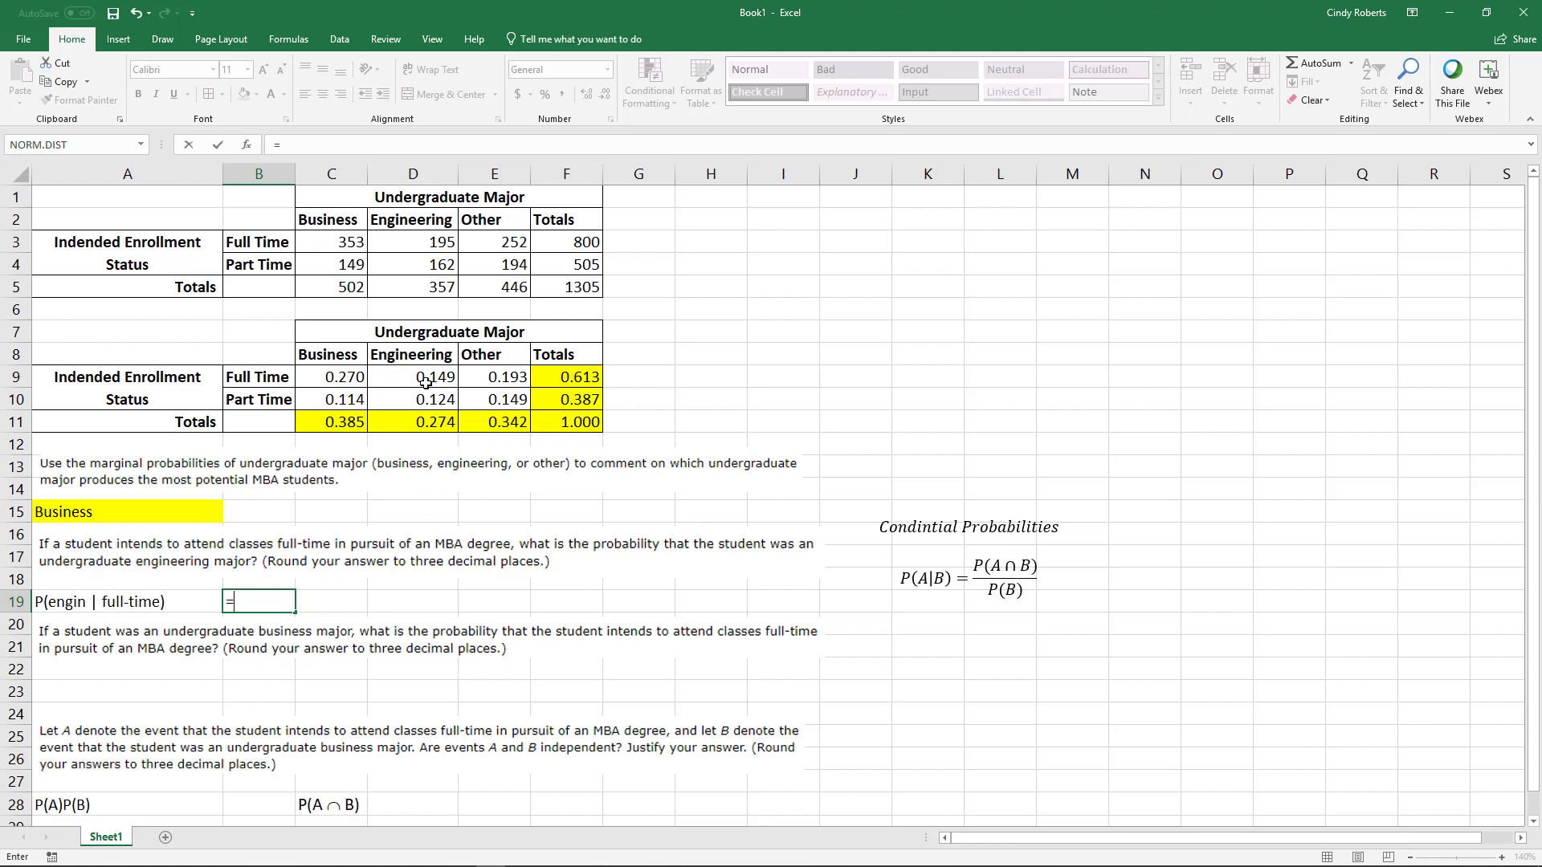
click(413, 376)
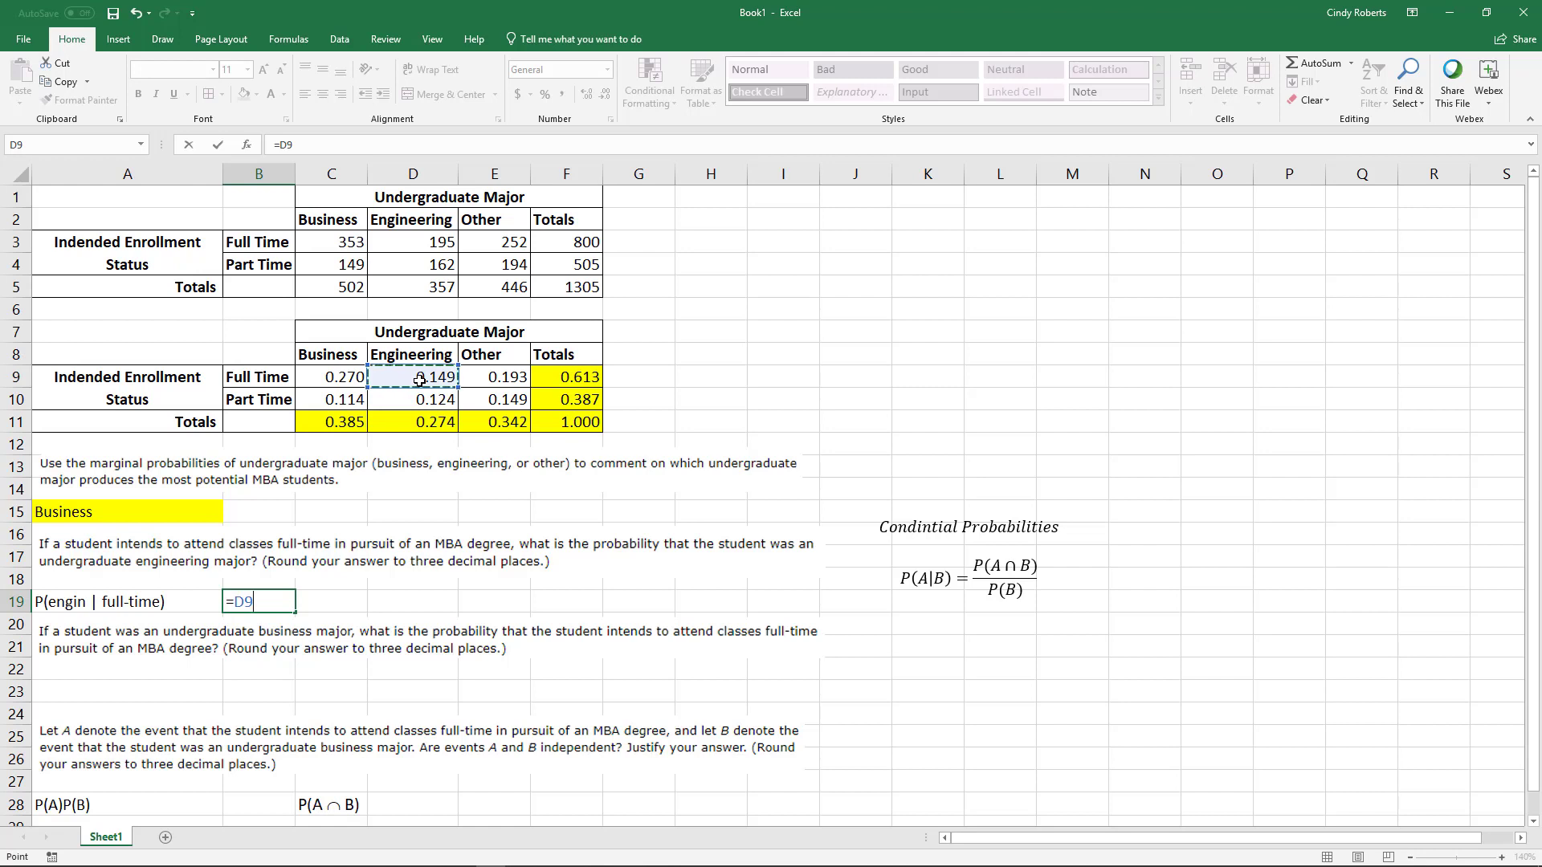
text(/)
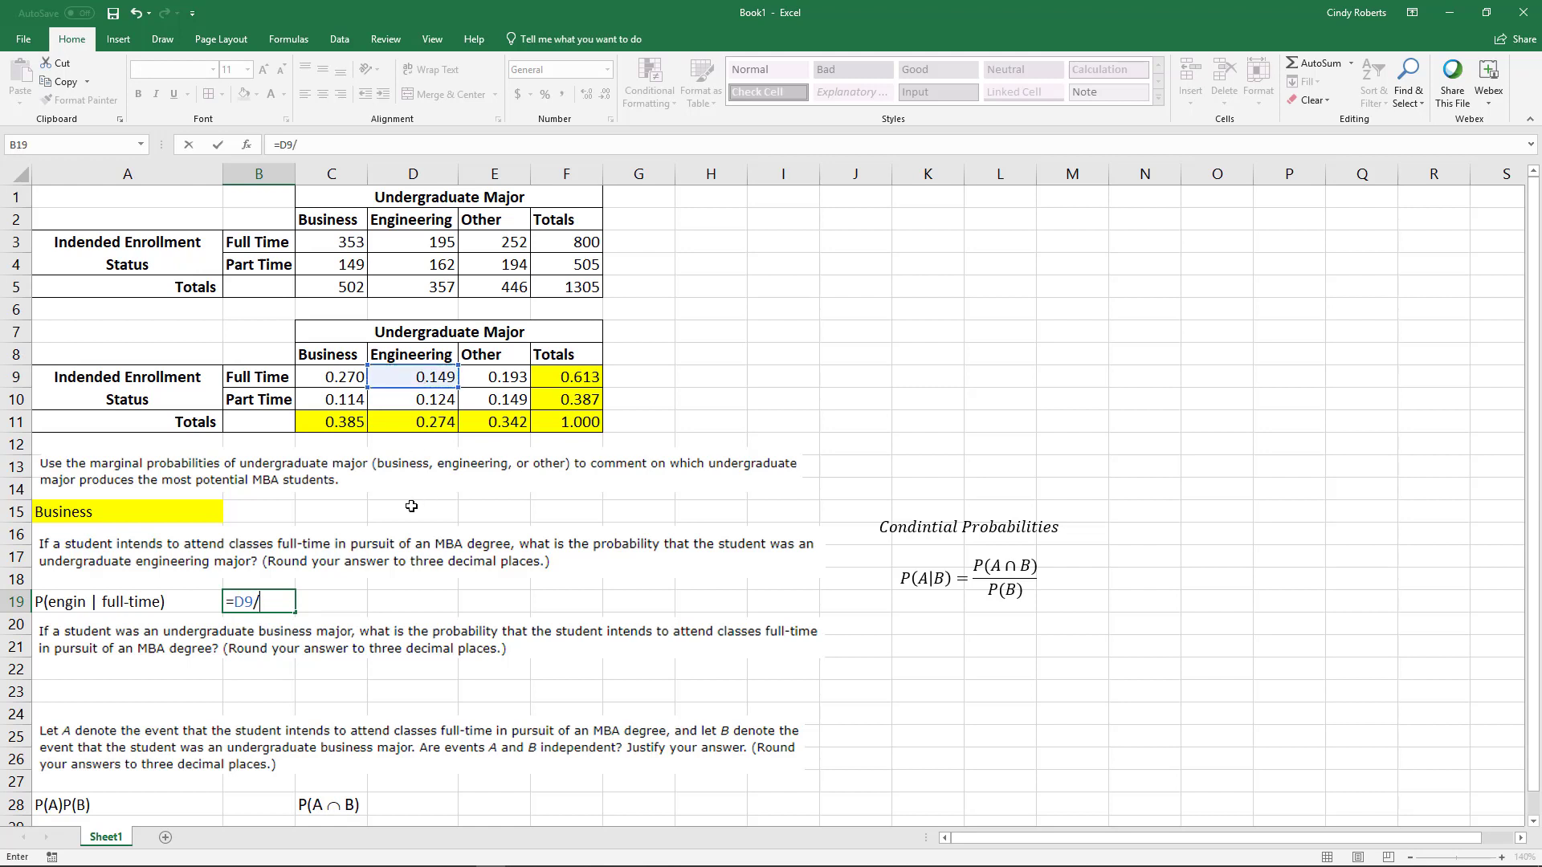
mouse_move(418, 576)
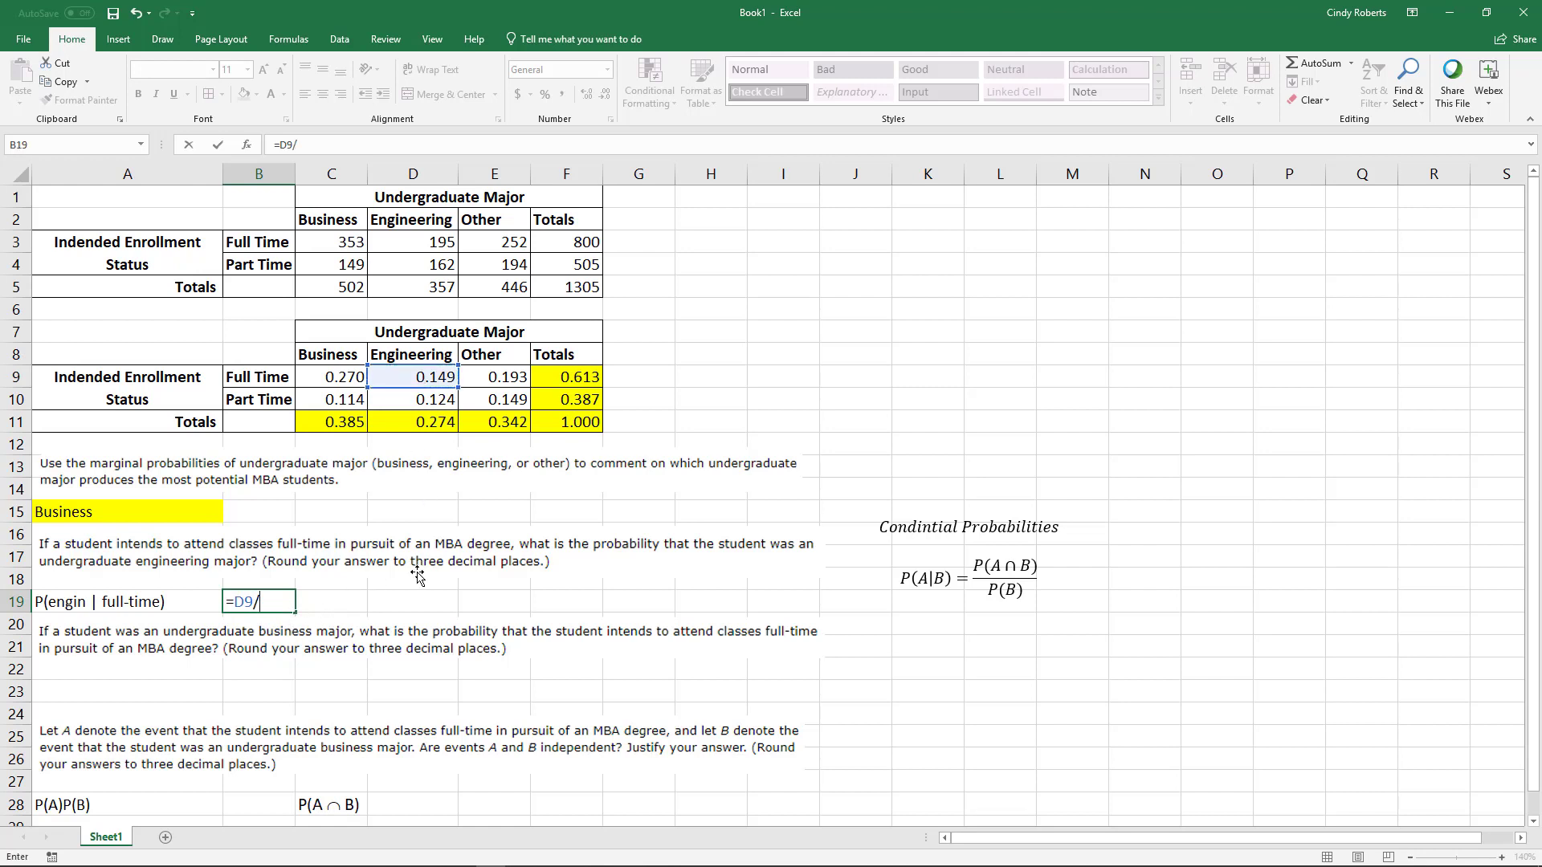
mouse_move(830, 642)
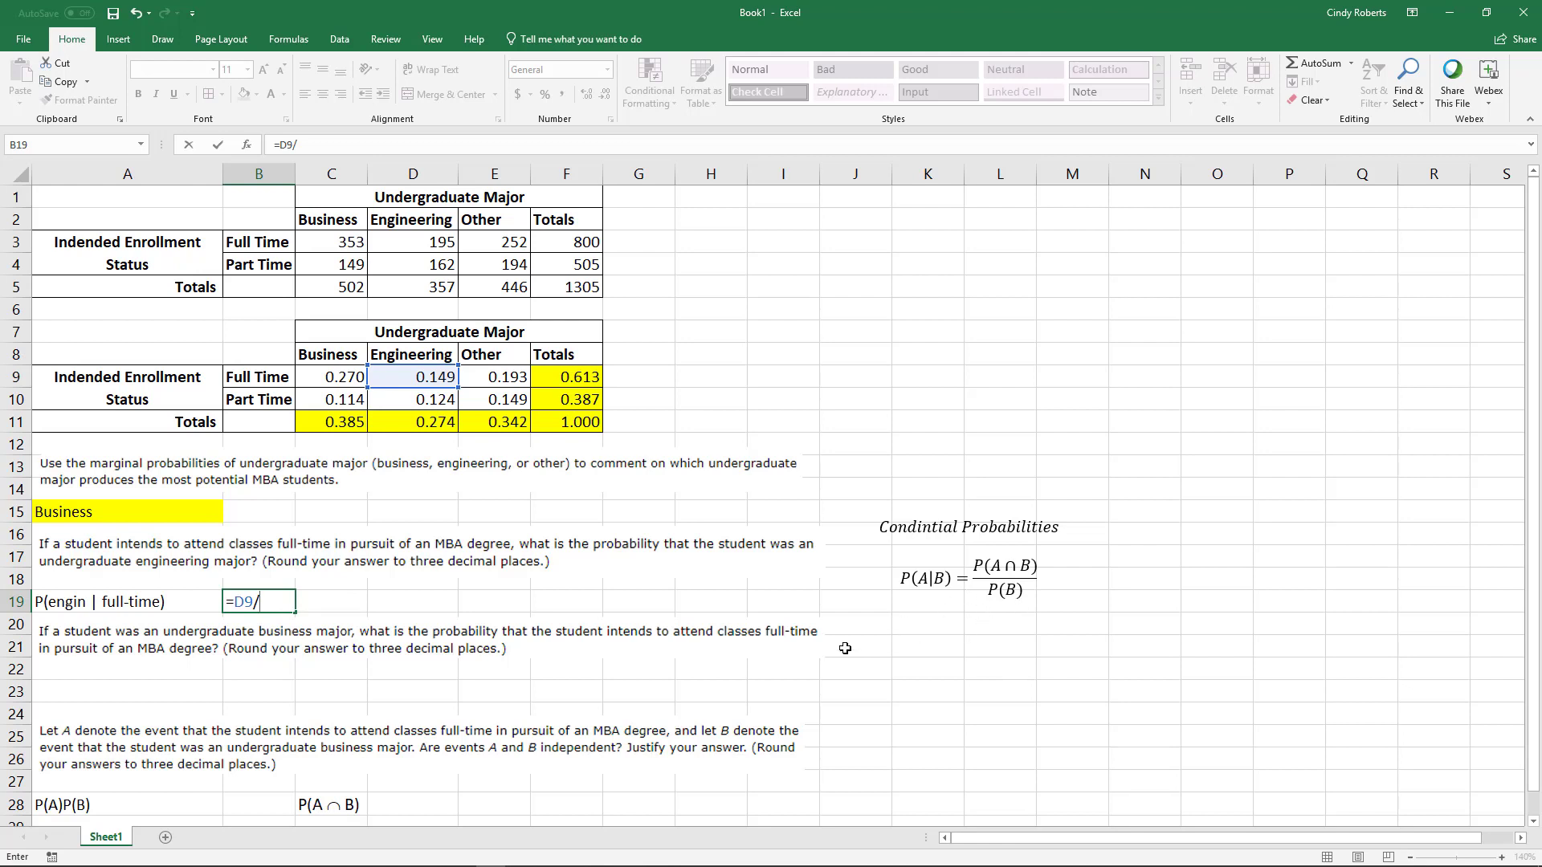
mouse_move(461, 424)
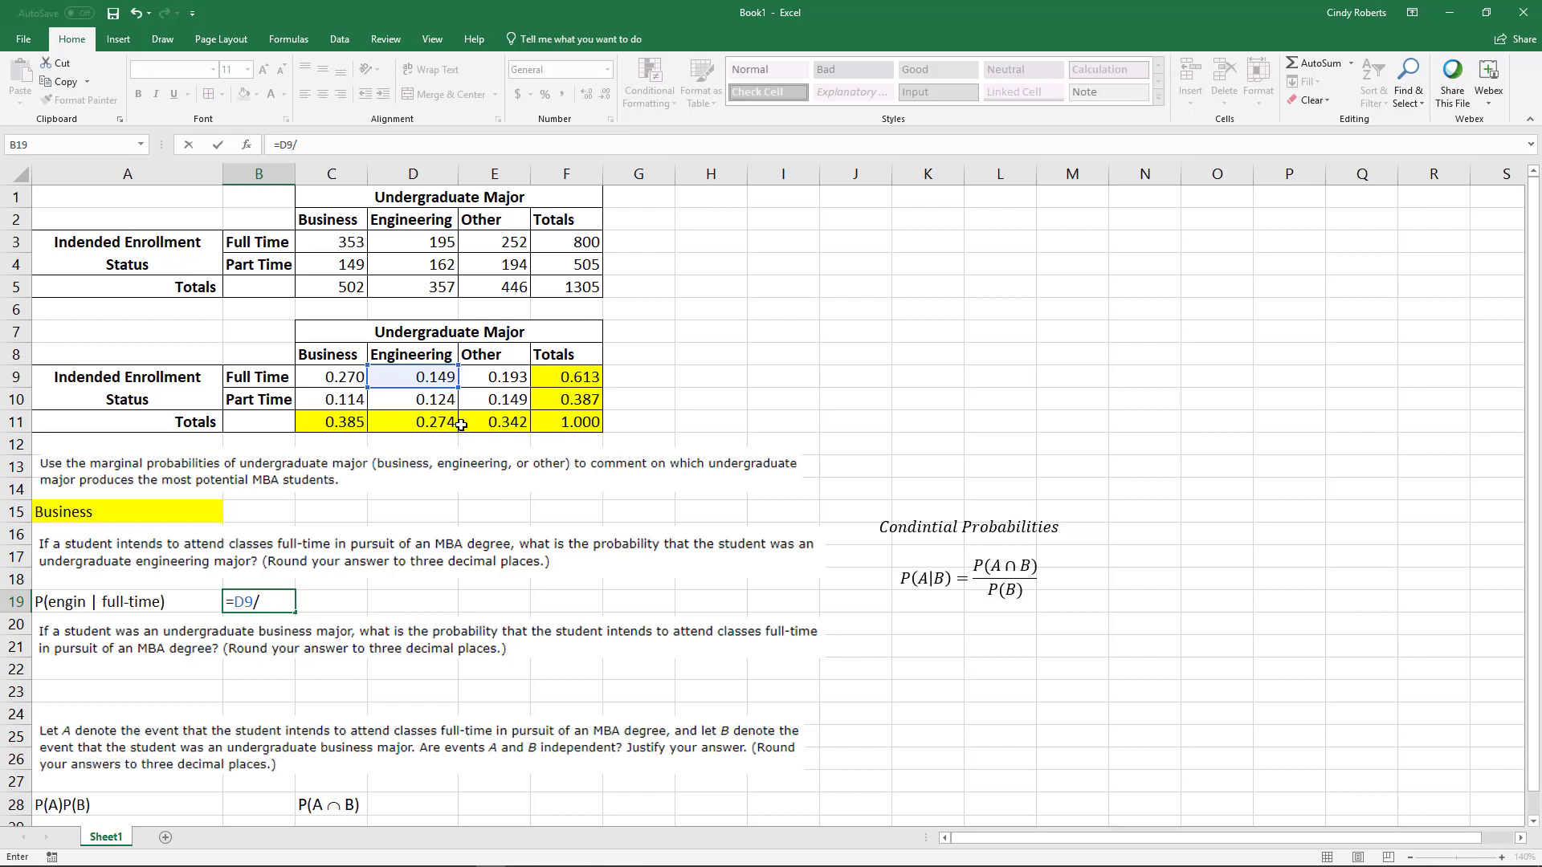
click(565, 376)
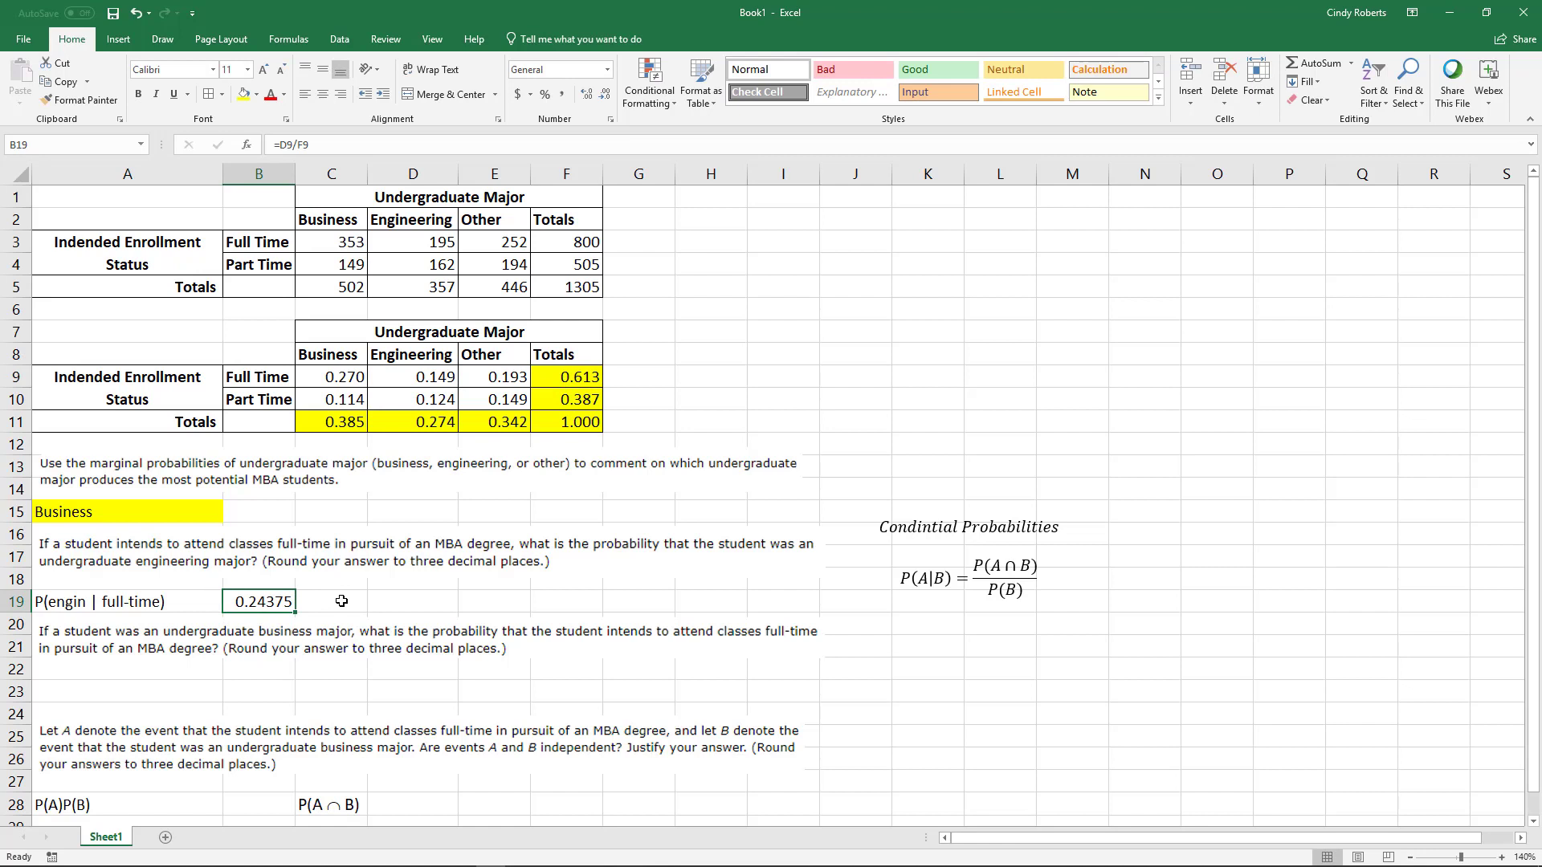
mouse_move(168, 671)
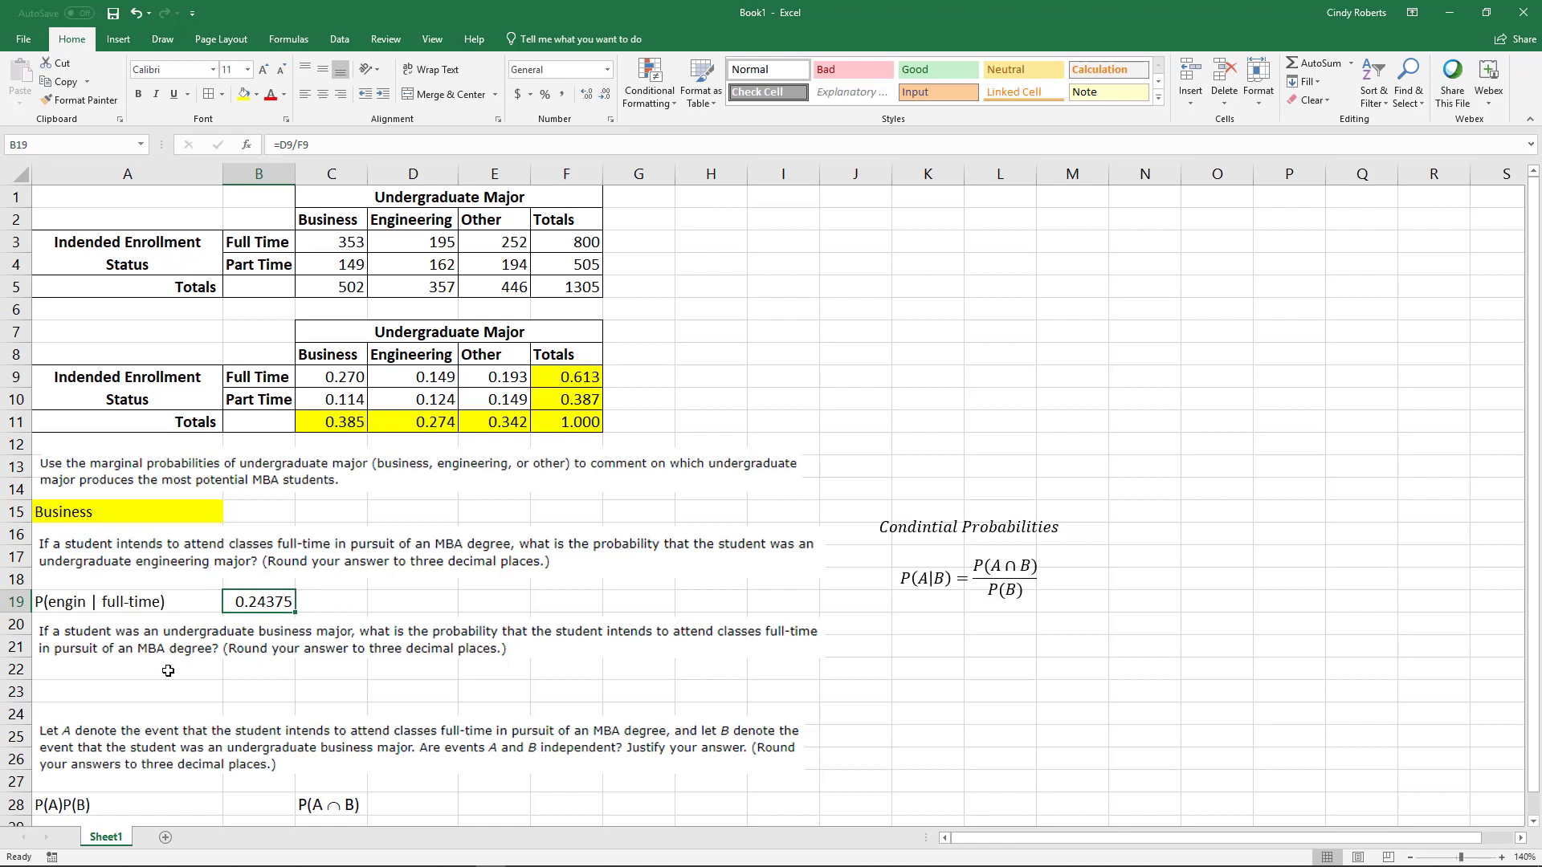
- Label A23 P(full-time | business) and start a formula with = in B23
click(125, 690)
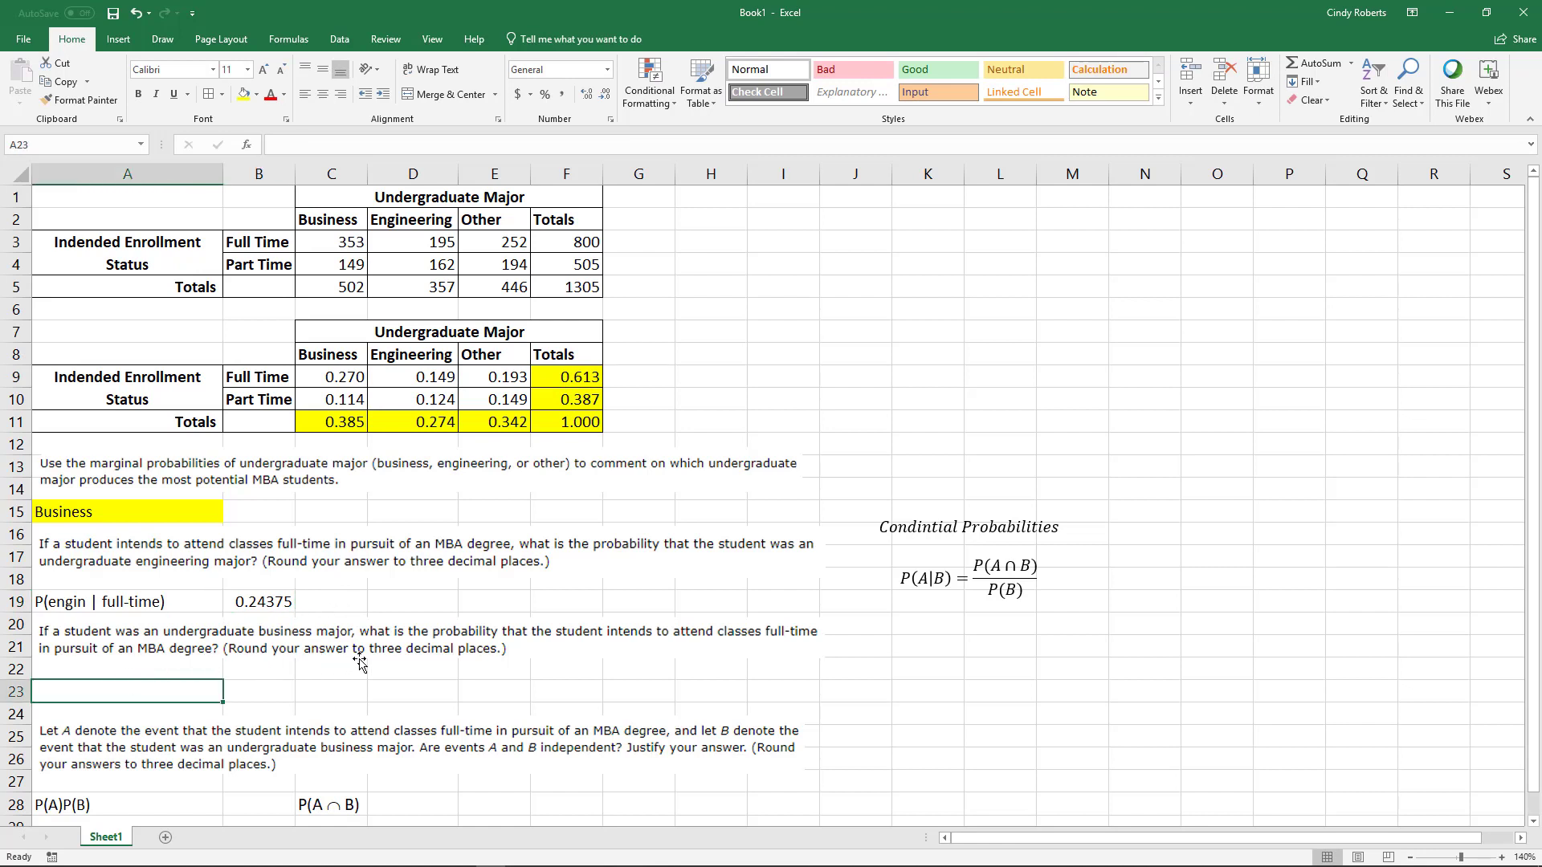
mouse_move(296, 652)
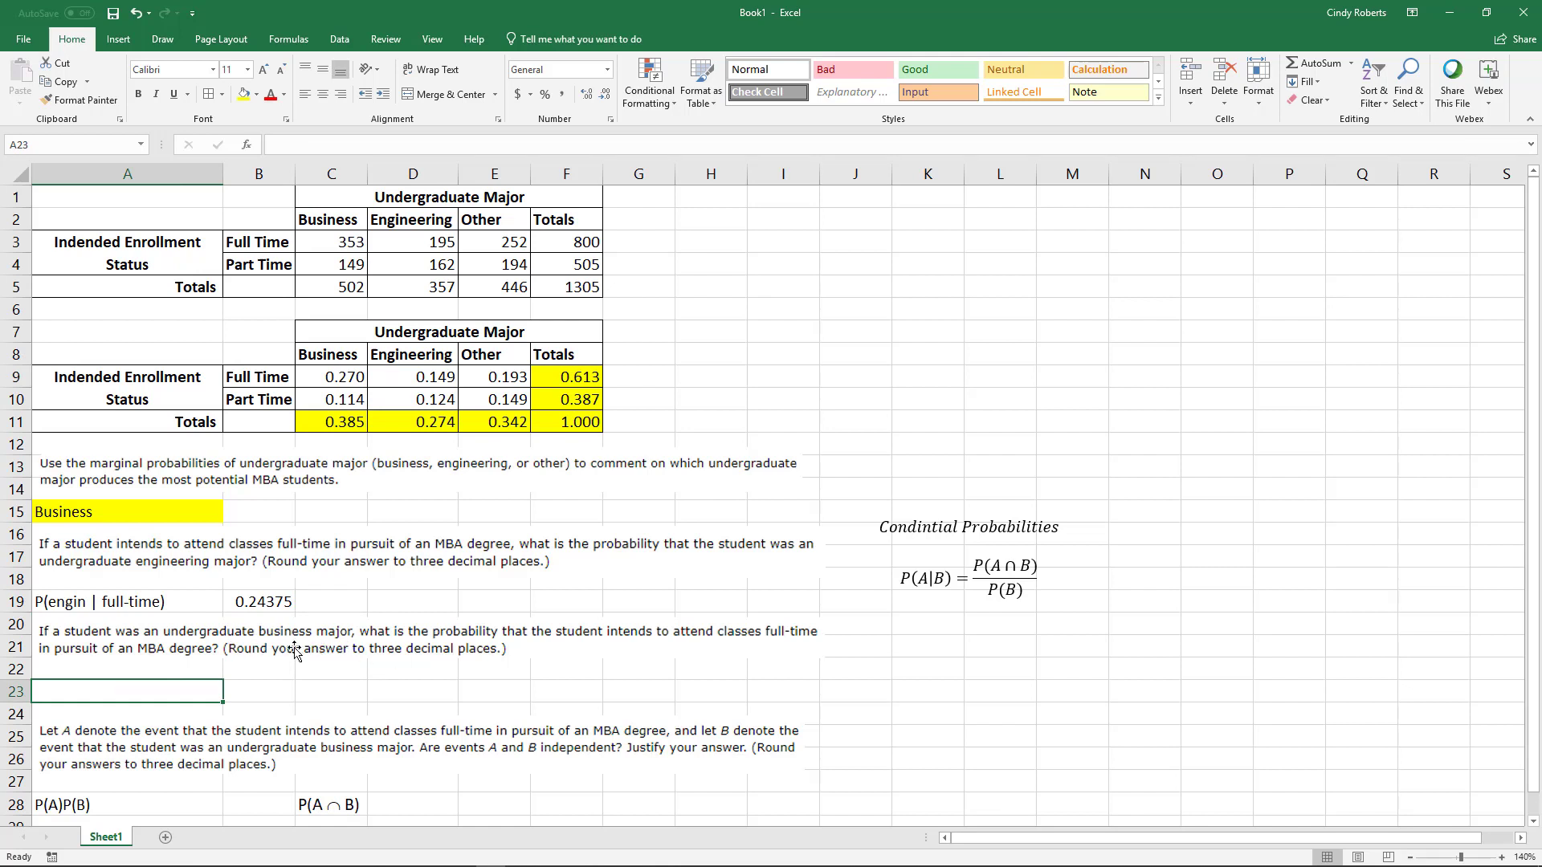
mouse_move(313, 643)
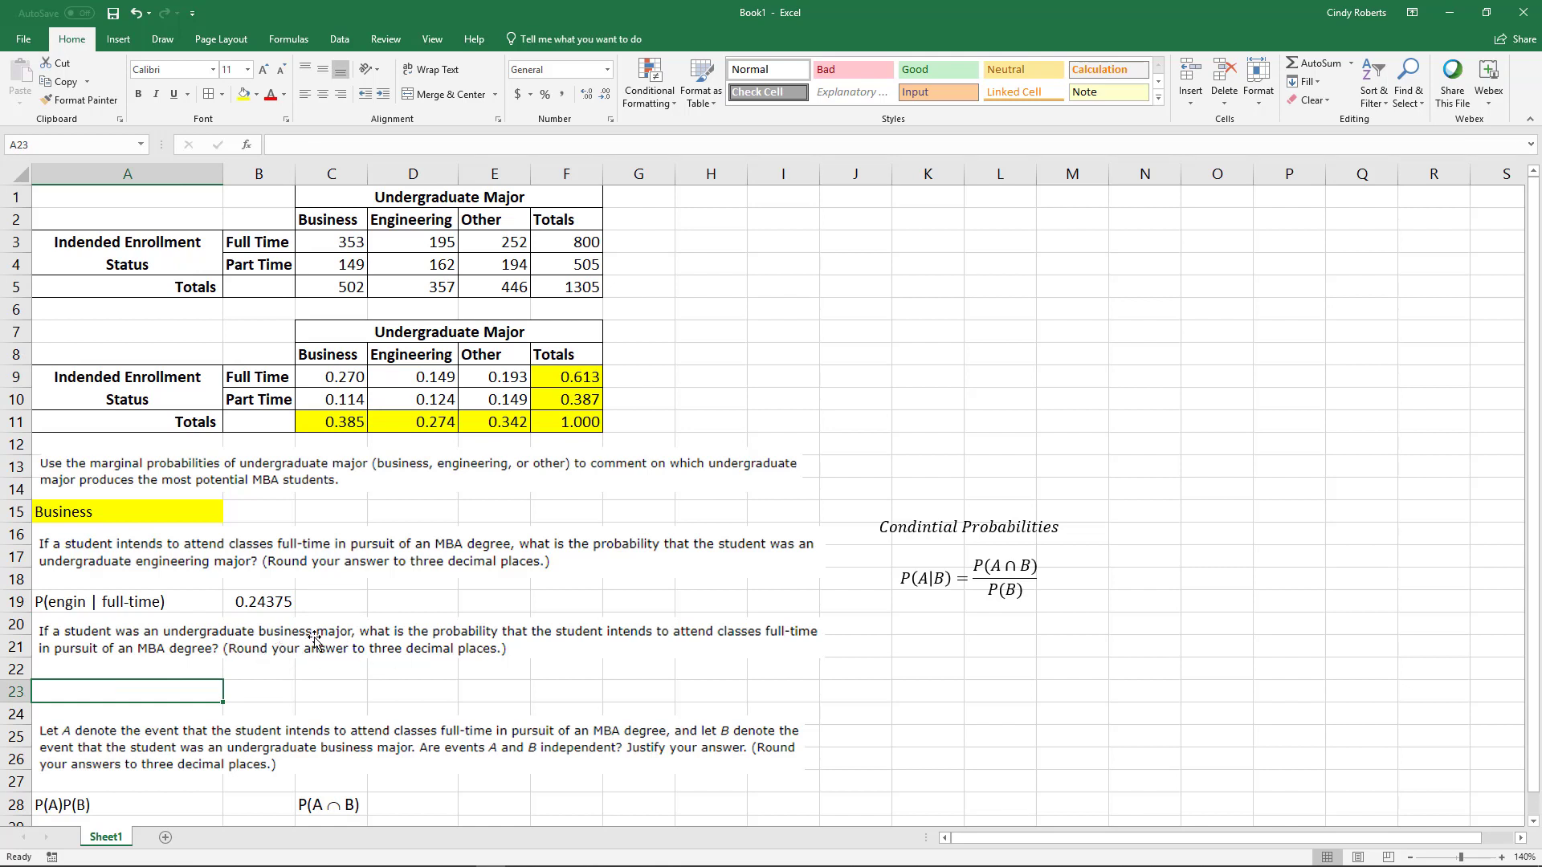
mouse_move(394, 651)
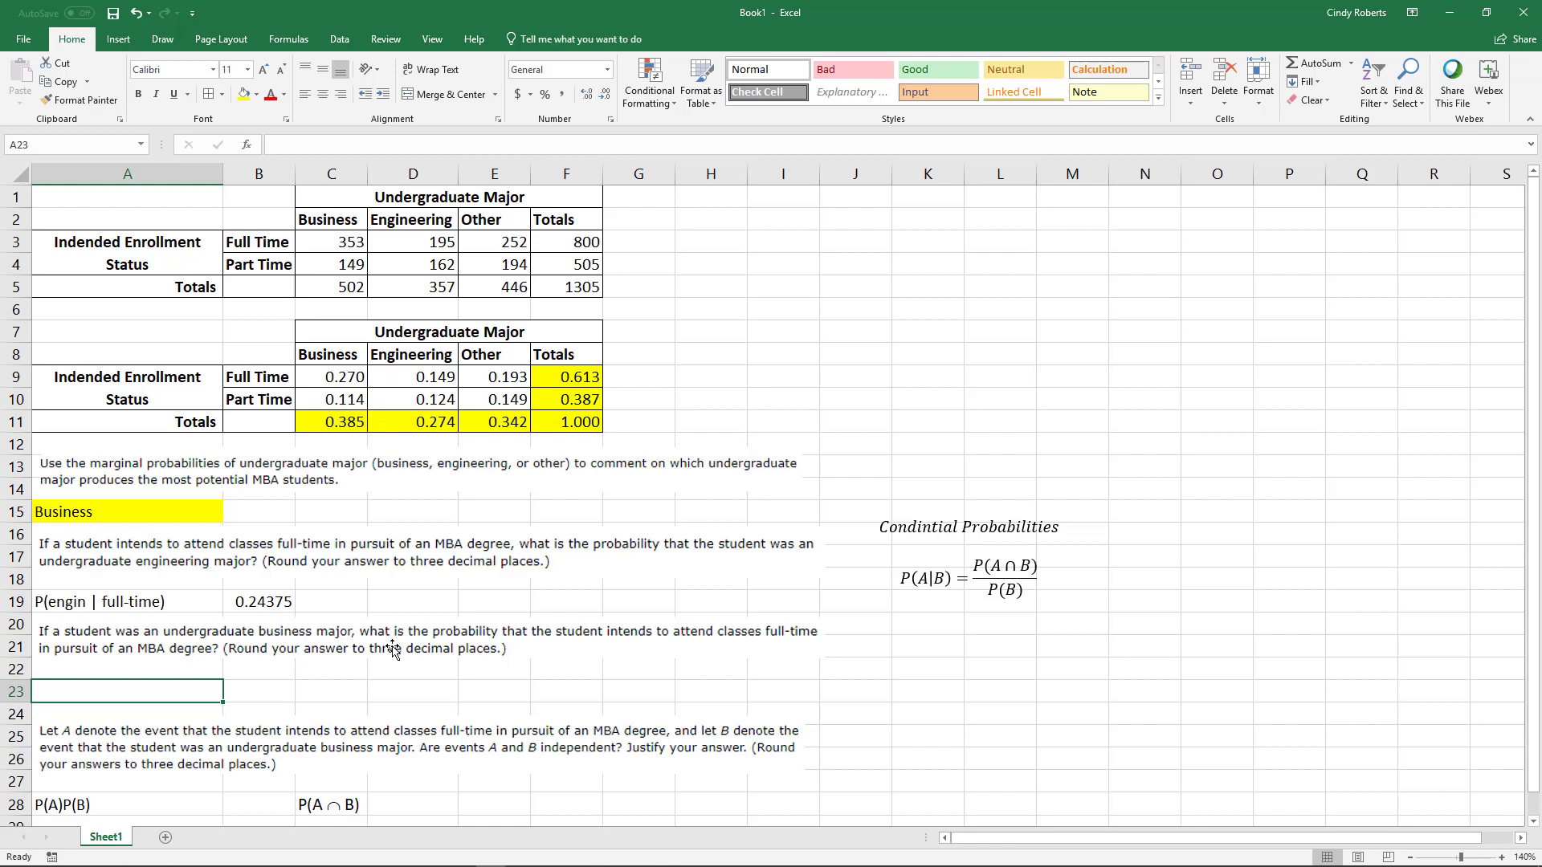
mouse_move(786, 666)
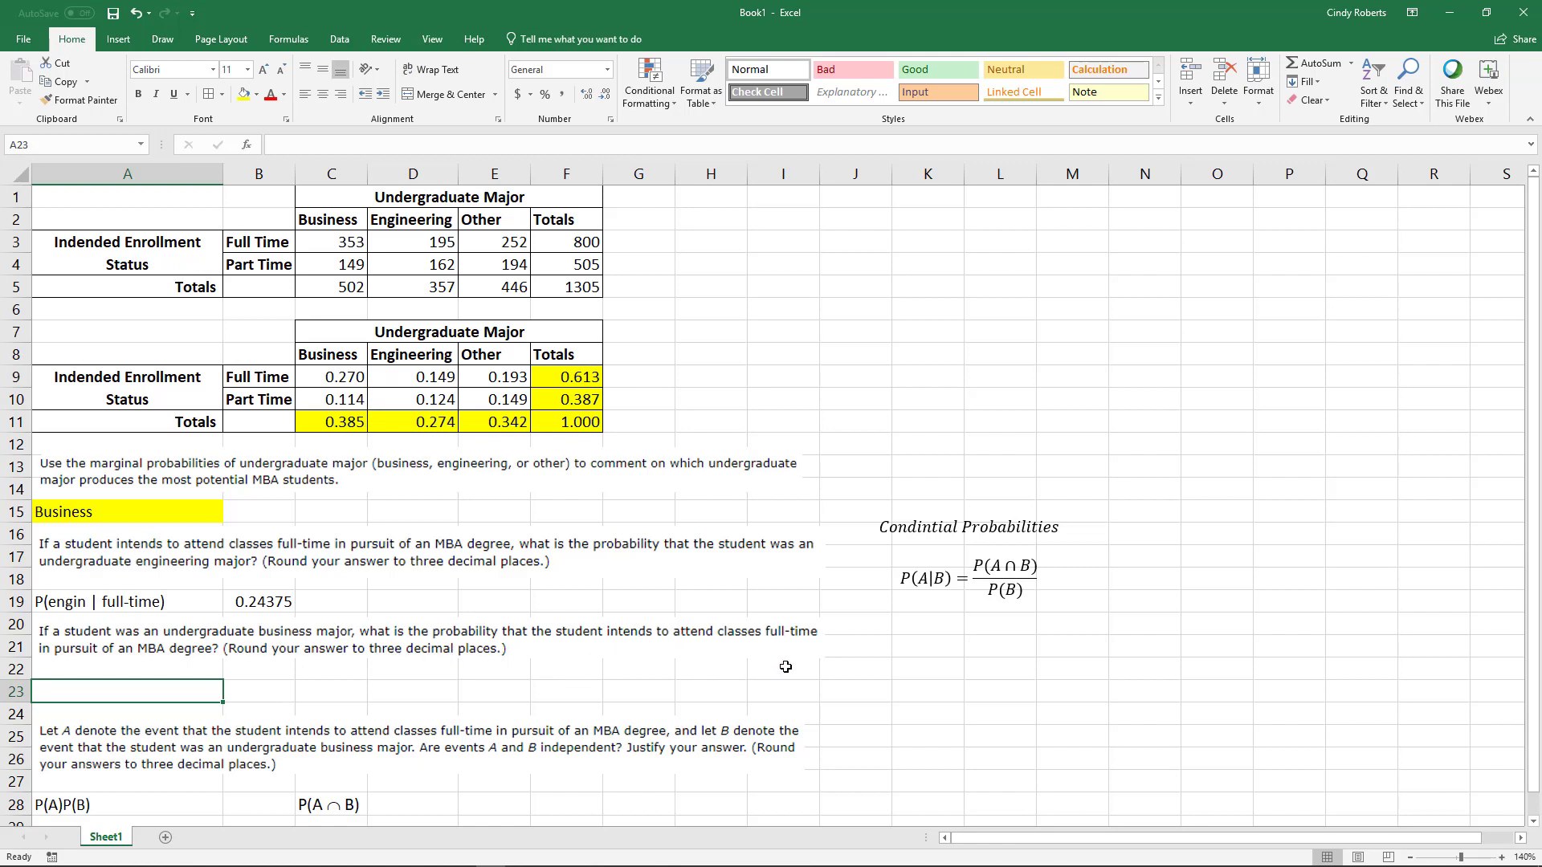
mouse_move(911, 673)
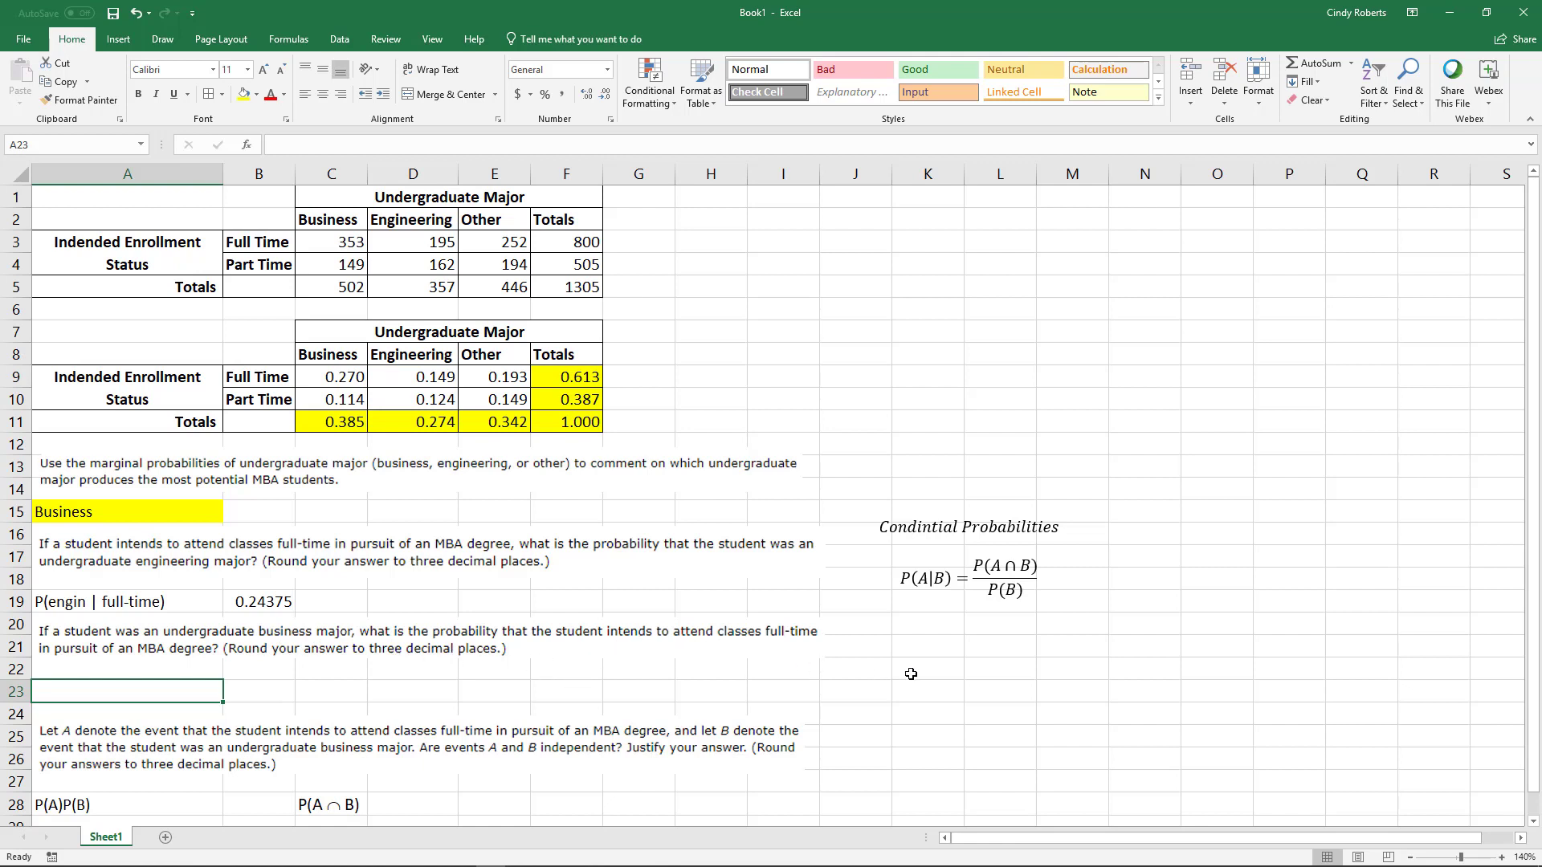
text(P()
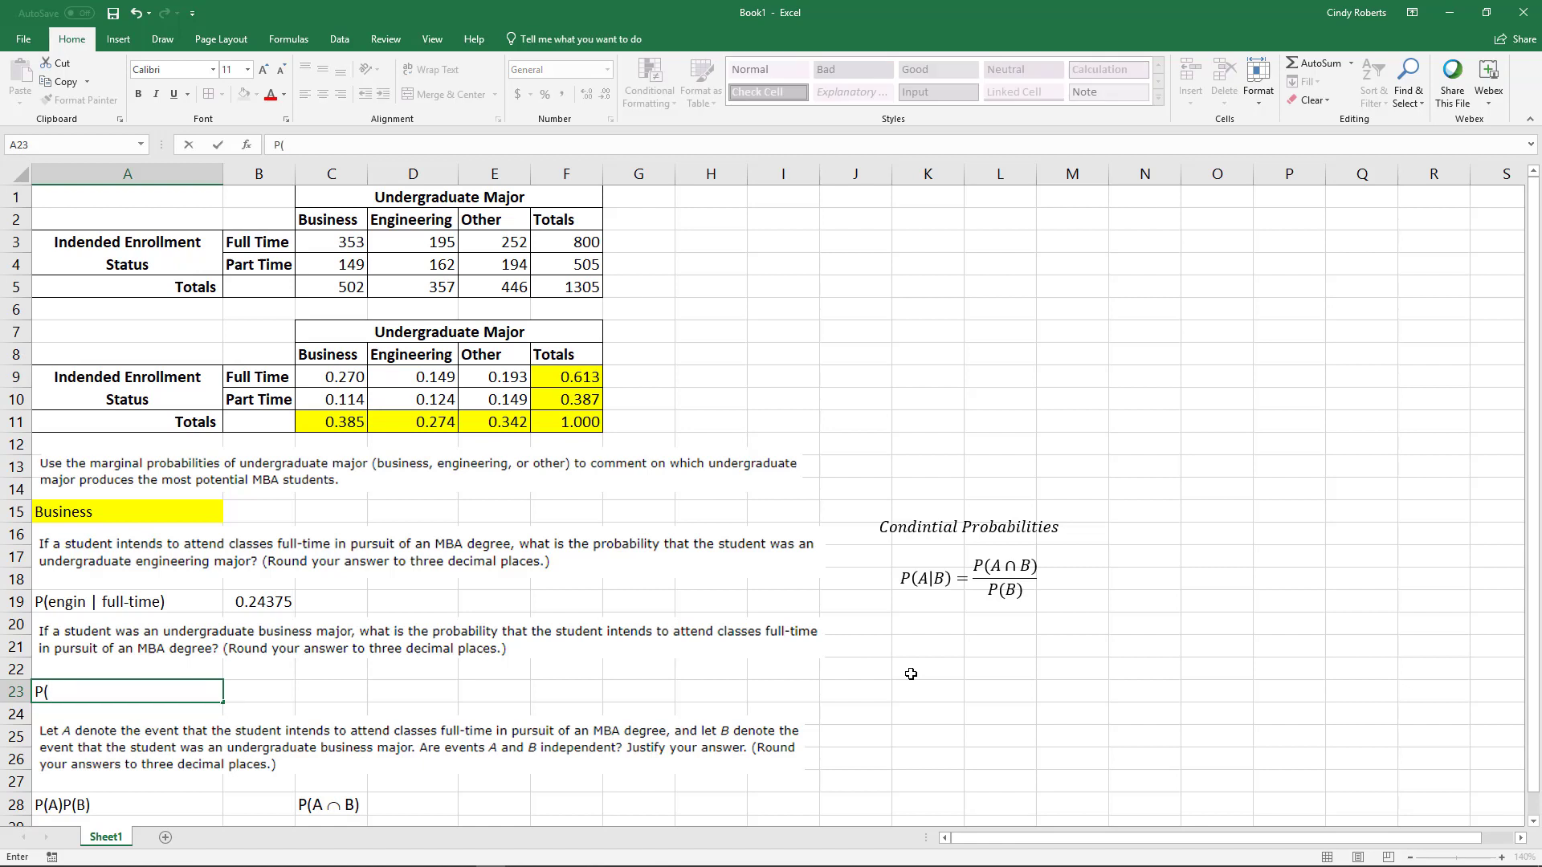
text(full-time)
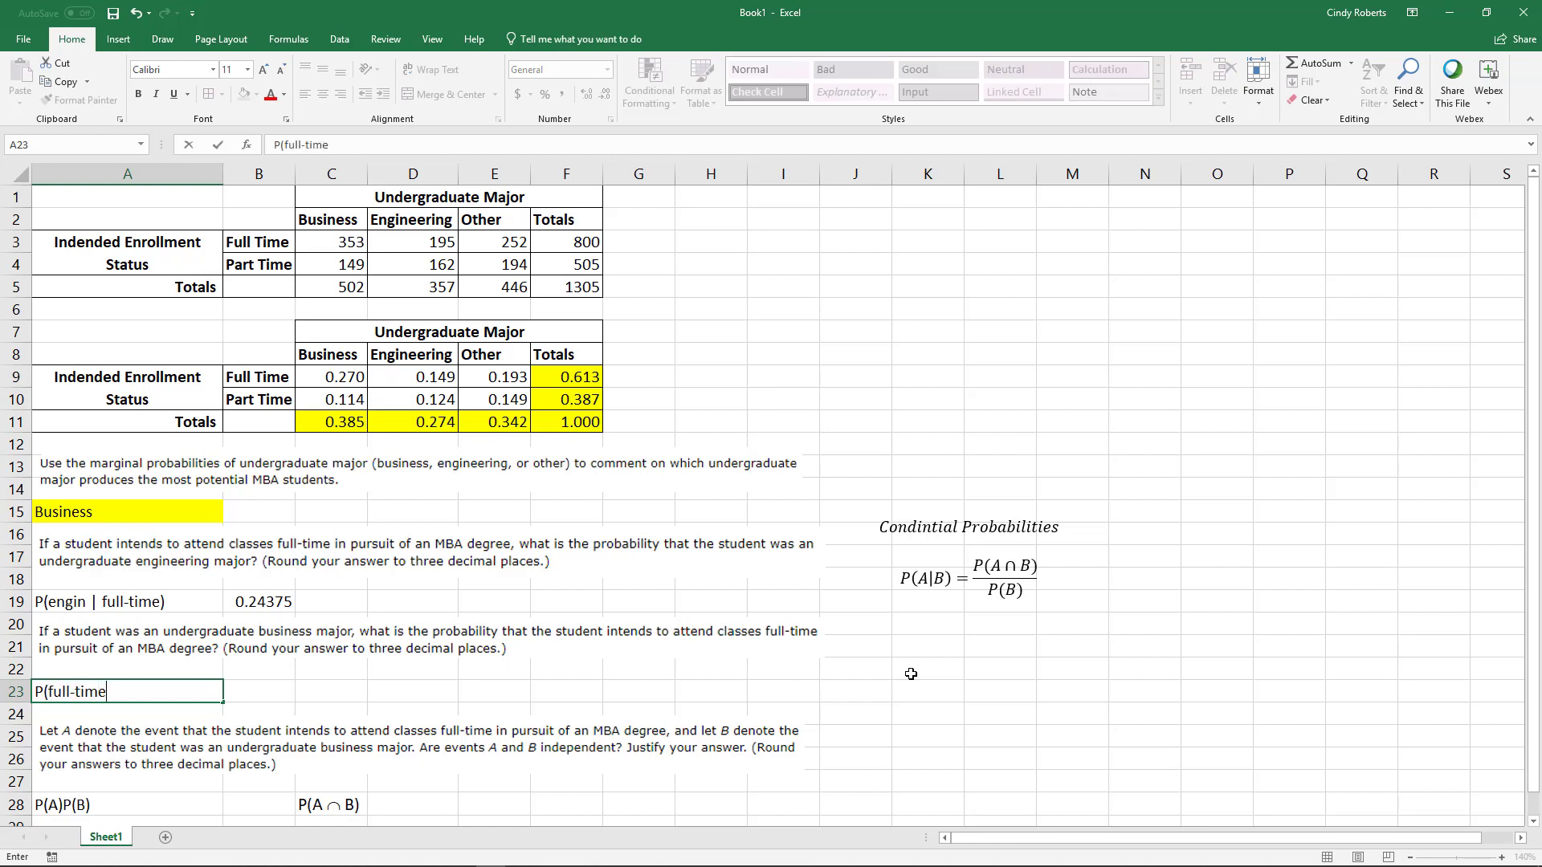
text(| business)
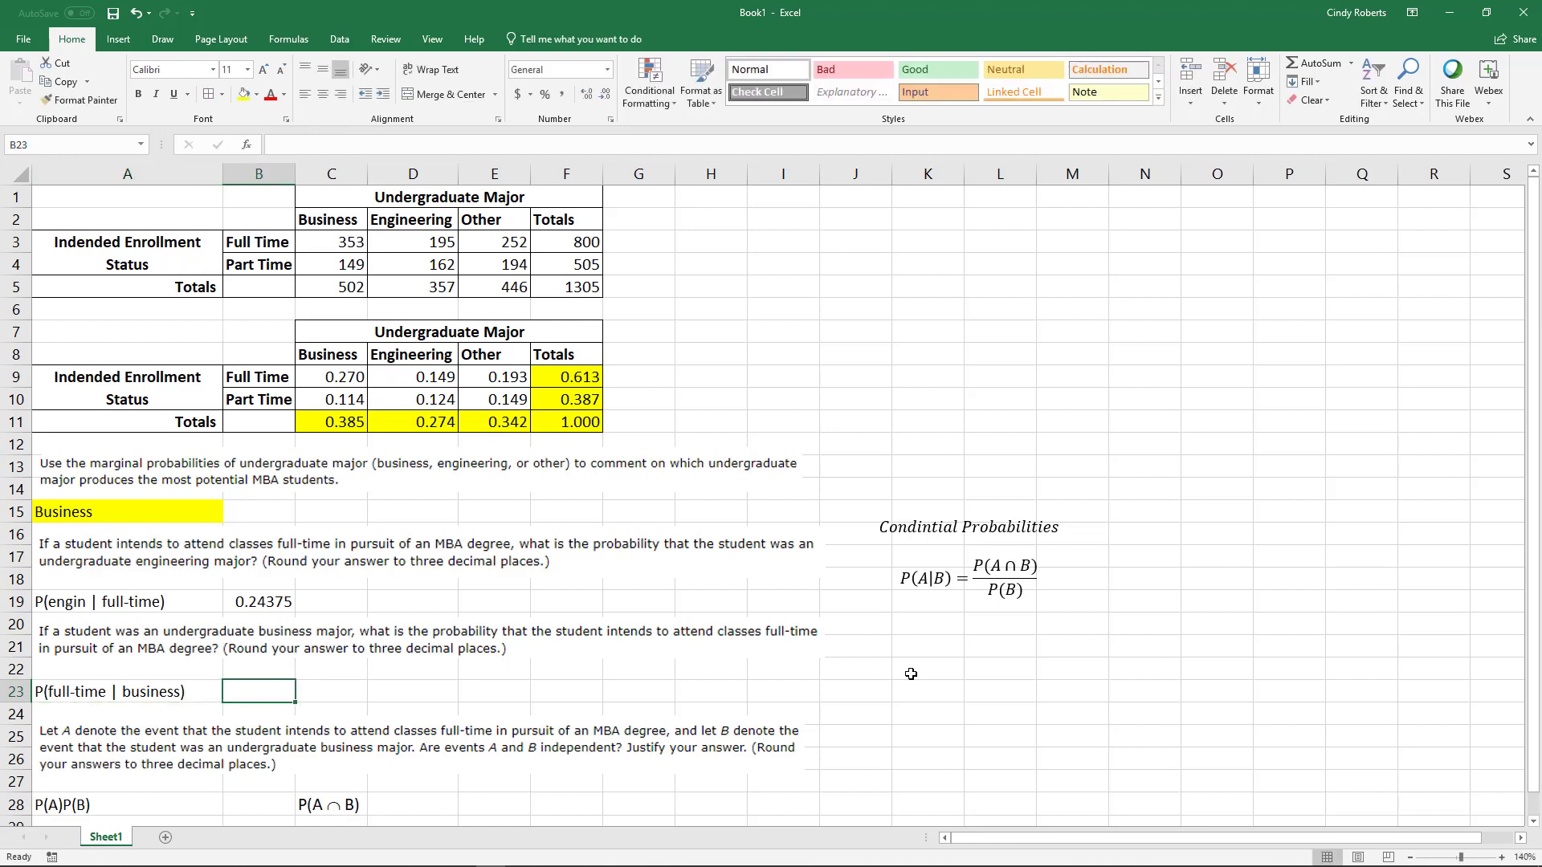
mouse_move(674, 711)
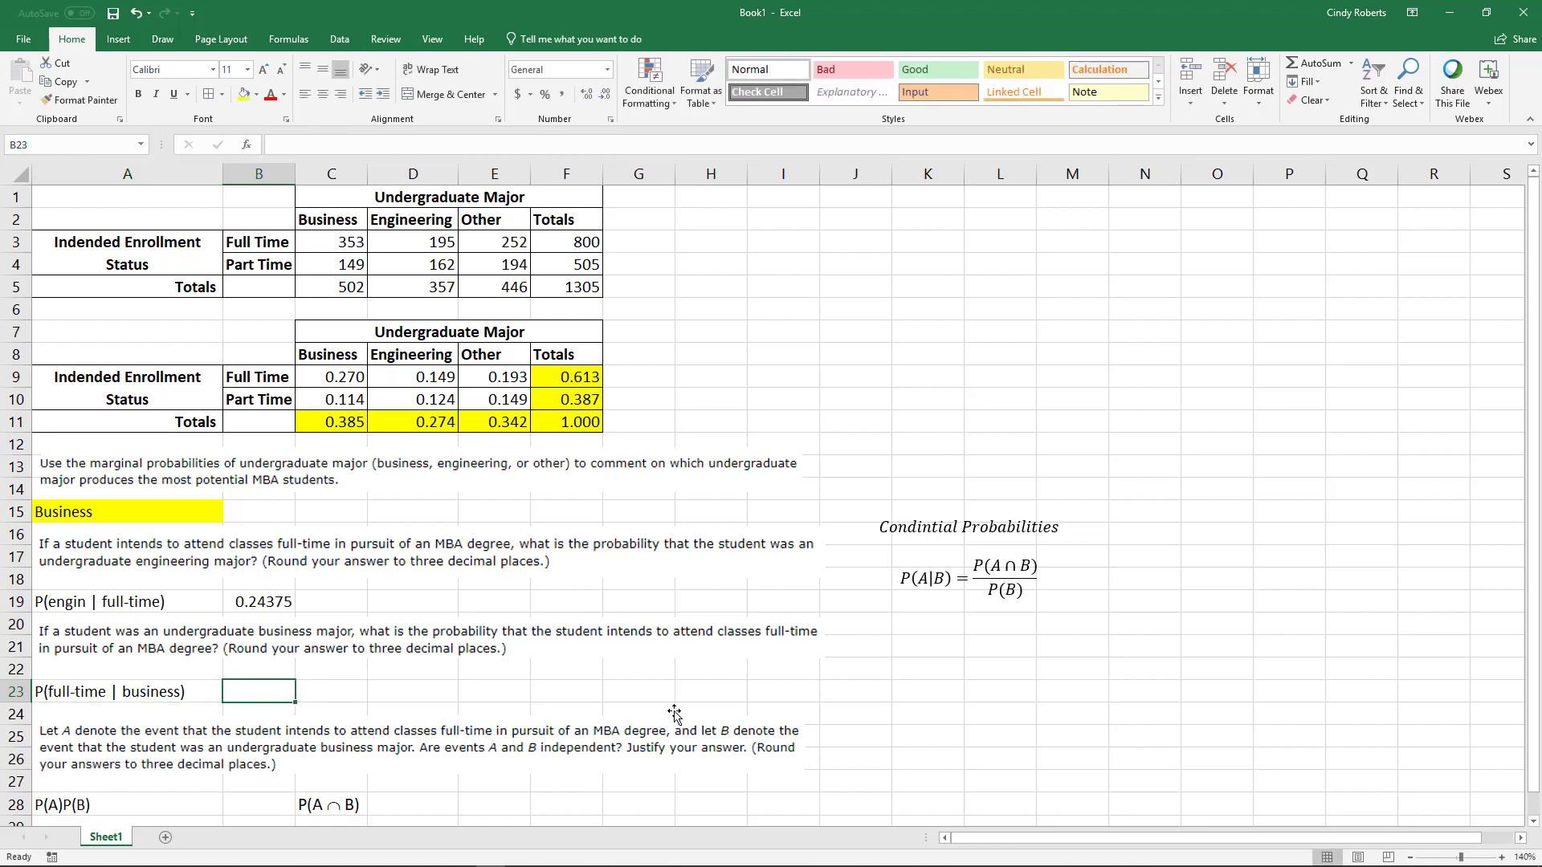
text(=)
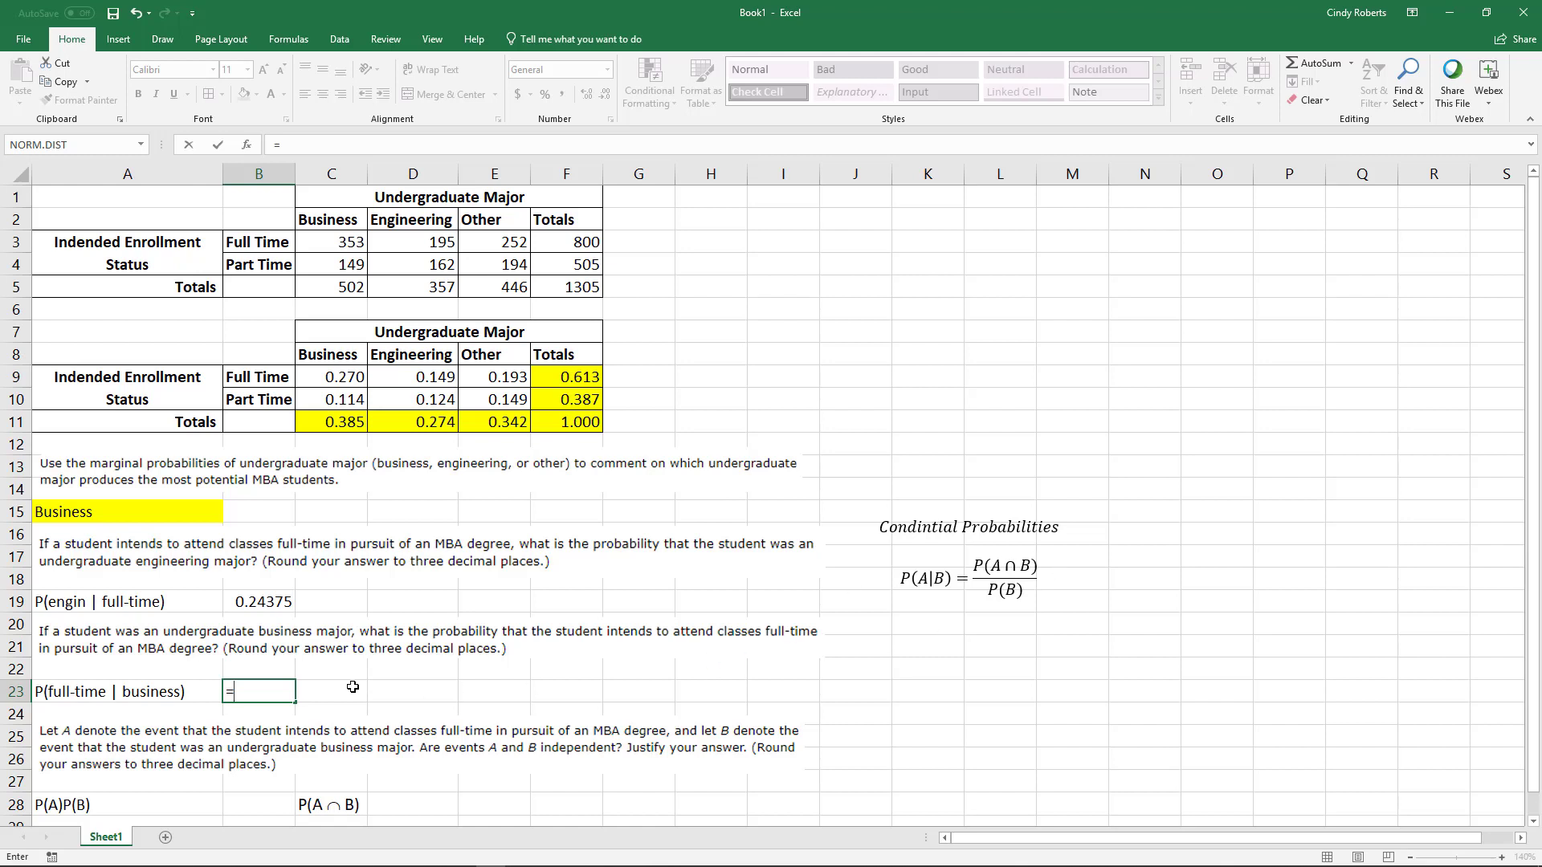
mouse_move(306, 376)
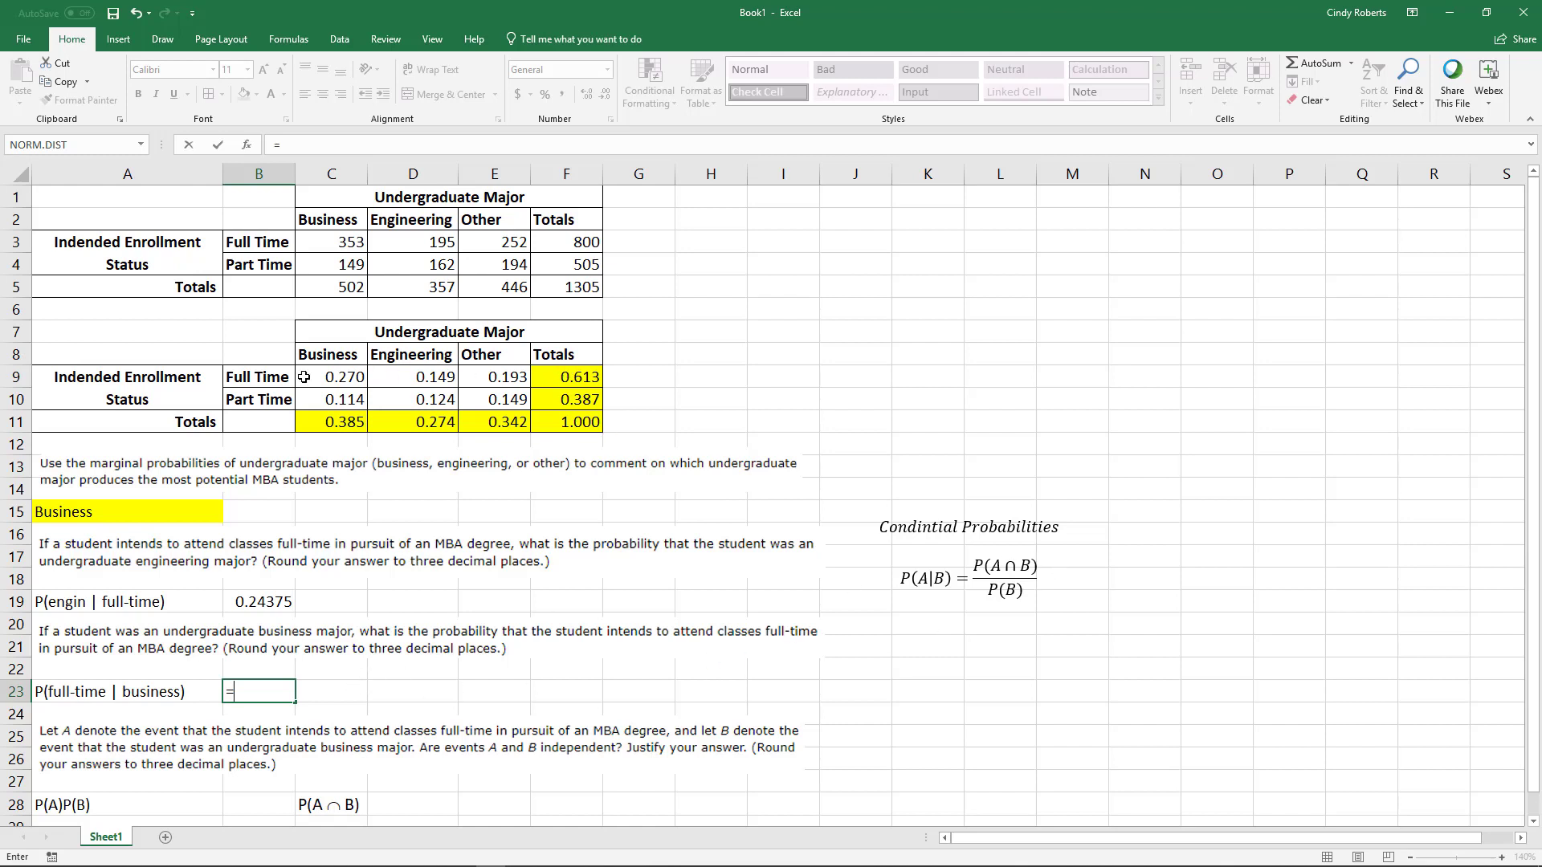
mouse_move(344, 376)
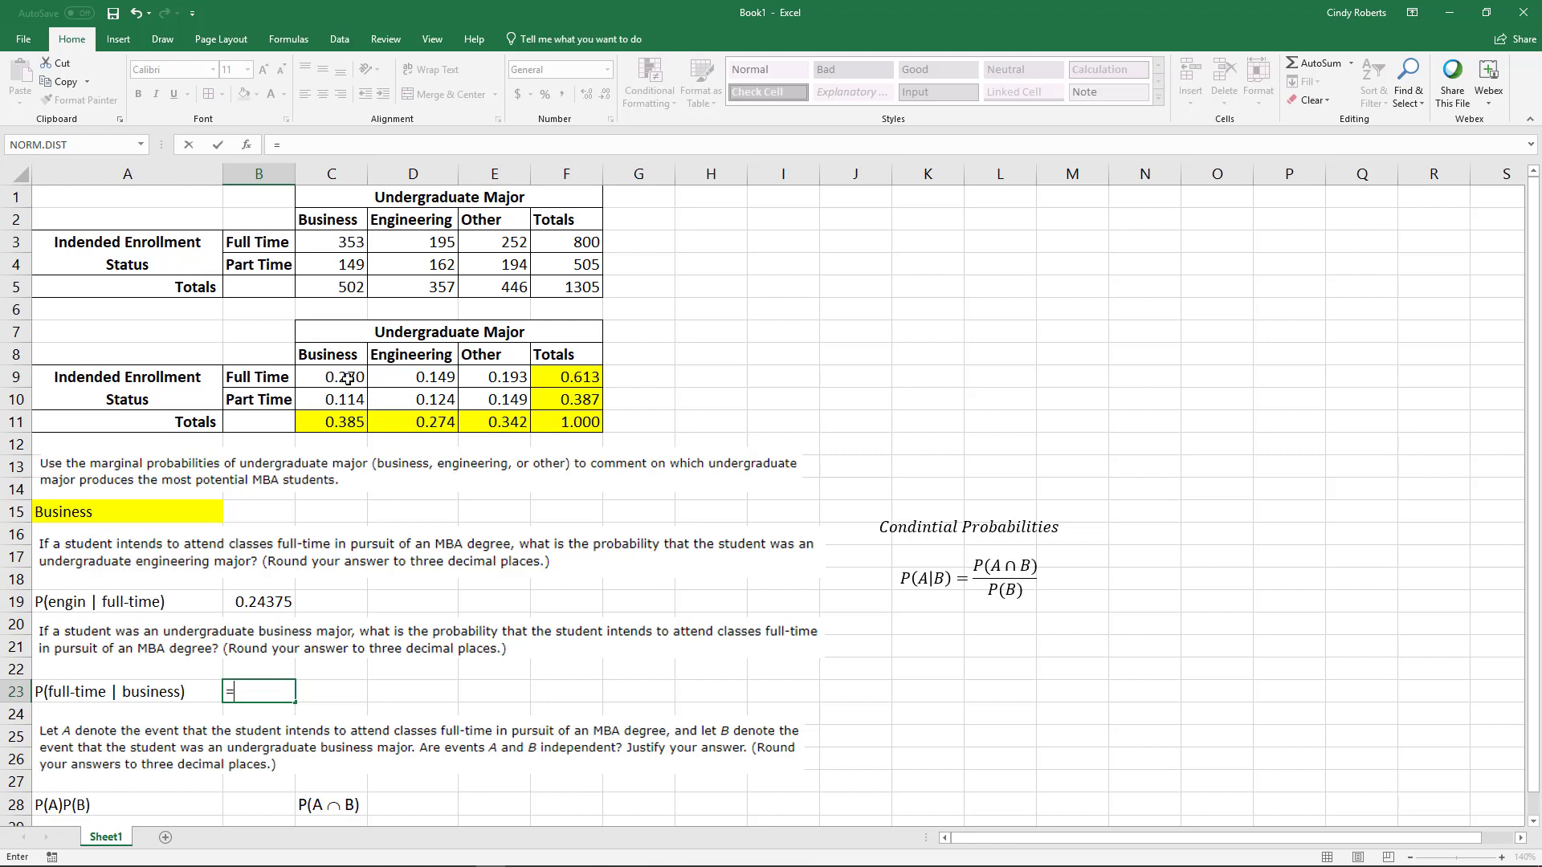
- Complete B23 as =C9/C11, full-time business over the business total, giving 0.70319
click(331, 376)
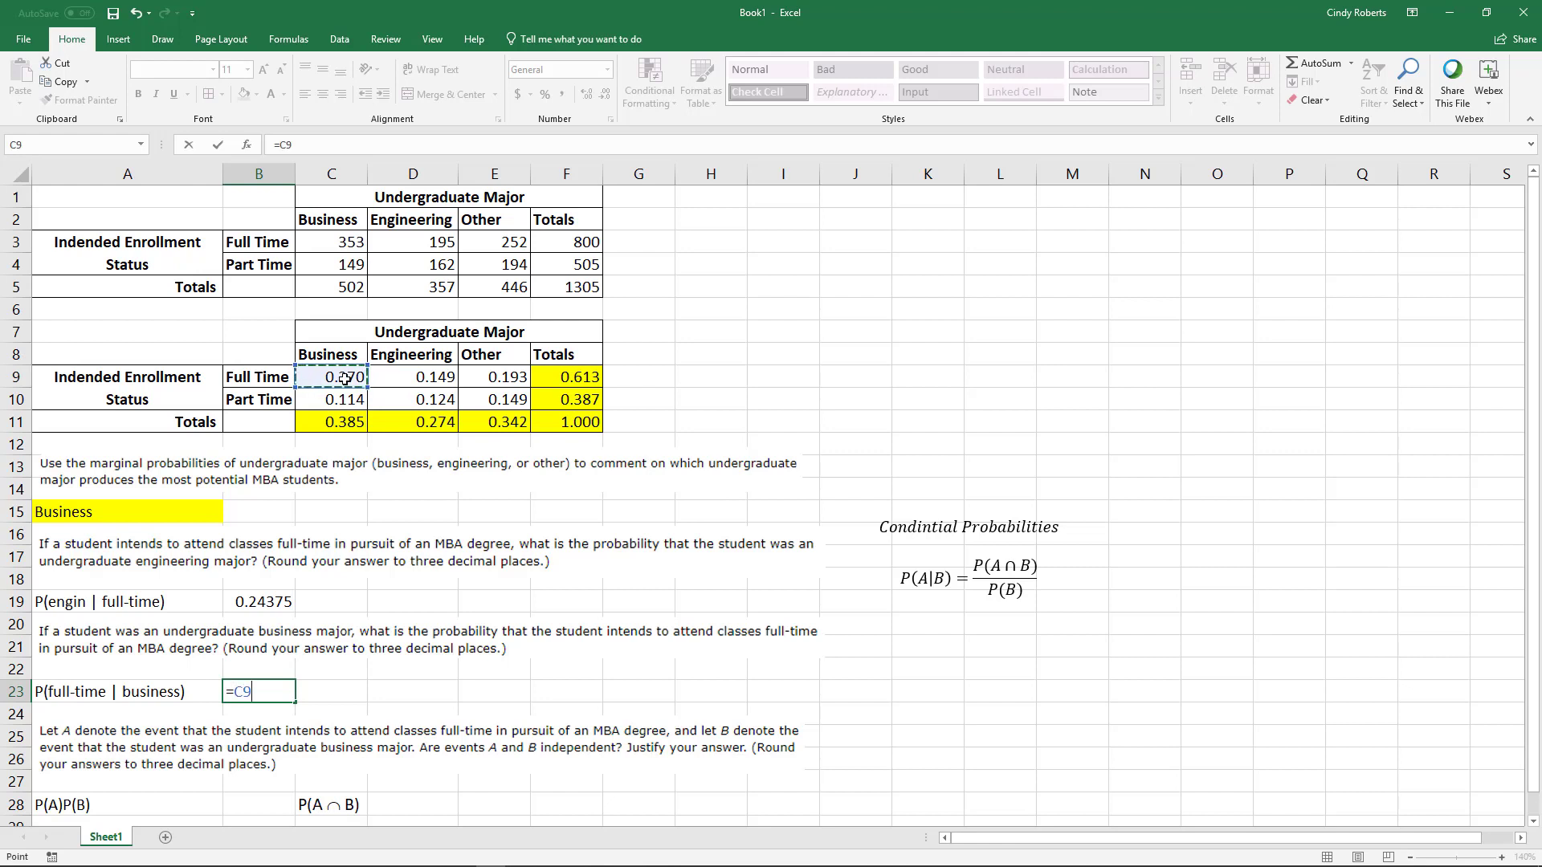
text(/)
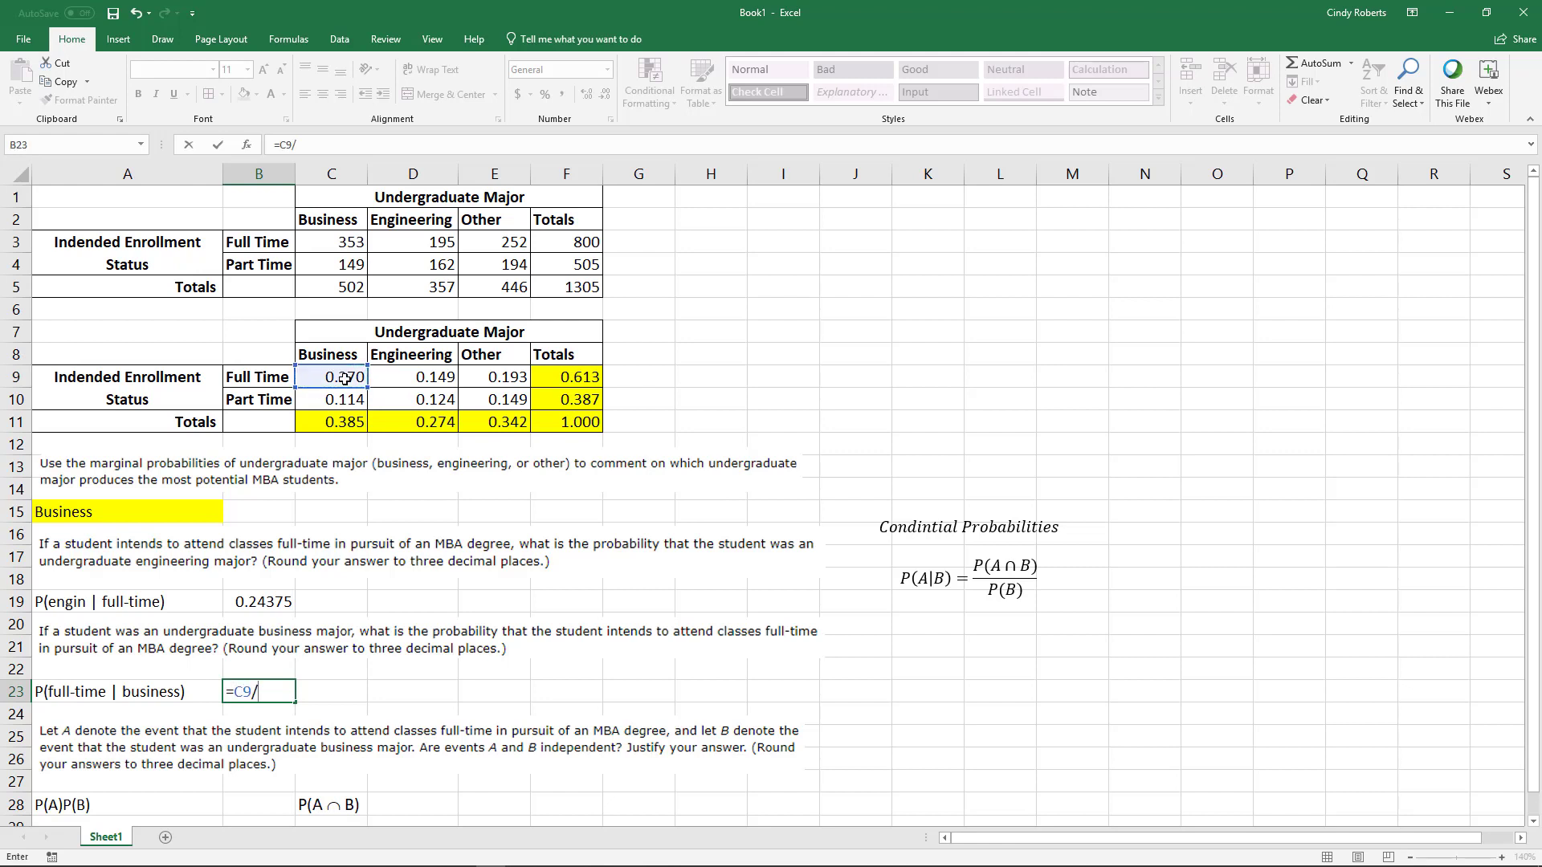
click(344, 422)
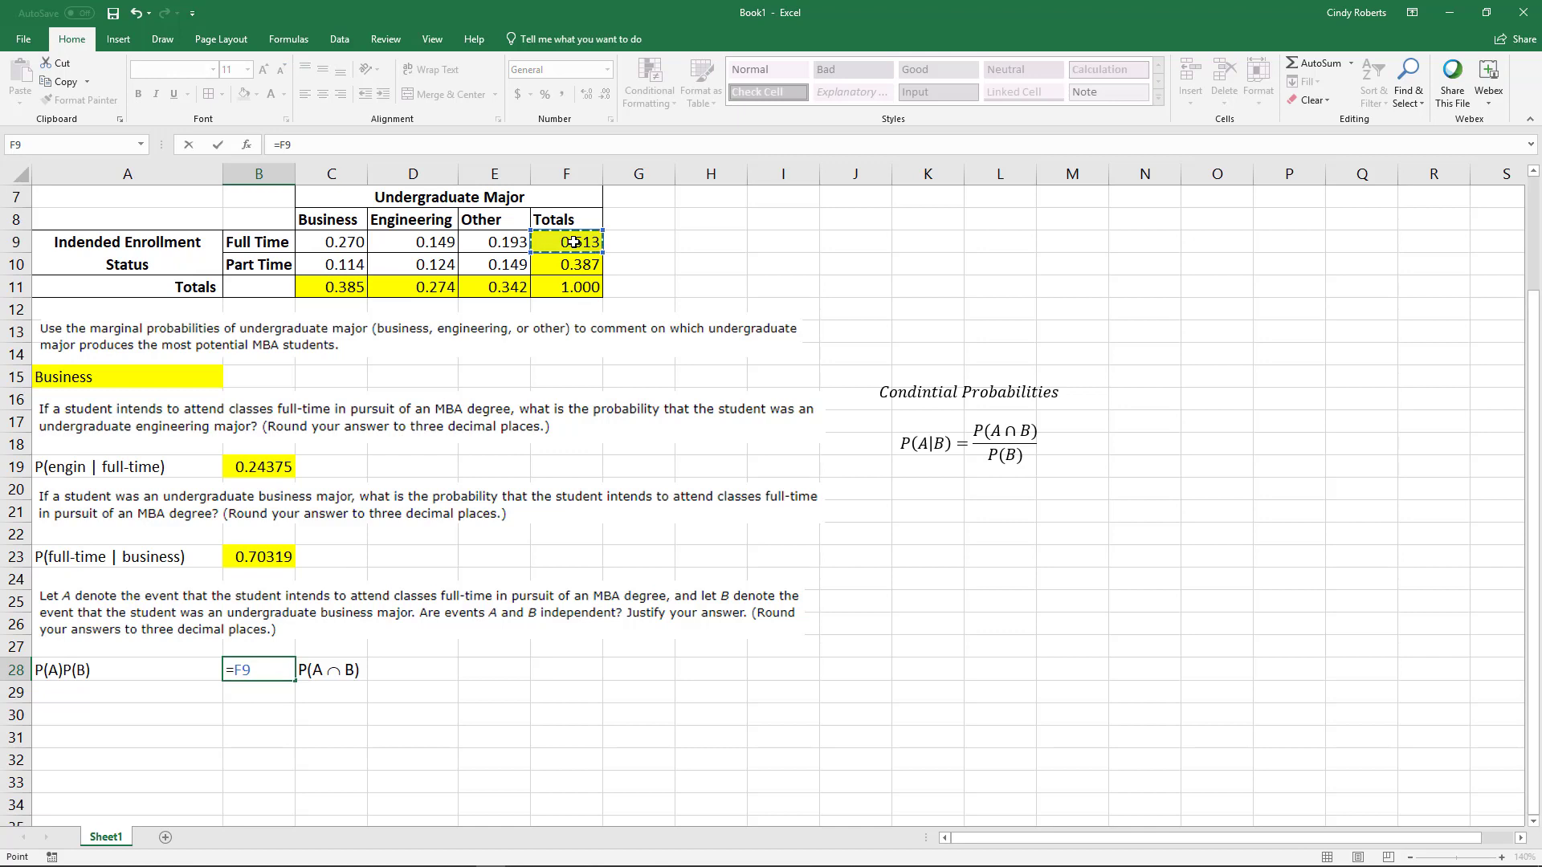
- Compute P(A)P(B) = F9*C11 = 0.23582 in B28 and highlight it yellow
text(*)
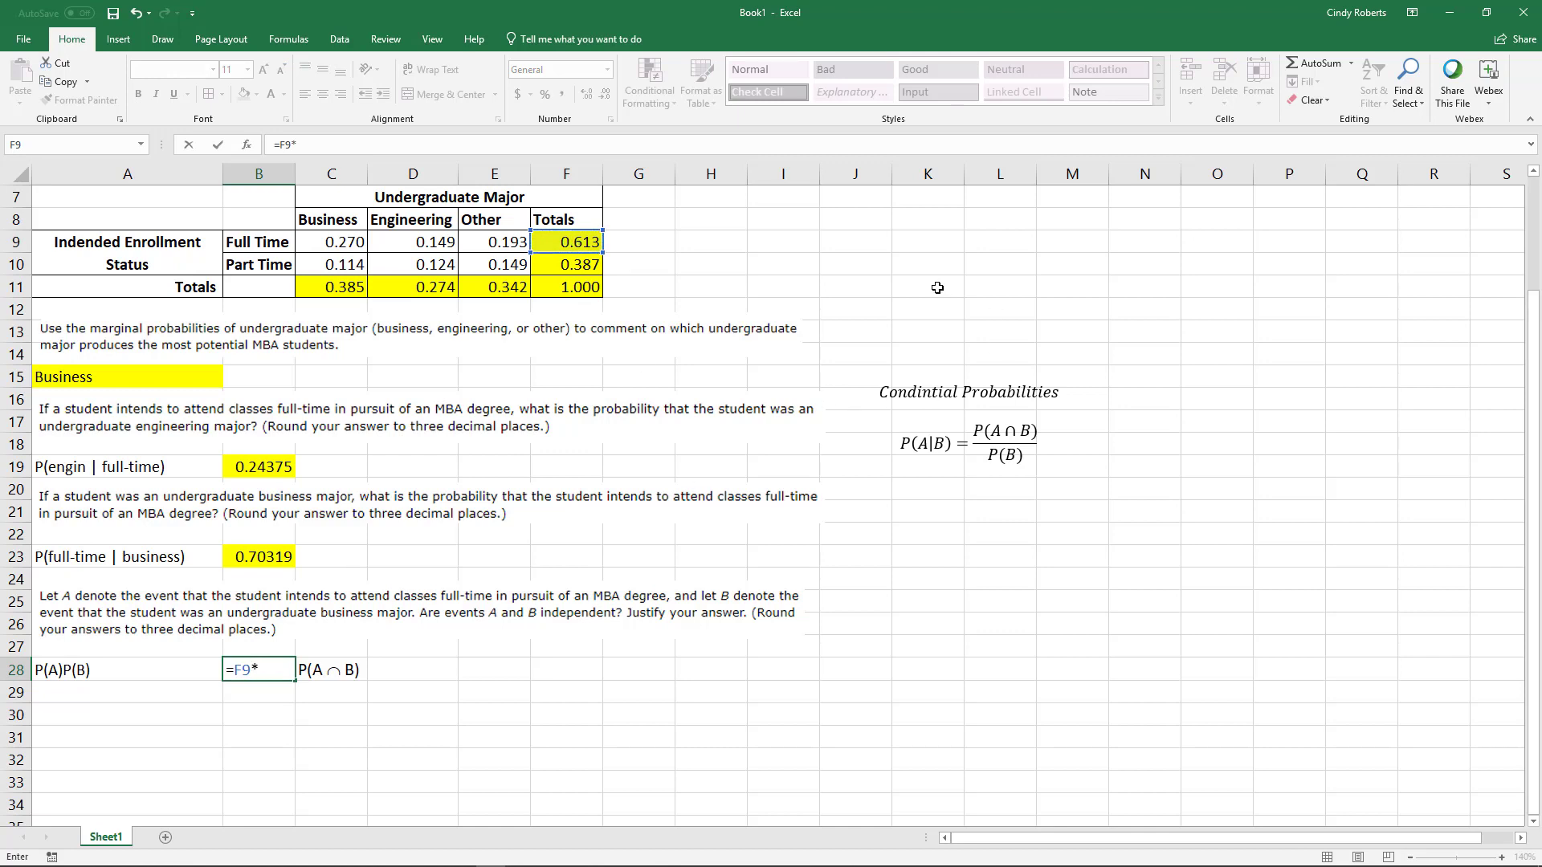
mouse_move(196, 617)
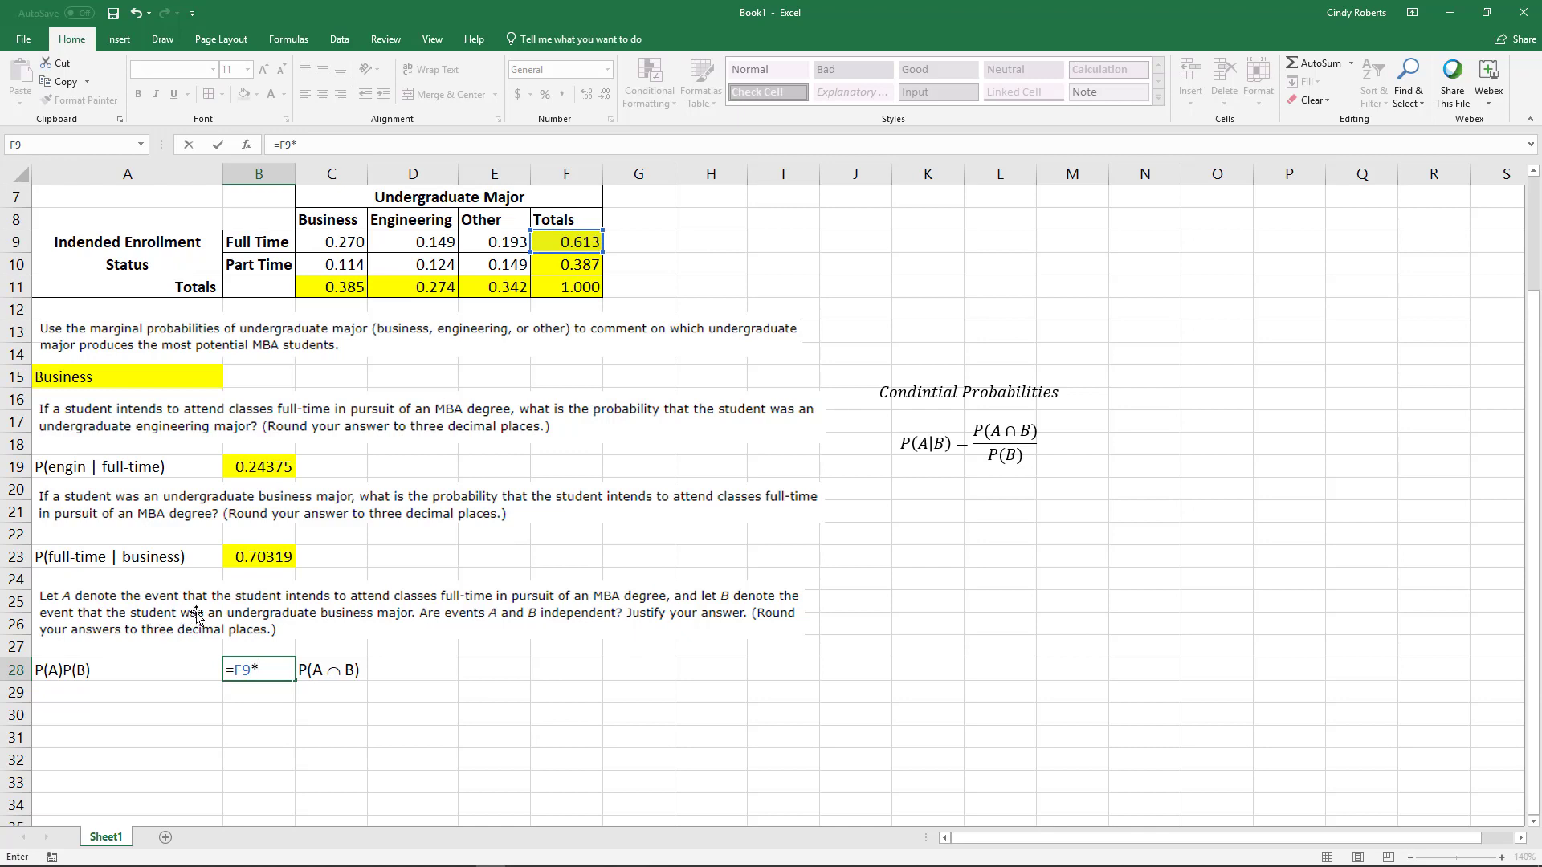
mouse_move(214, 620)
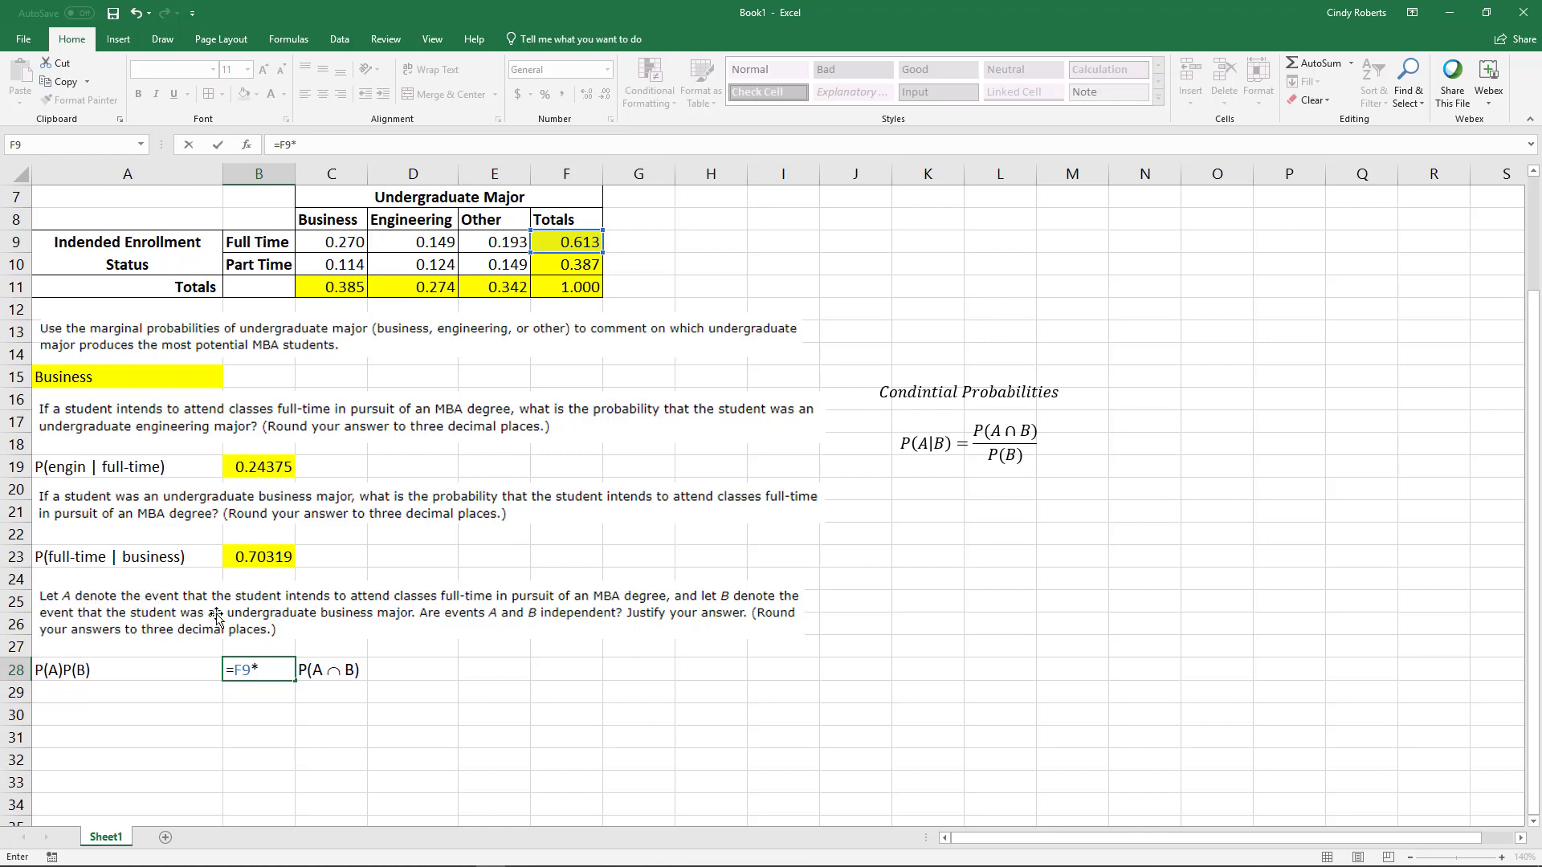
mouse_move(557, 622)
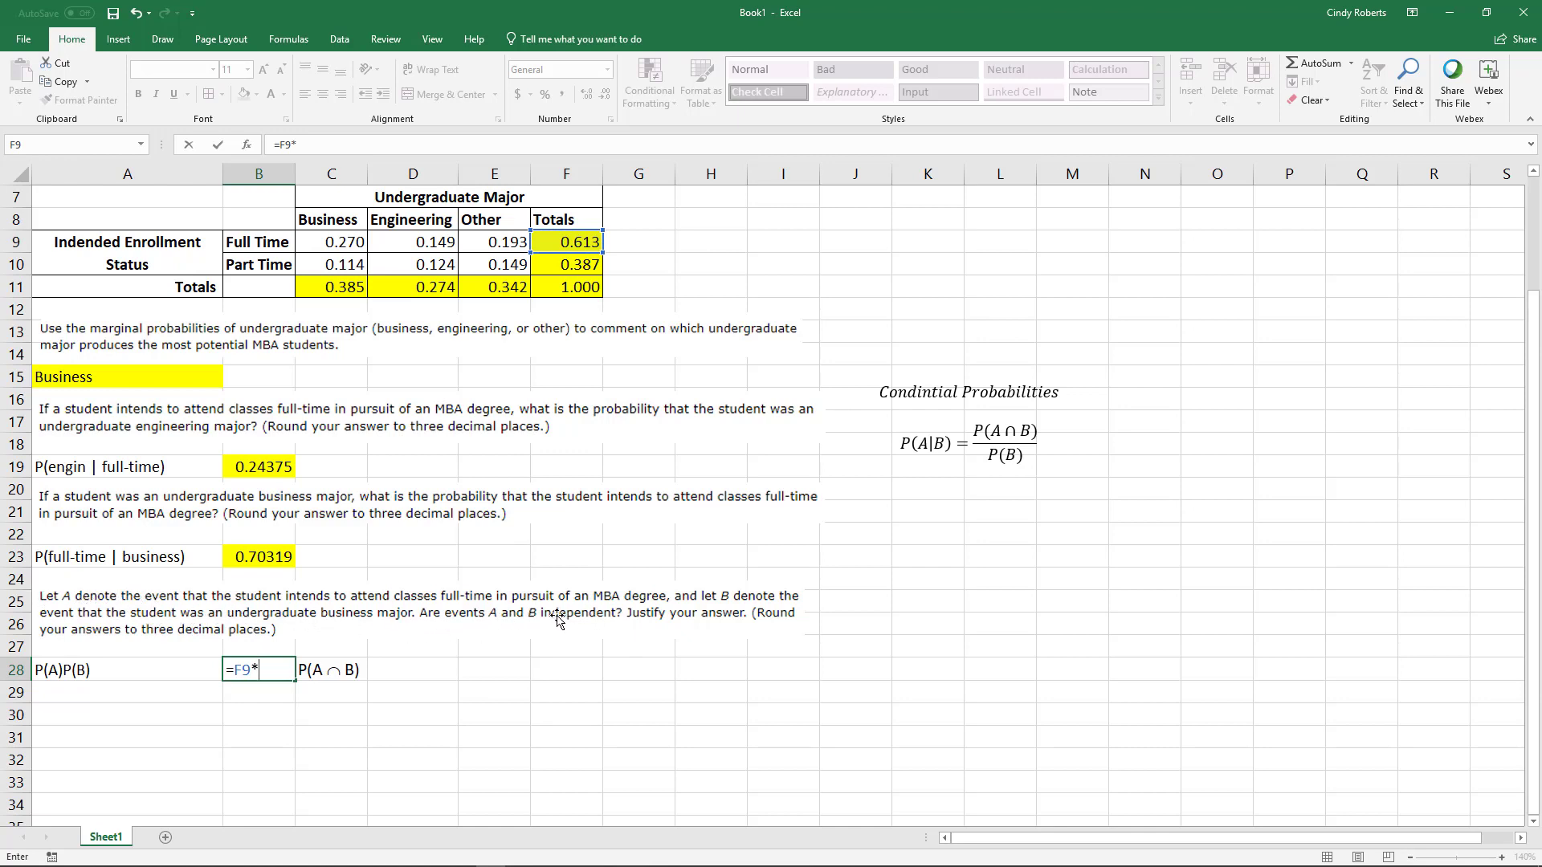
mouse_move(414, 626)
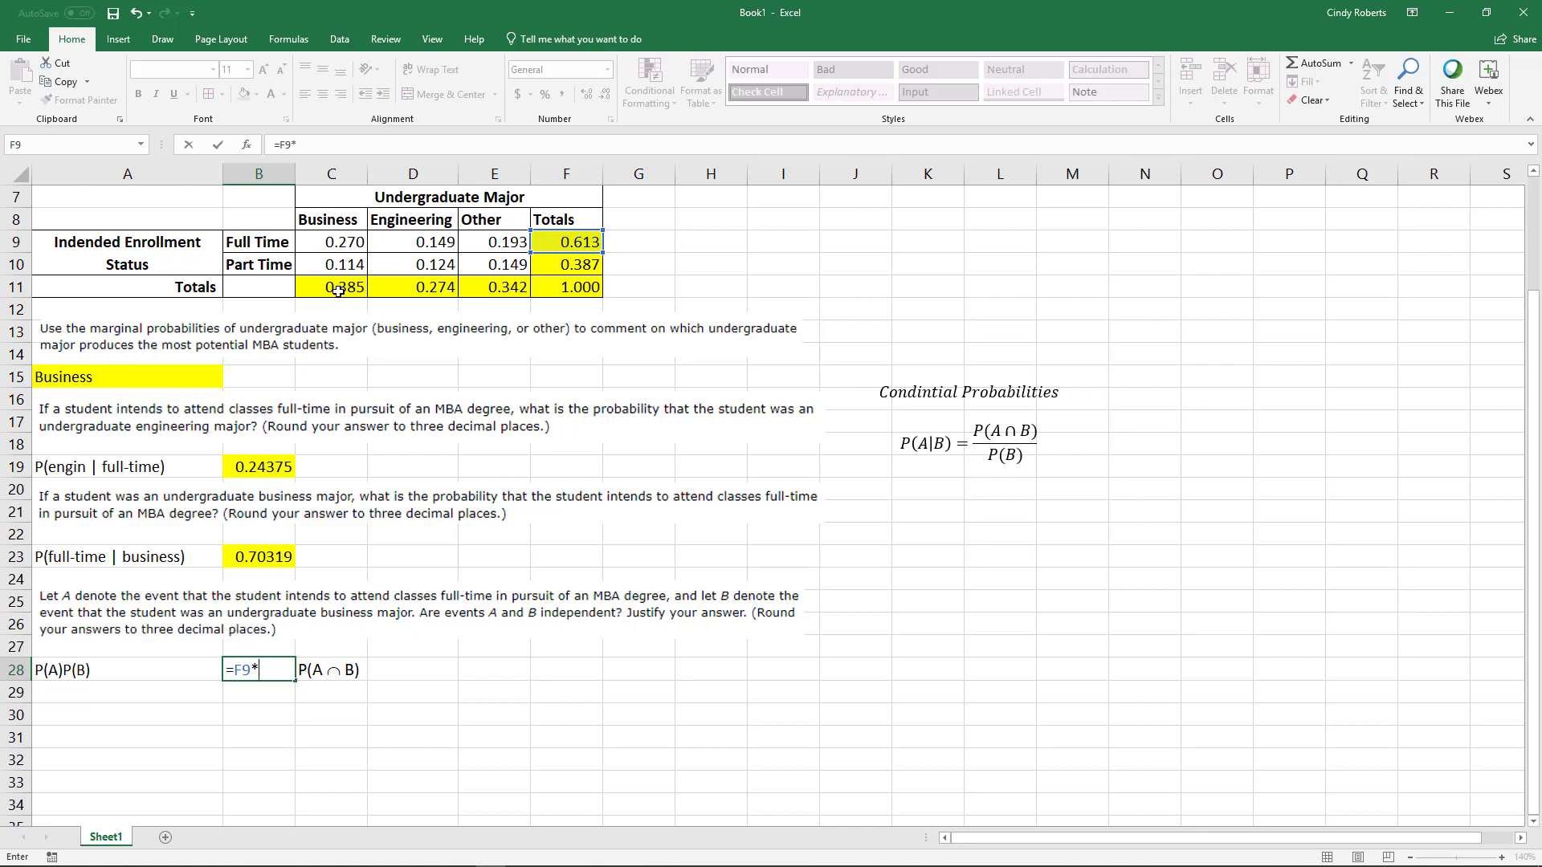
click(331, 286)
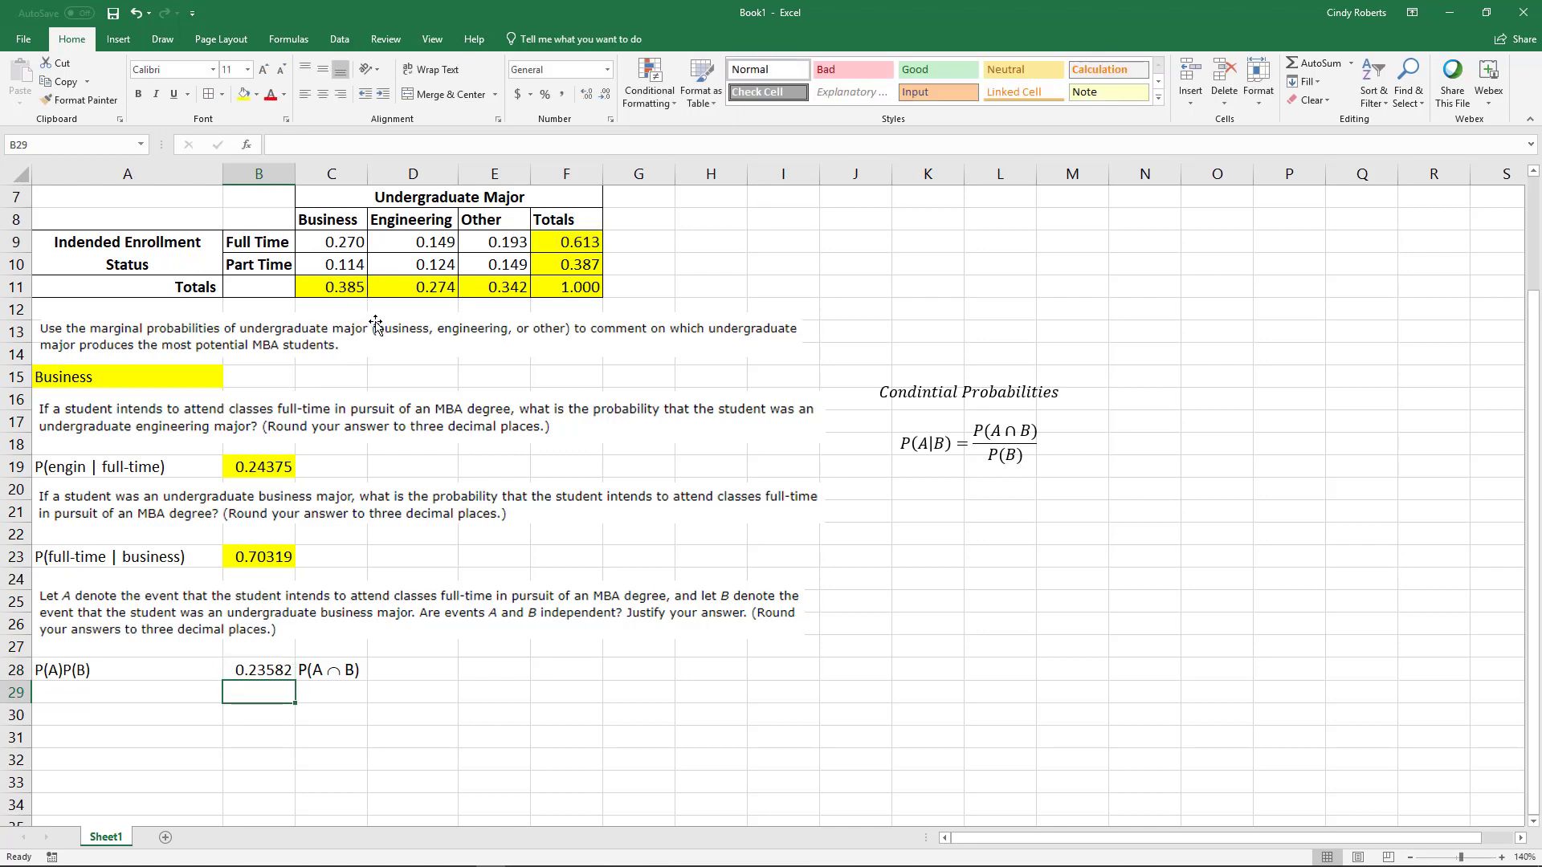
mouse_move(254, 667)
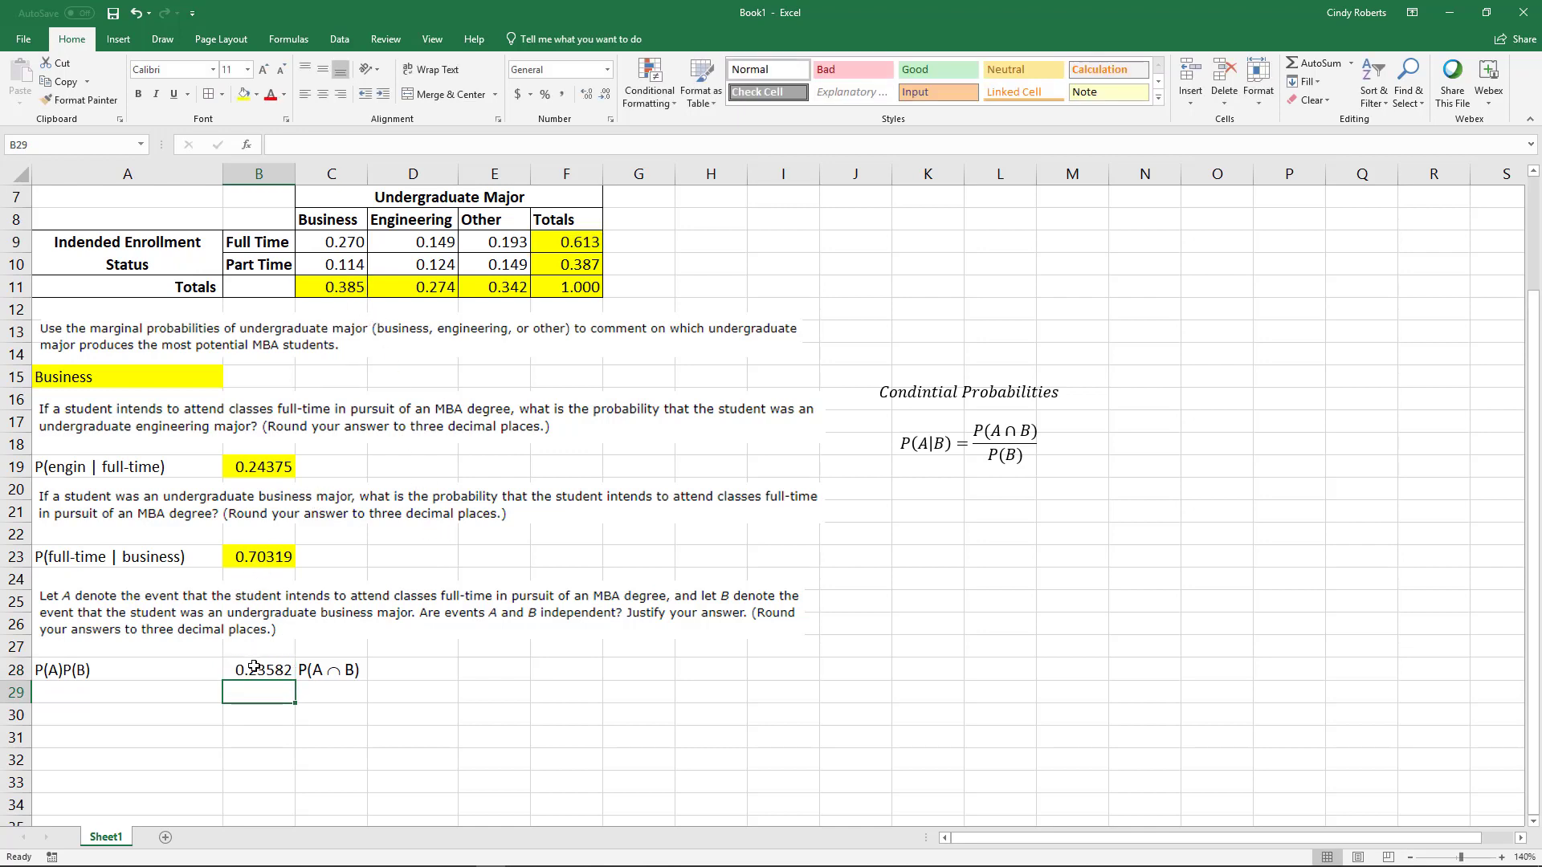
click(260, 669)
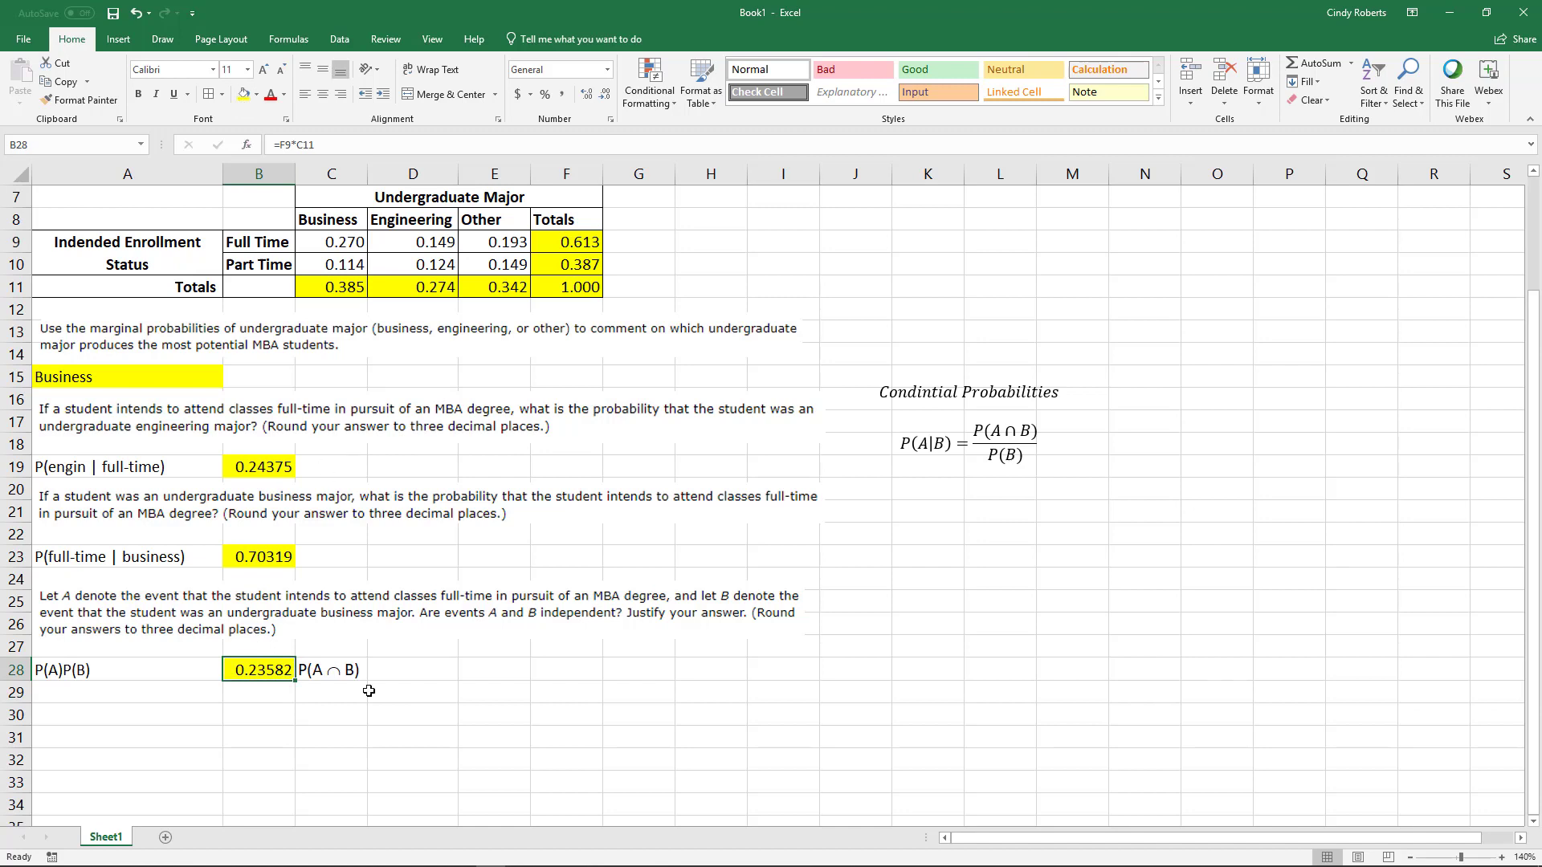
click(413, 670)
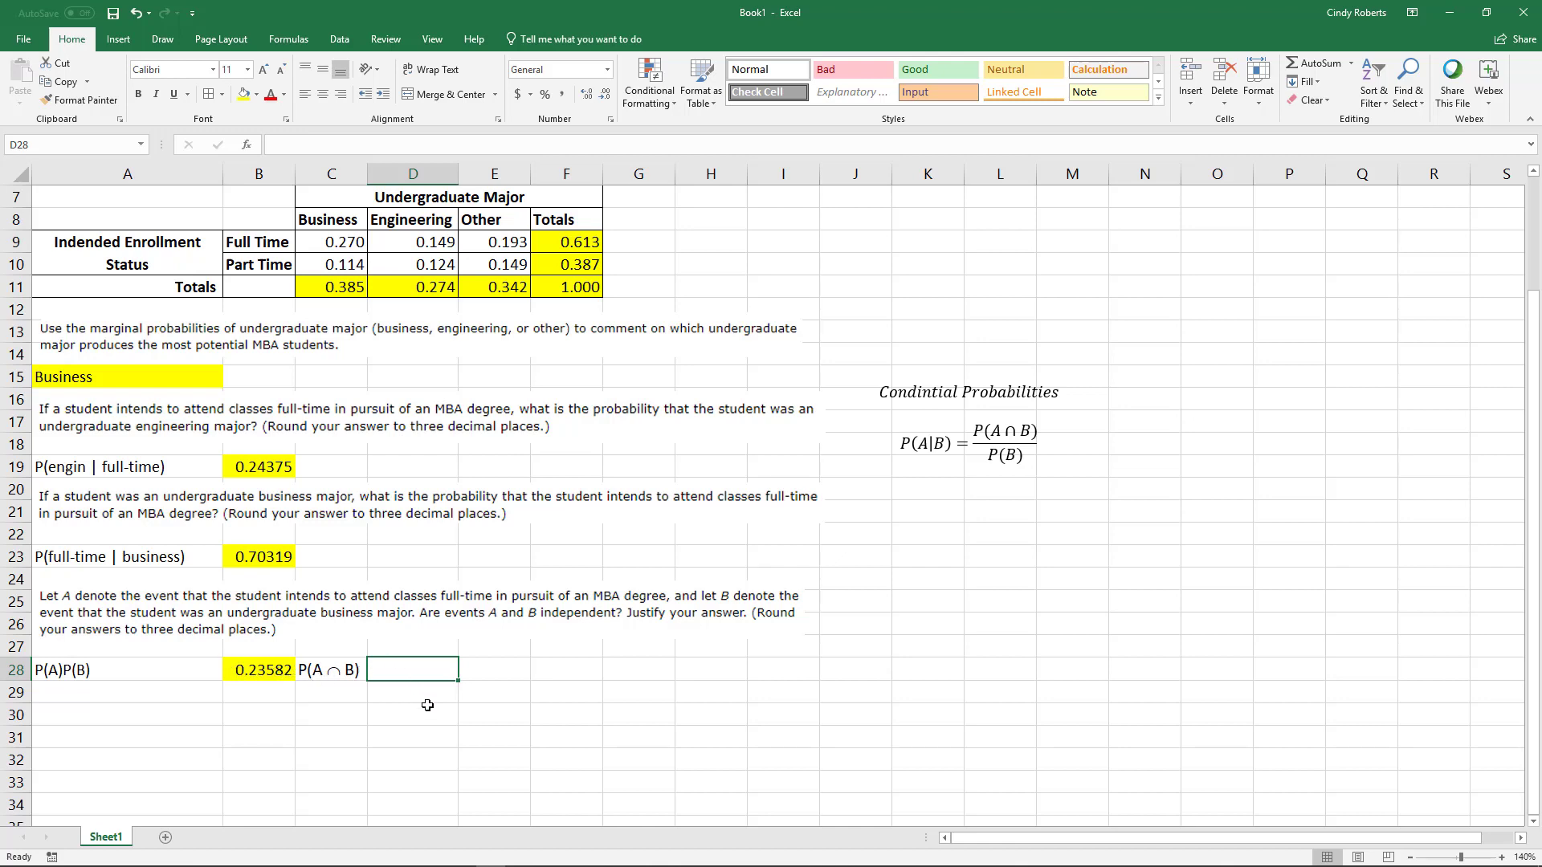
mouse_move(475, 520)
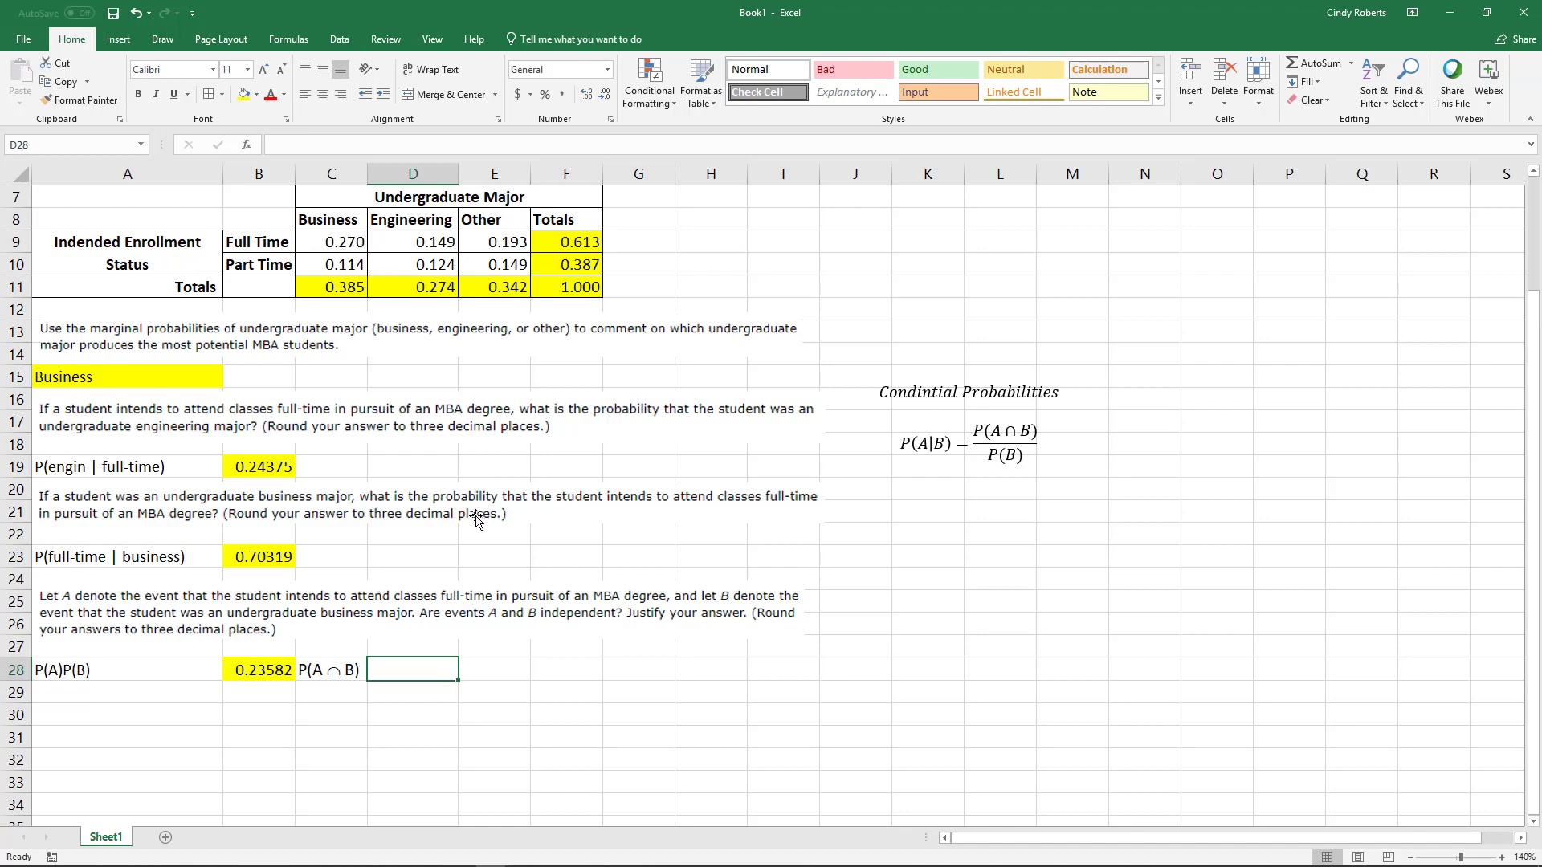
mouse_move(340, 673)
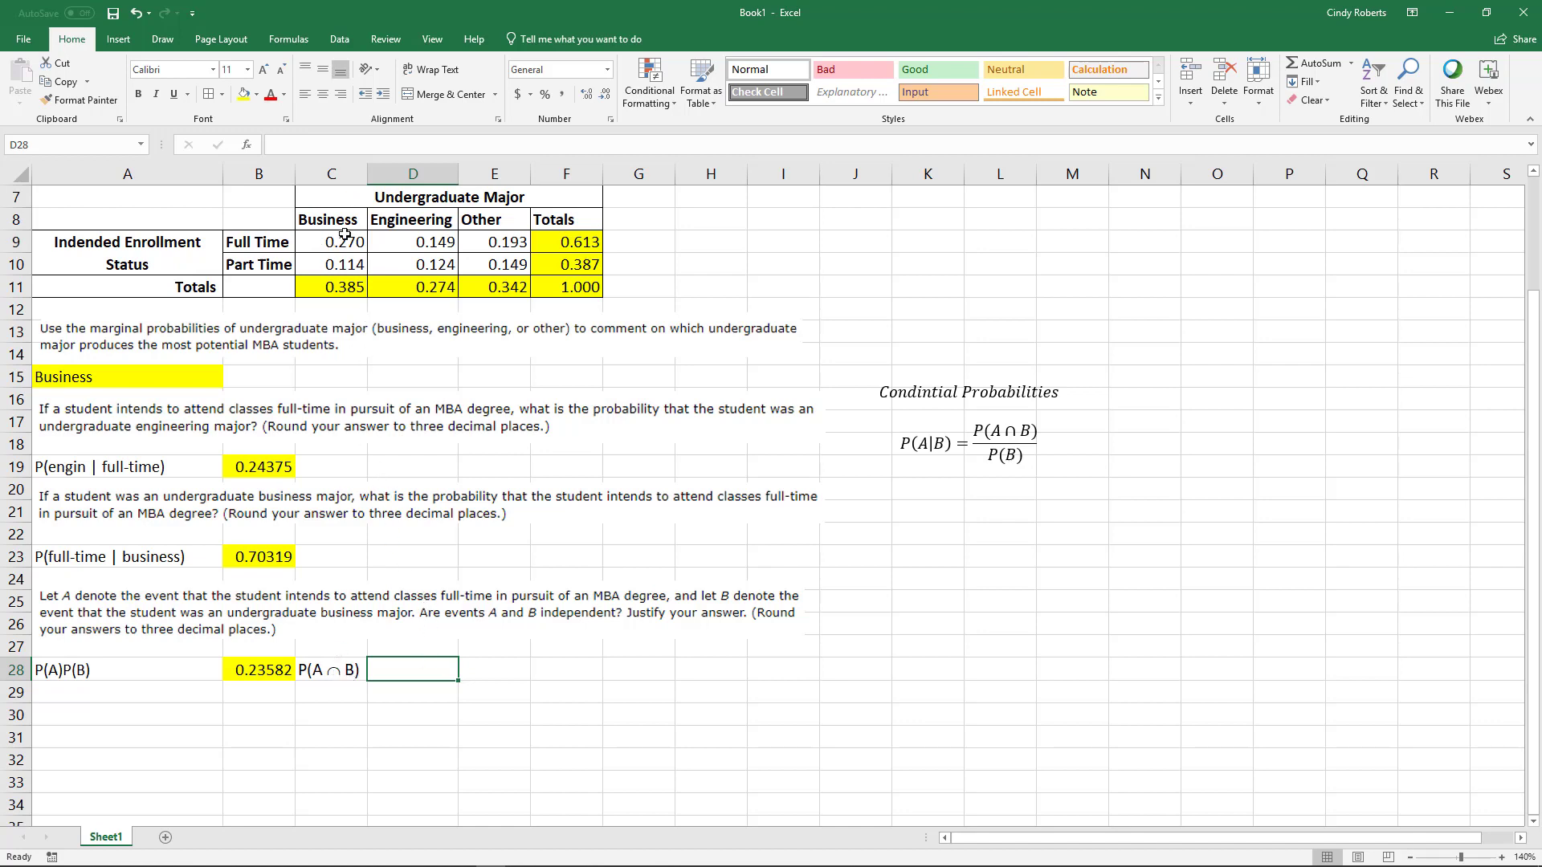
mouse_move(398, 669)
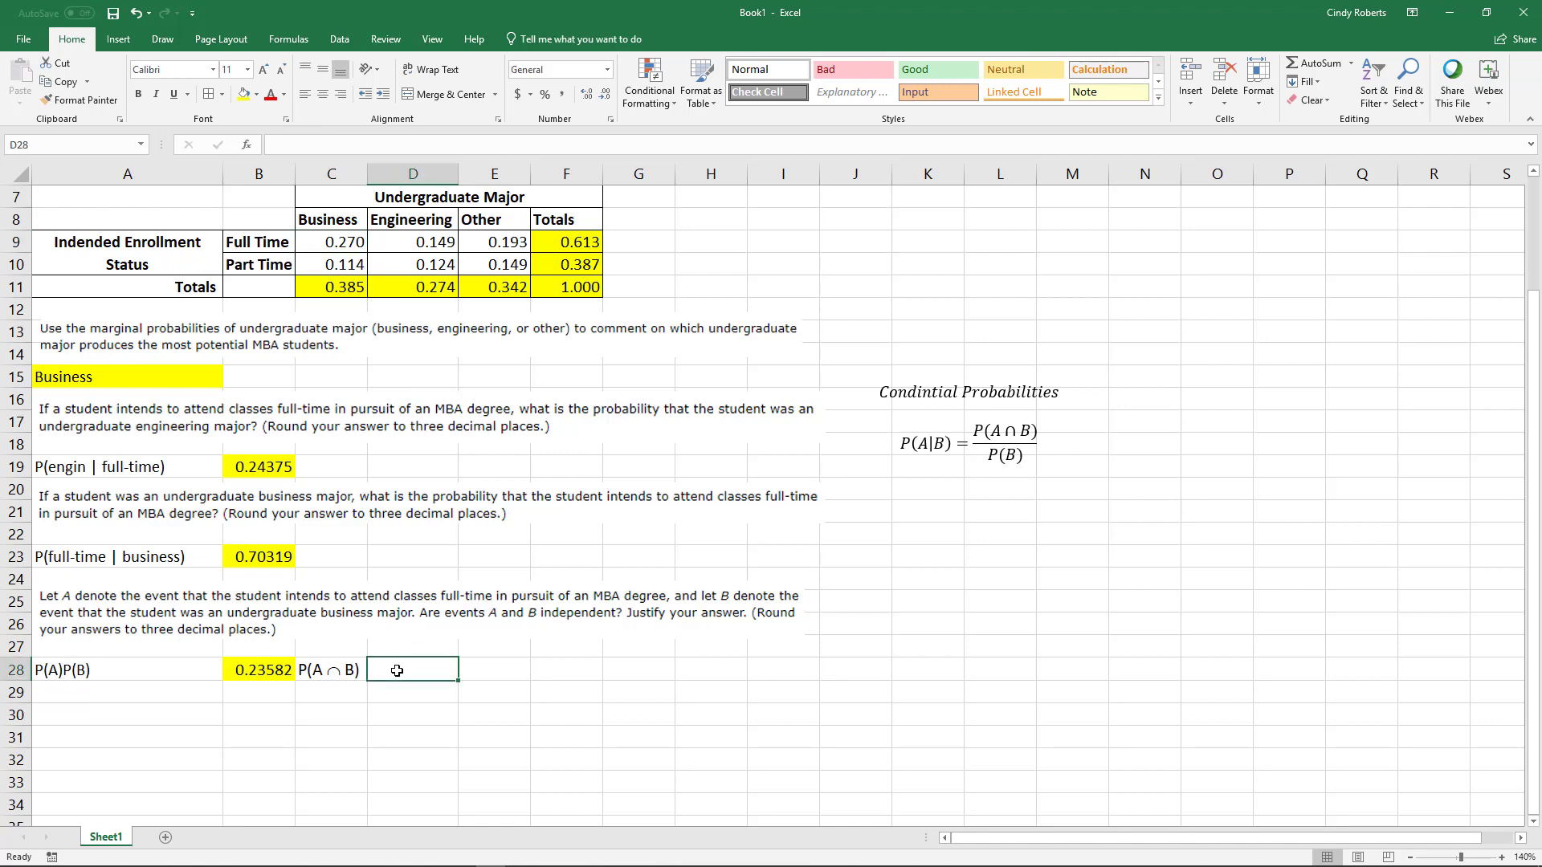
- Enter the joint probability 0.27 in D28 and highlight it yellow
text(0.27)
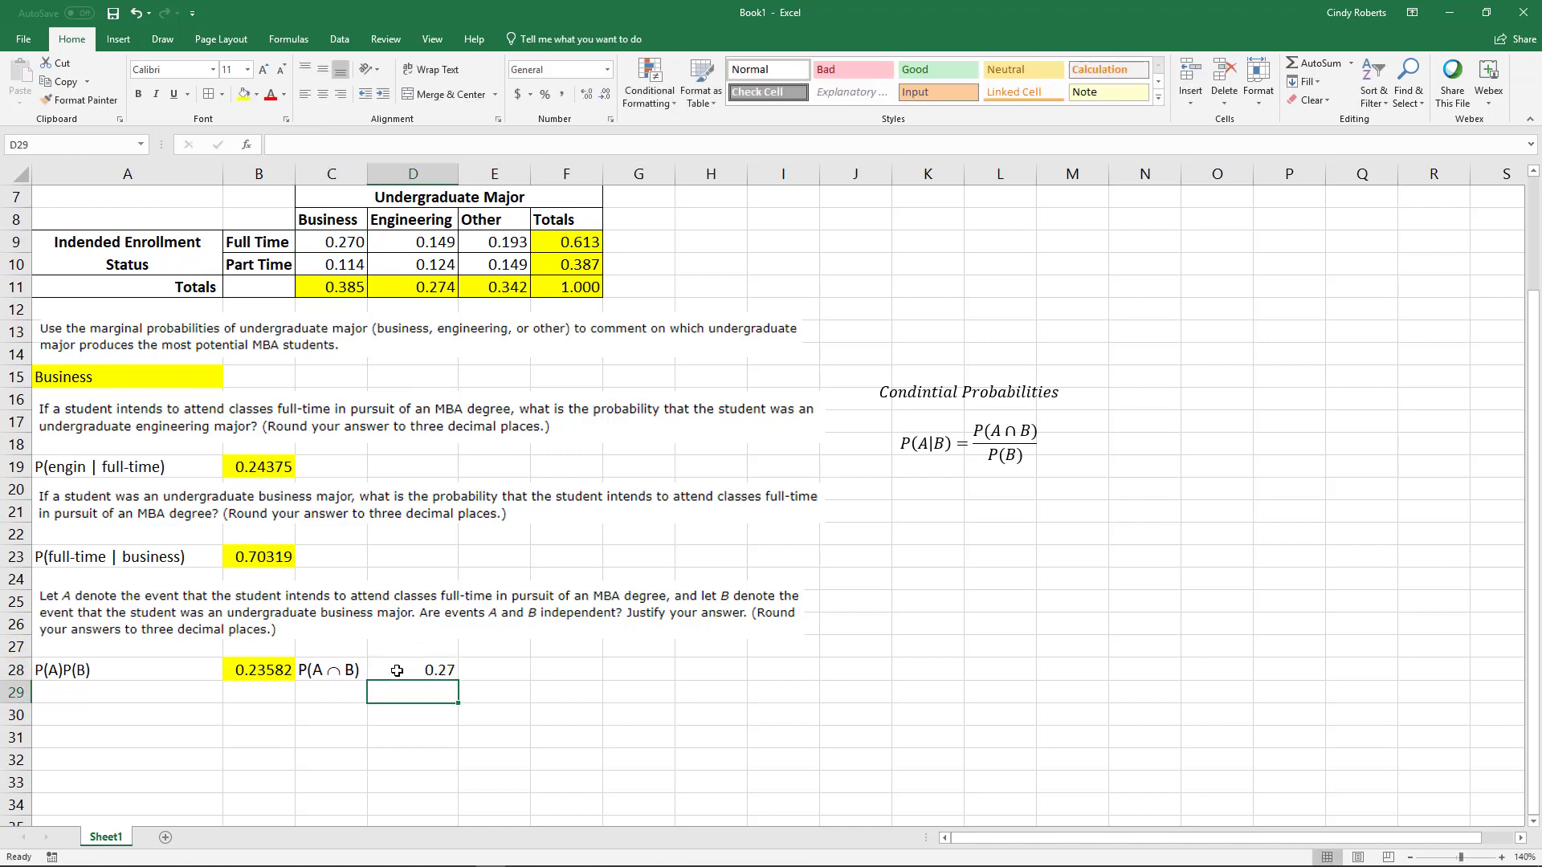
click(412, 669)
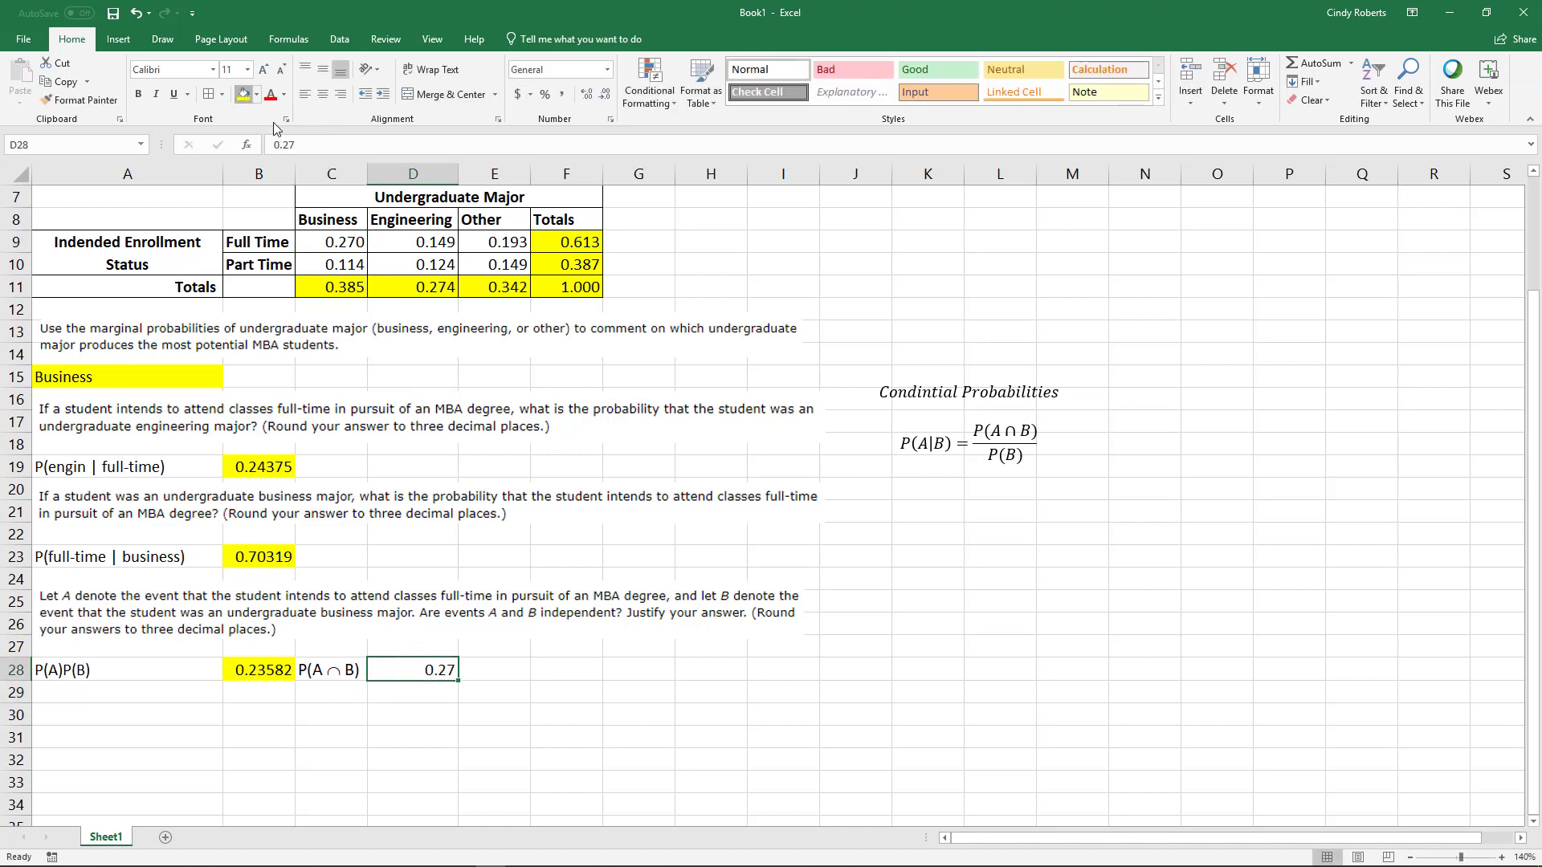
click(244, 95)
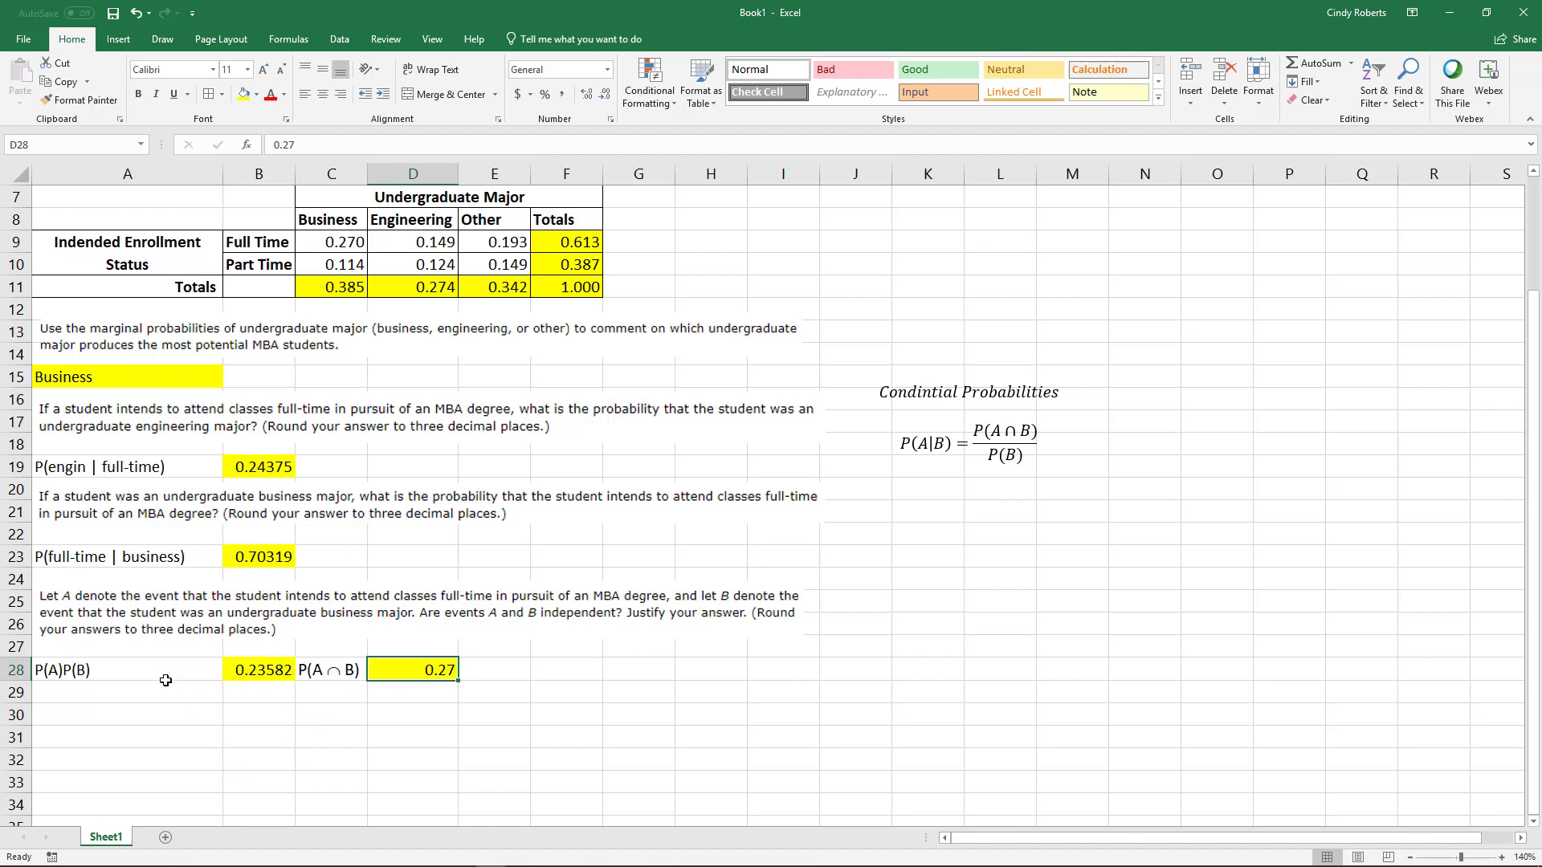
mouse_move(141, 686)
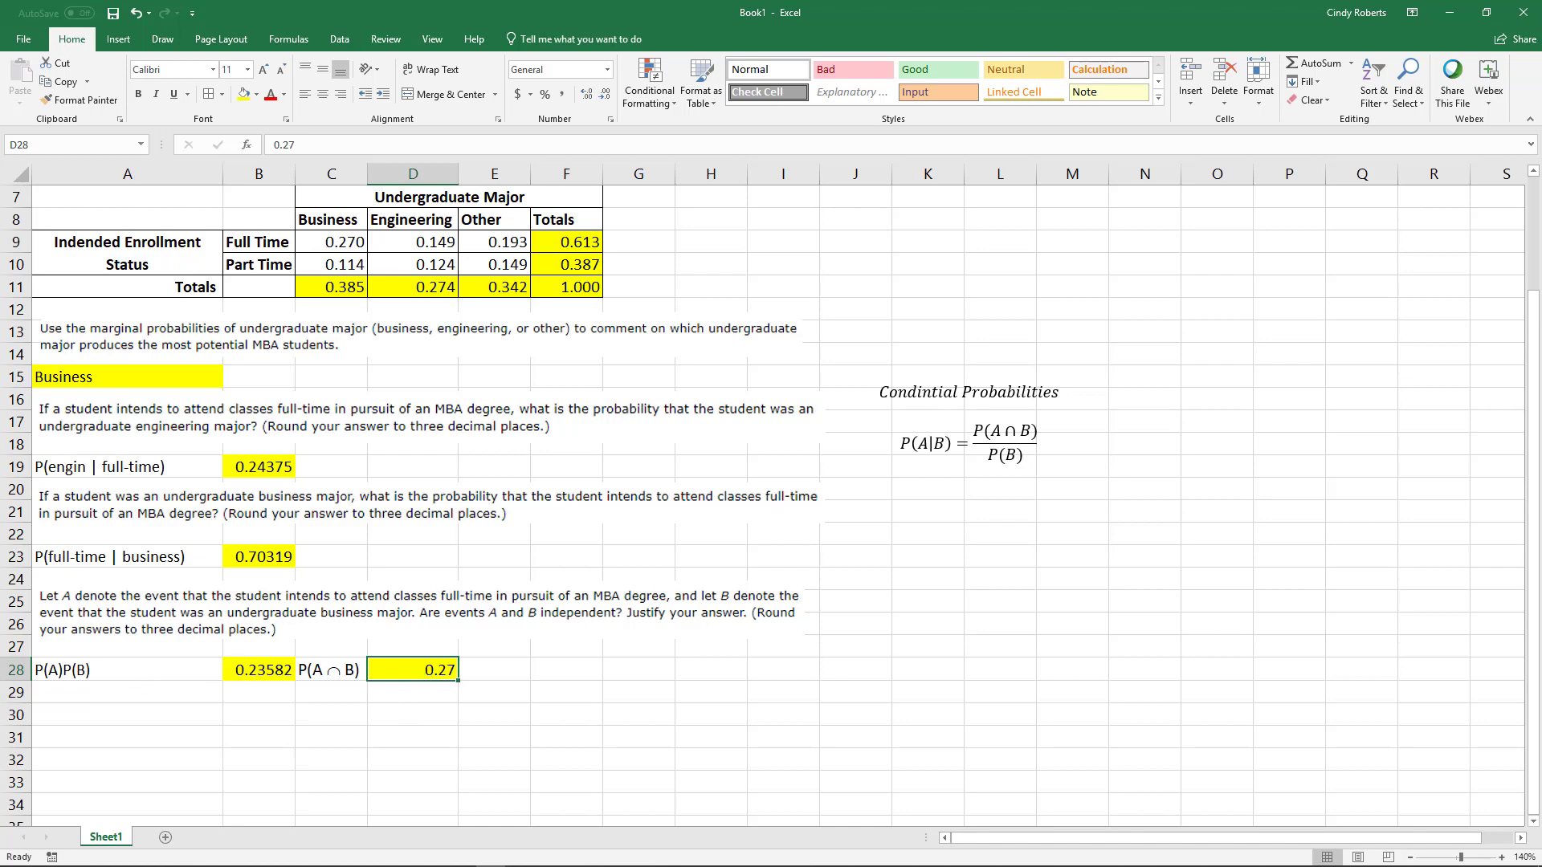
mouse_move(323, 705)
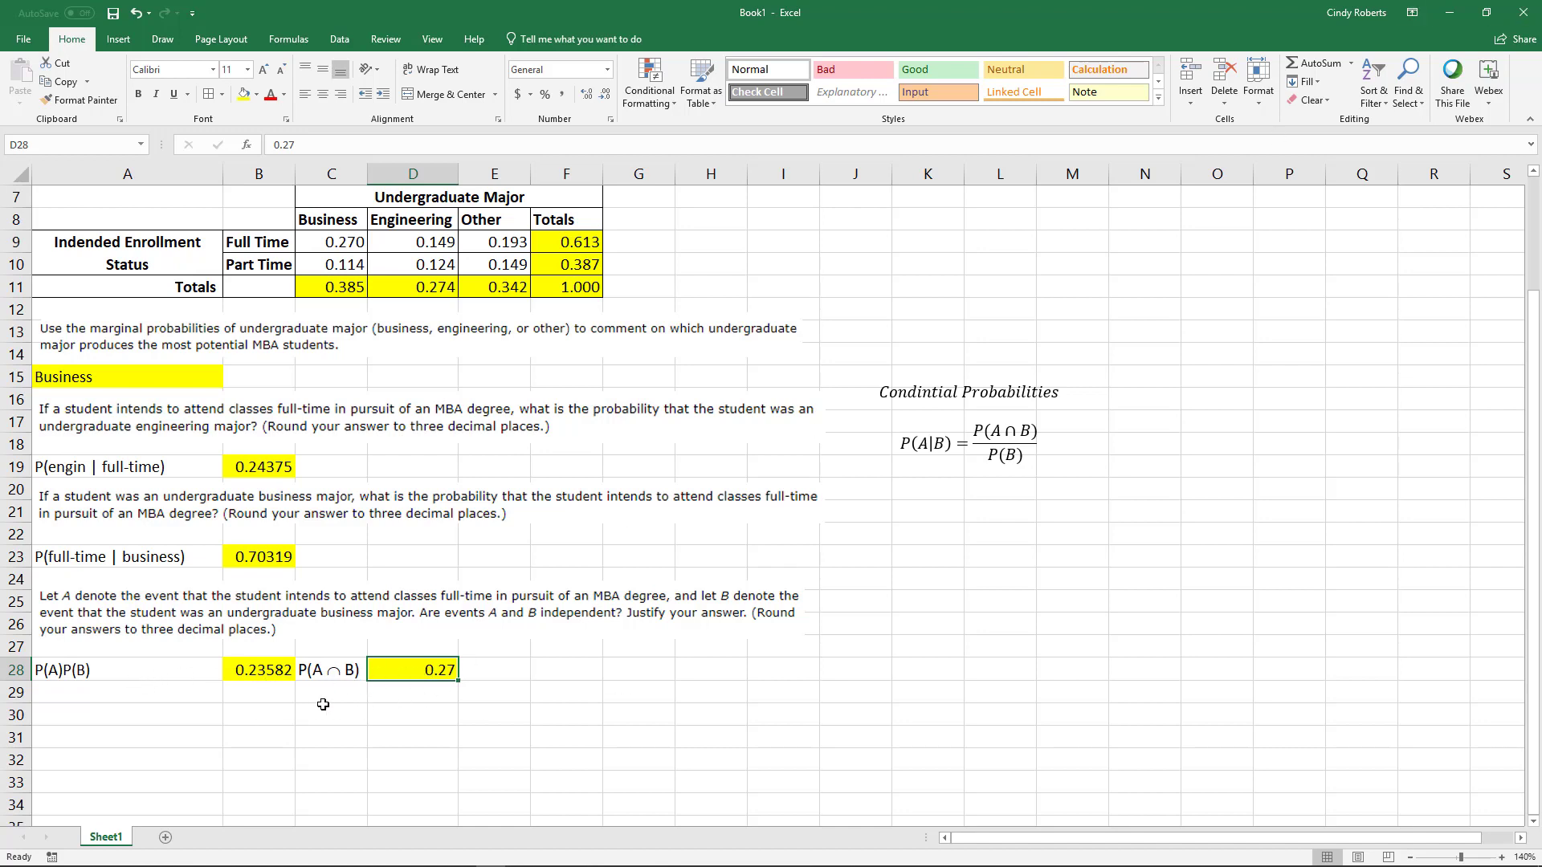
mouse_move(344, 687)
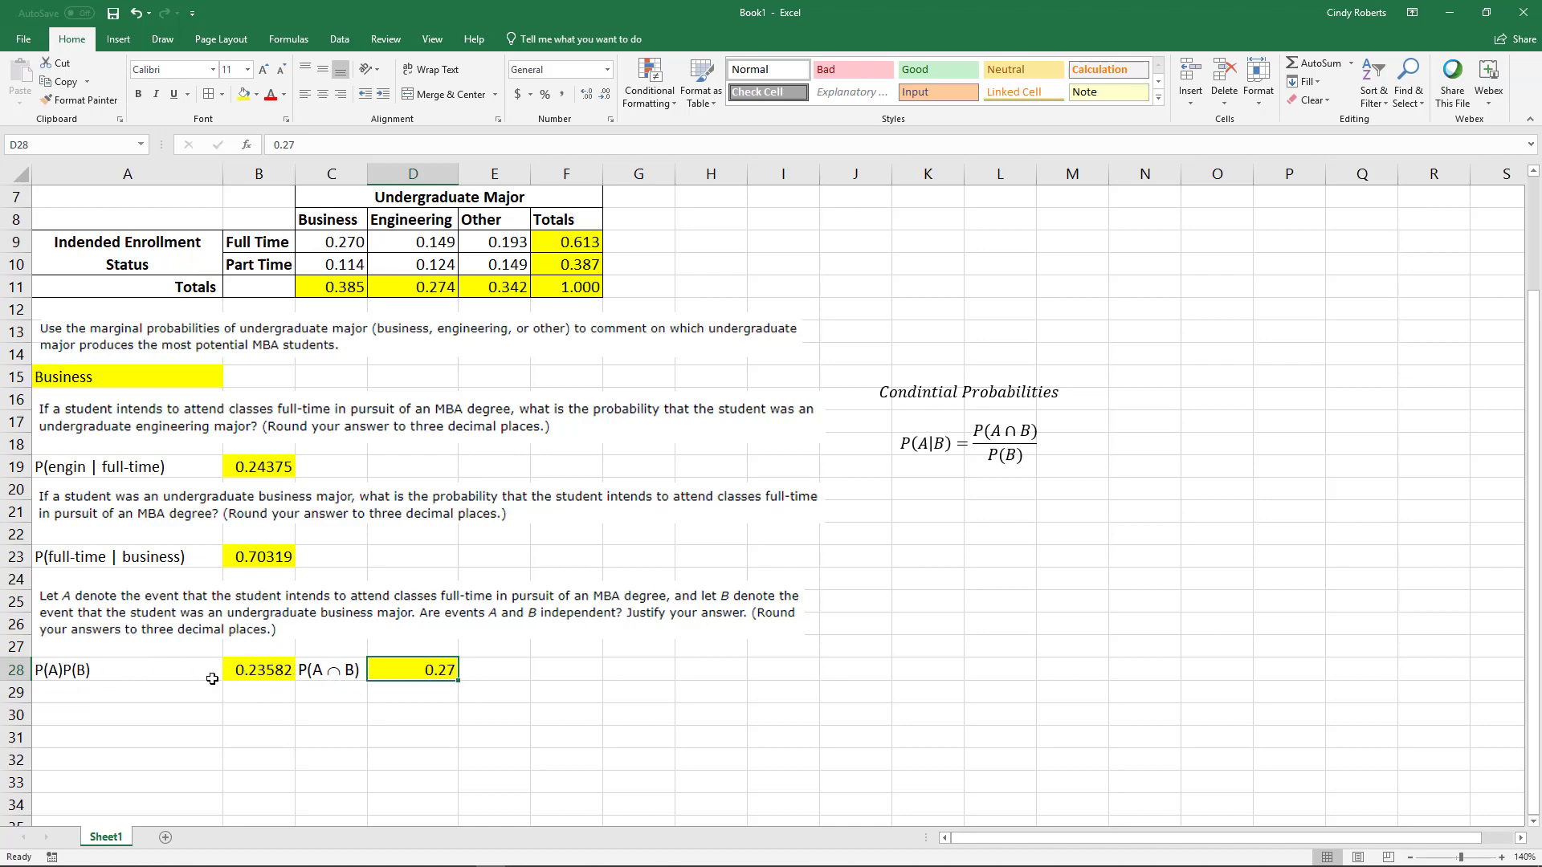
mouse_move(140, 677)
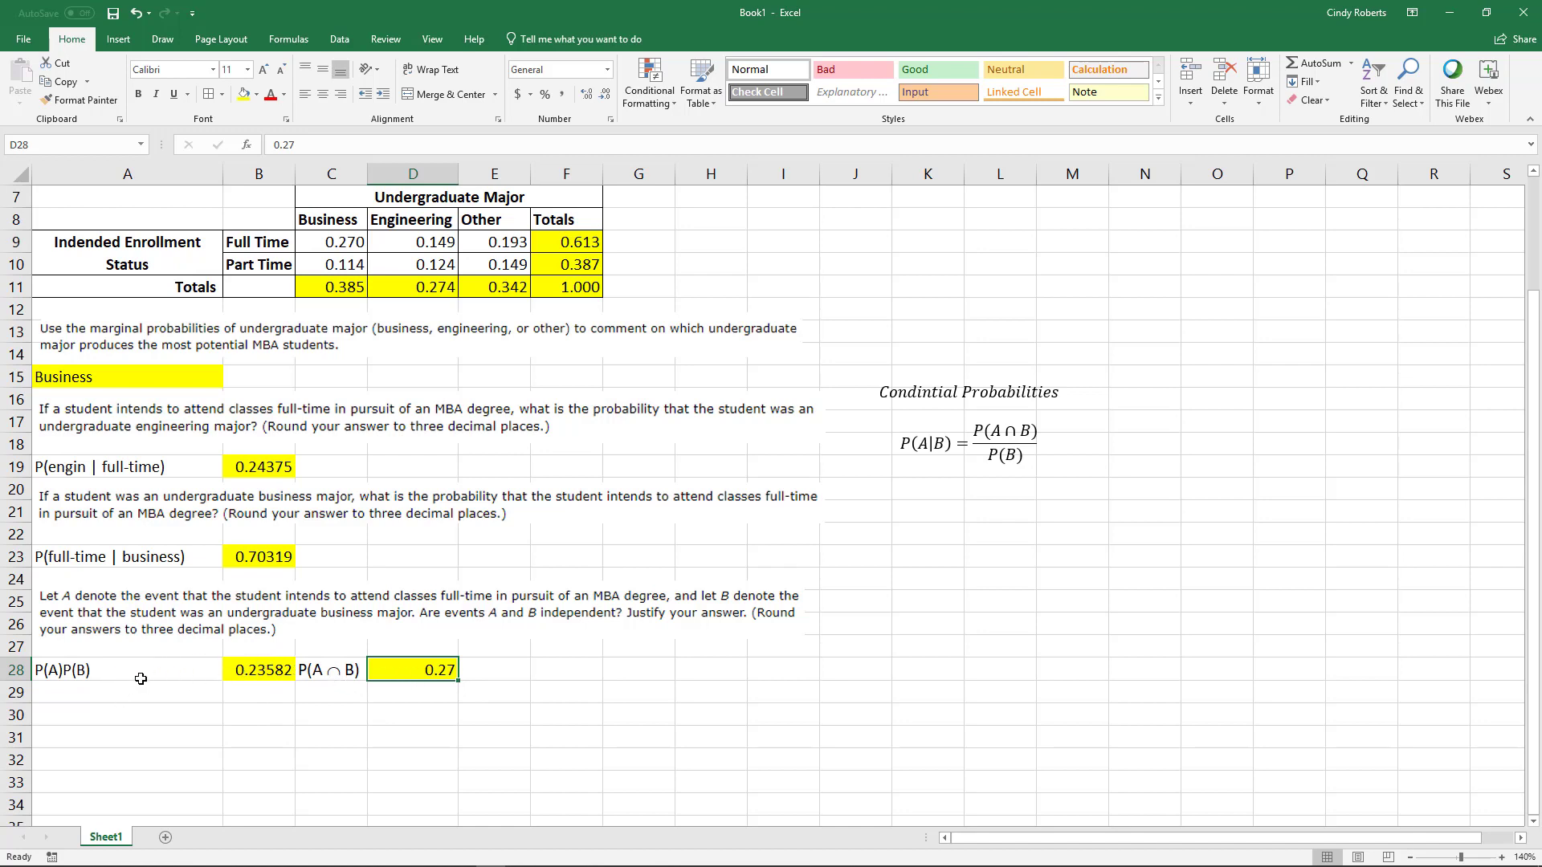